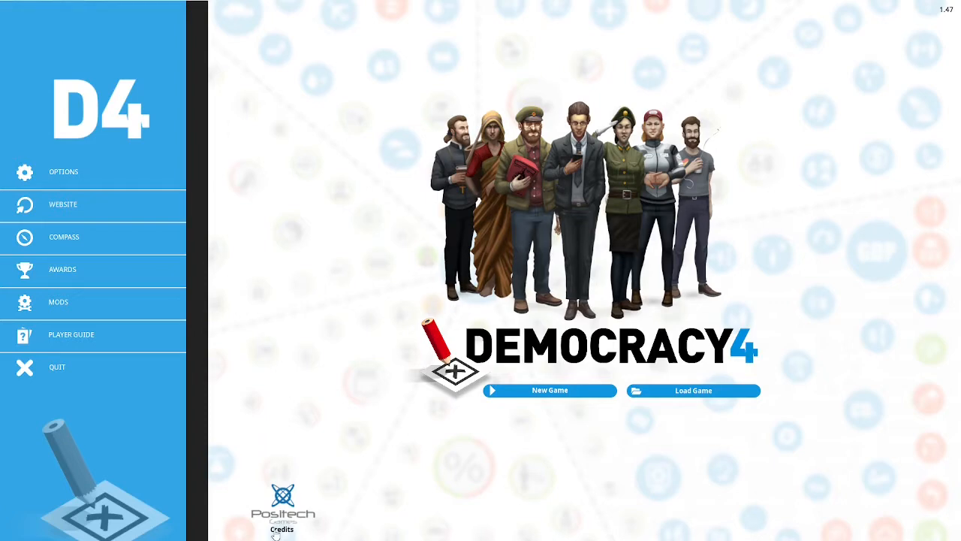
Load the saved Canada game to reach its quarterly report.
{"action": "left_click", "coordinate": [550, 391]}
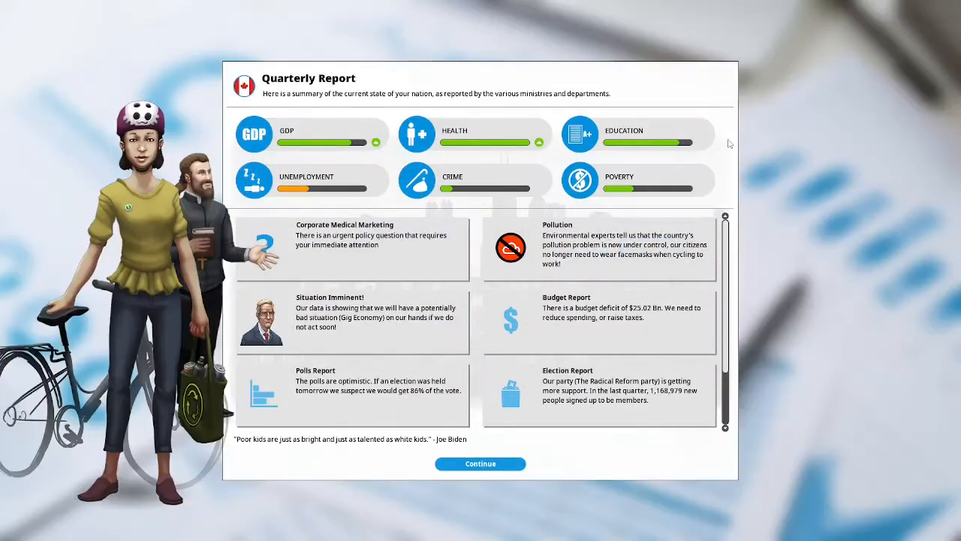
{"action": "mouse_move", "coordinate": [435, 267]}
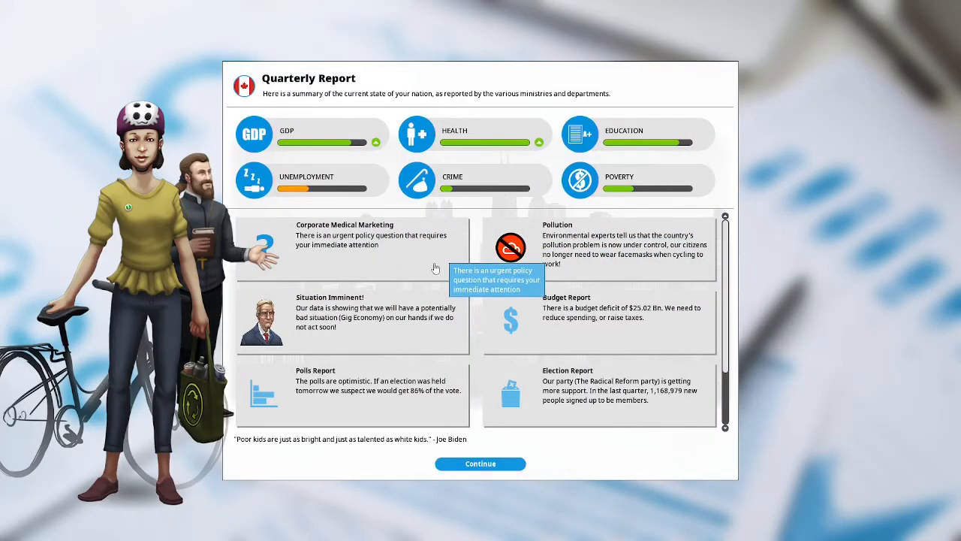
{"action": "mouse_move", "coordinate": [409, 263]}
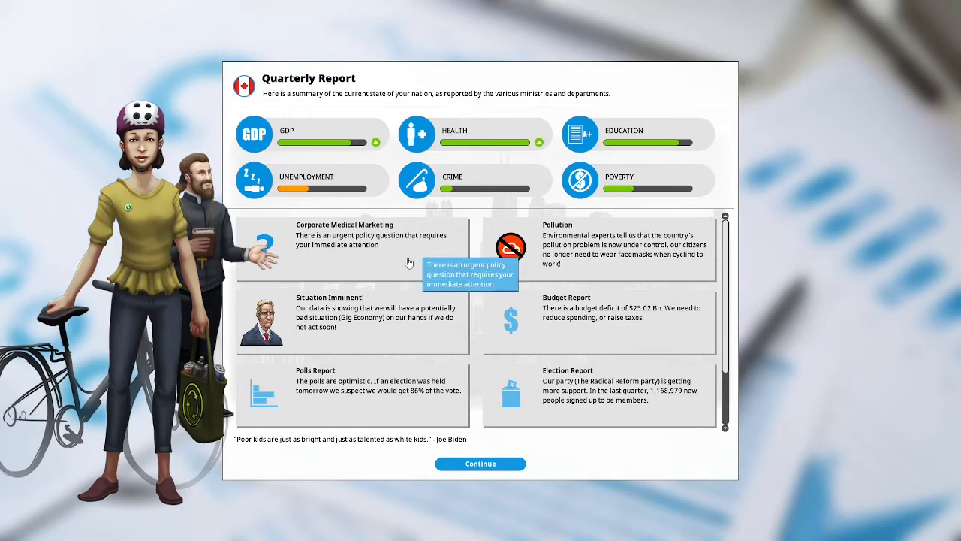
Resolve Corporate Medical Marketing by introducing regulations on pharma companies, then dismiss it.
{"action": "left_click", "coordinate": [359, 234]}
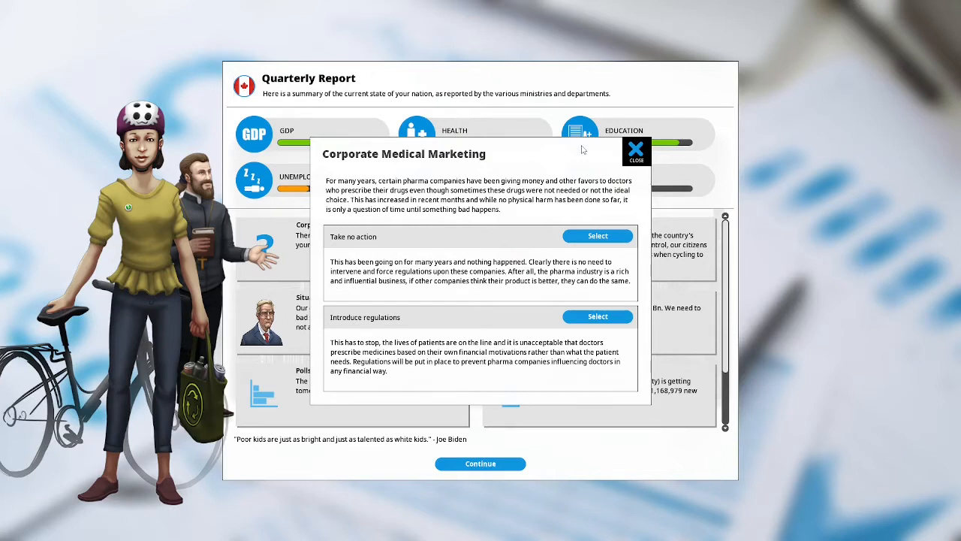
{"action": "mouse_move", "coordinate": [530, 309]}
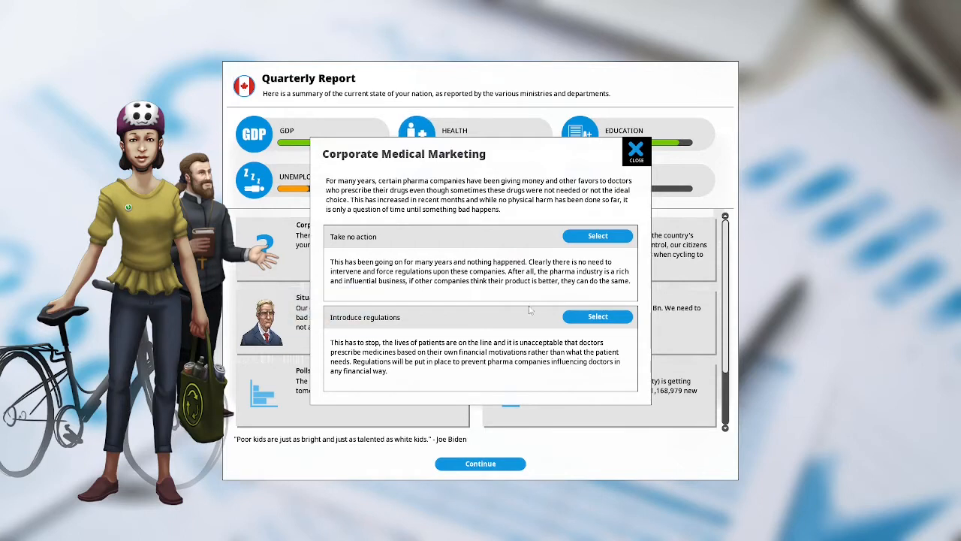
{"action": "left_click", "coordinate": [598, 316]}
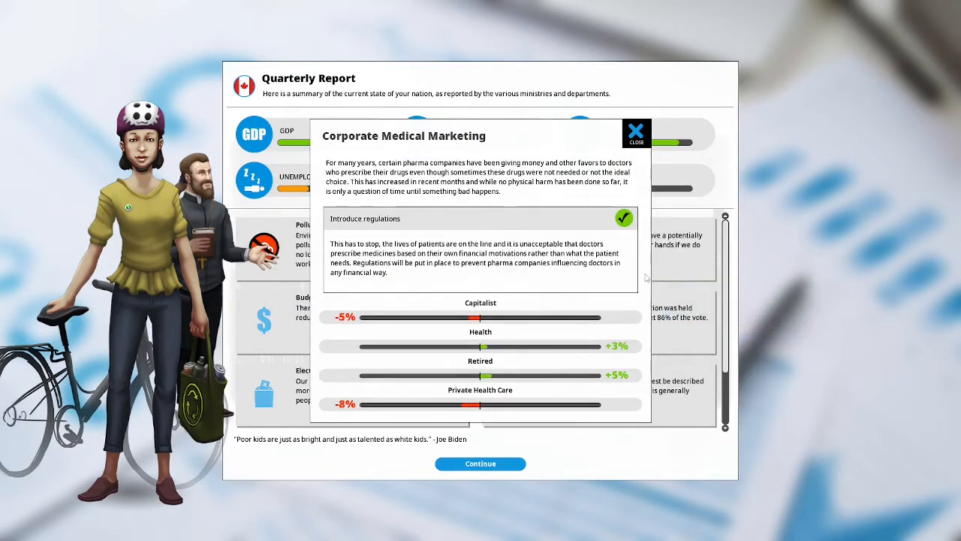
{"action": "mouse_move", "coordinate": [640, 324]}
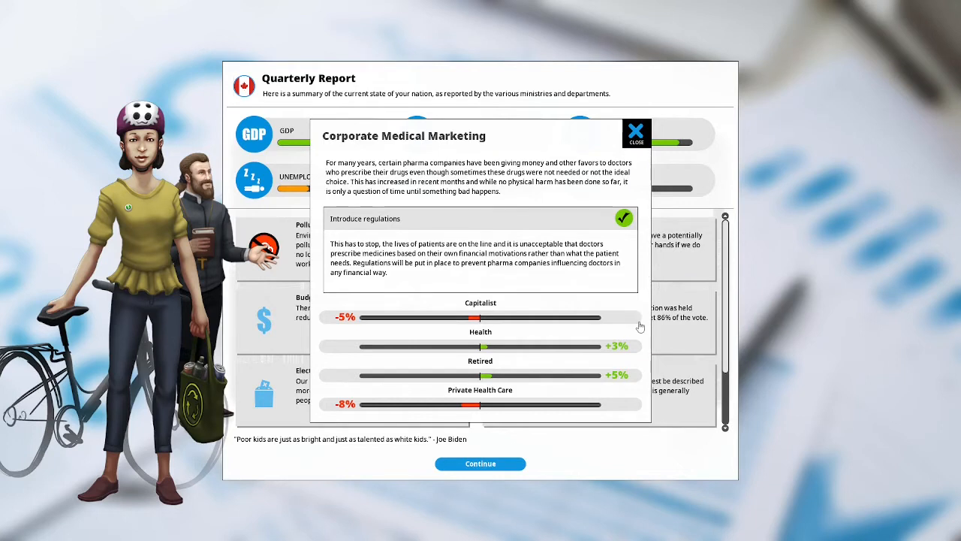
{"action": "mouse_move", "coordinate": [637, 362]}
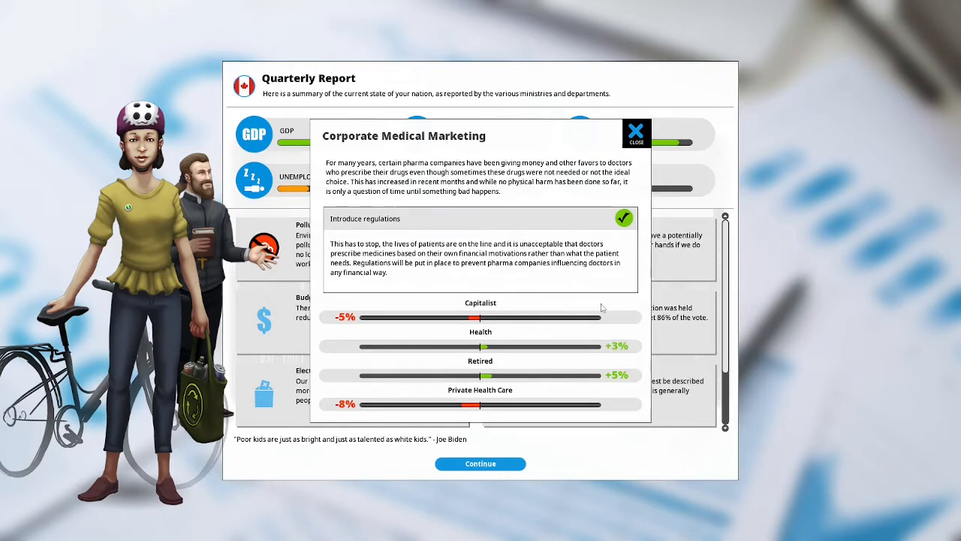
{"action": "left_click", "coordinate": [636, 132]}
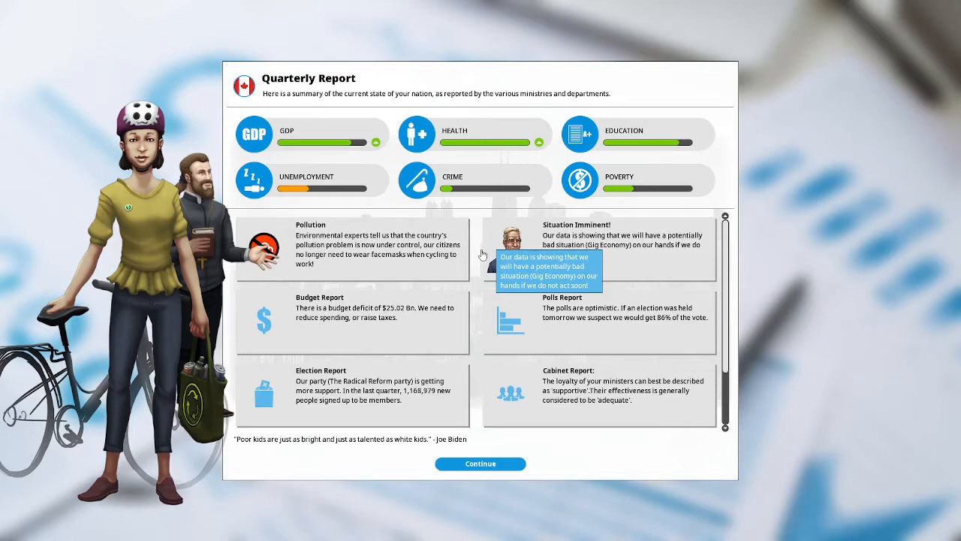
{"action": "mouse_move", "coordinate": [669, 268]}
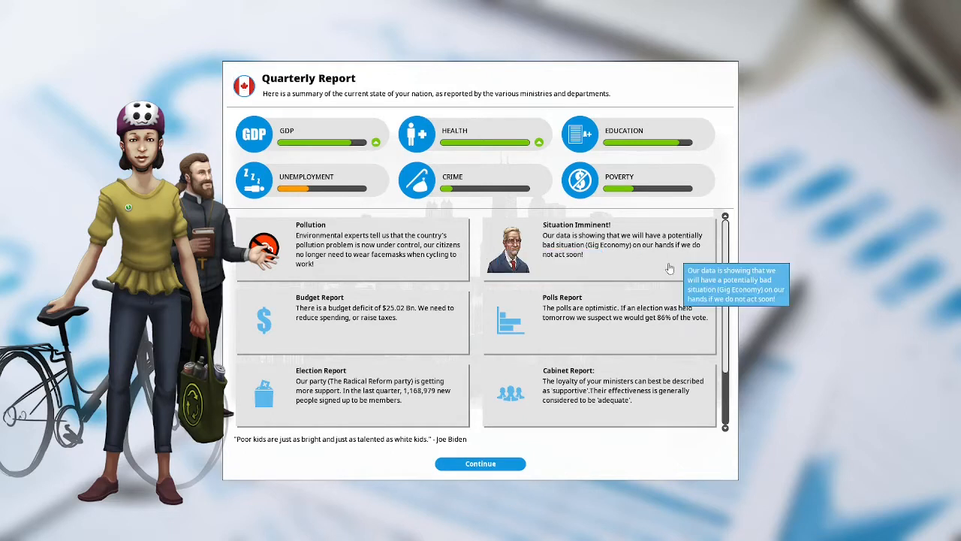
{"action": "mouse_move", "coordinate": [685, 266]}
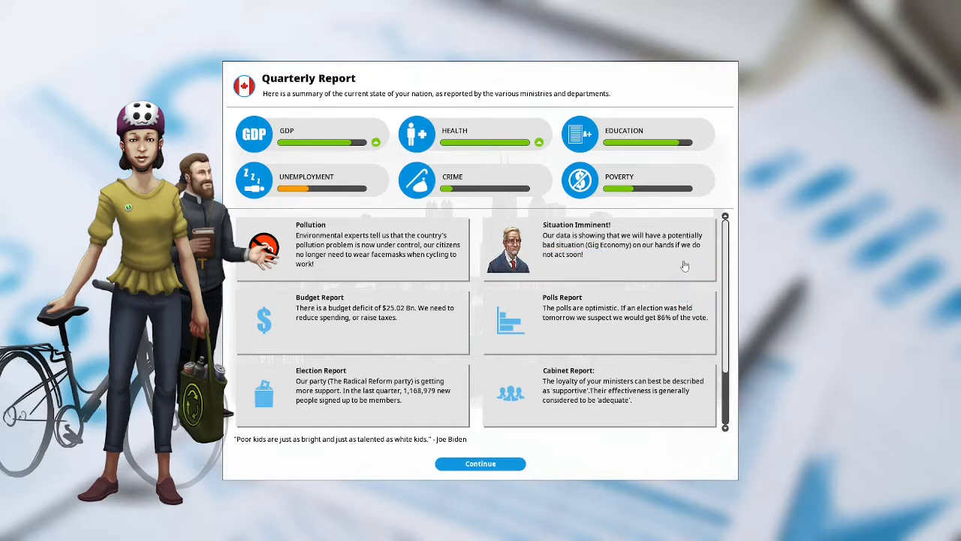
{"action": "mouse_move", "coordinate": [682, 265]}
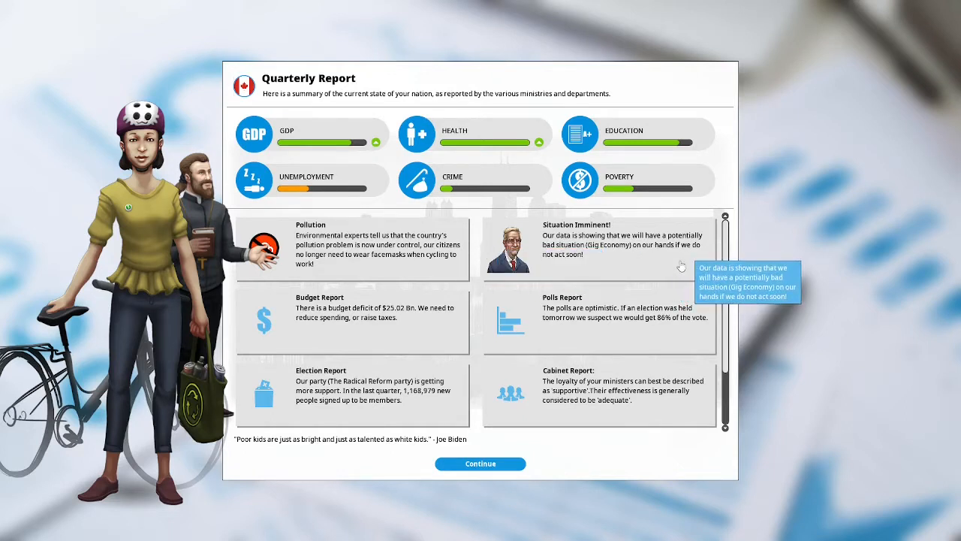
{"action": "mouse_move", "coordinate": [450, 336]}
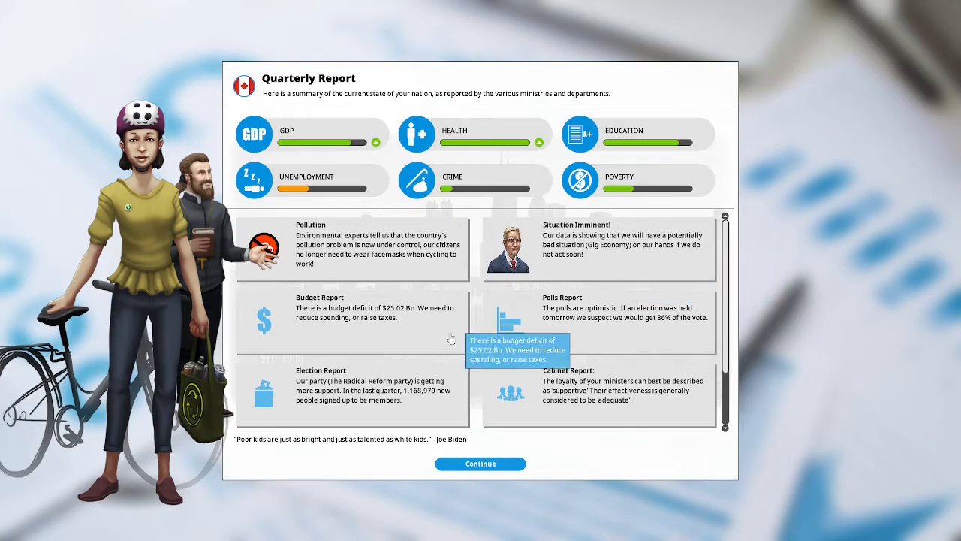
{"action": "mouse_move", "coordinate": [436, 334]}
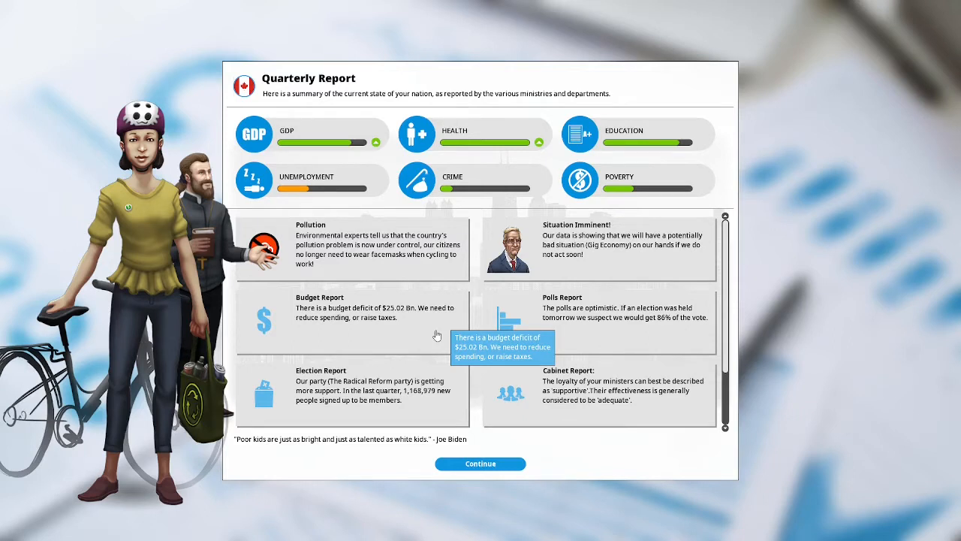
{"action": "mouse_move", "coordinate": [692, 332]}
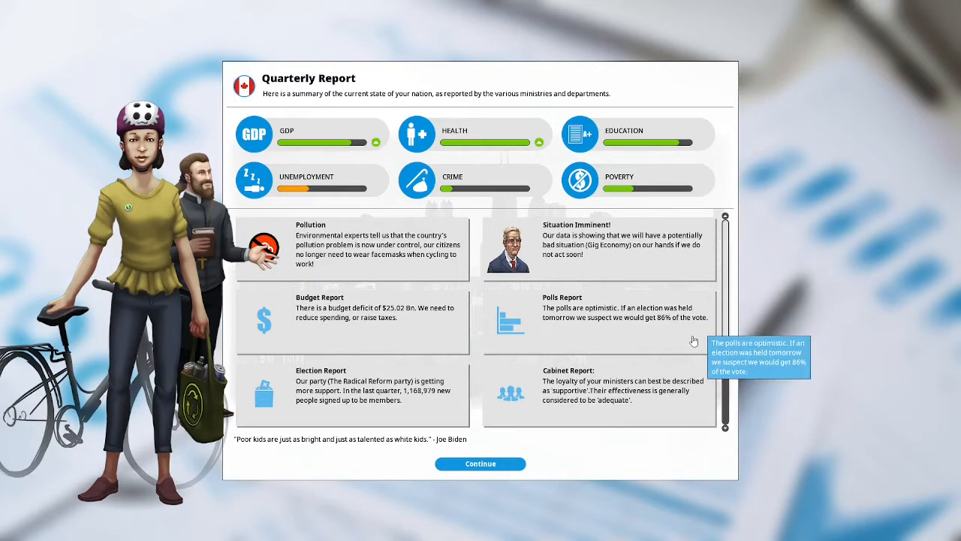
{"action": "mouse_move", "coordinate": [736, 337]}
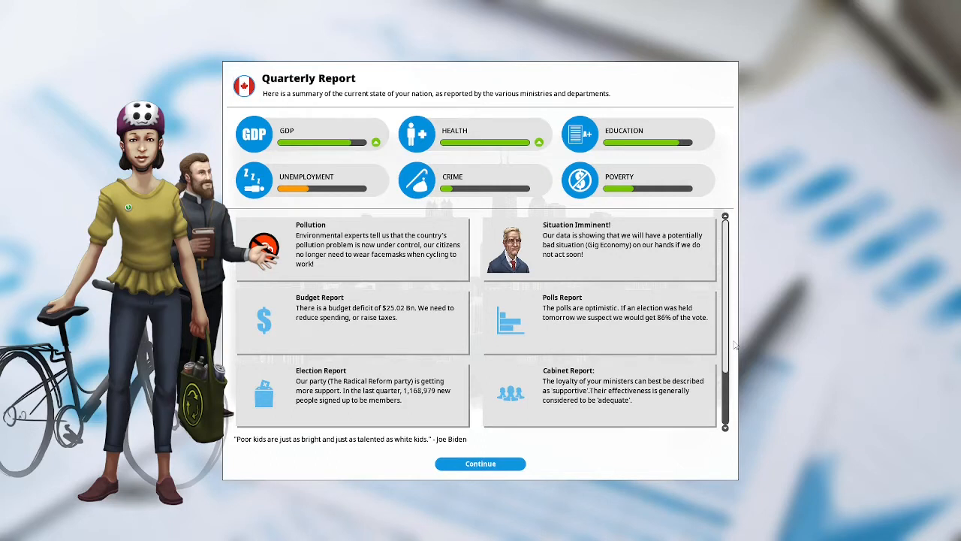
{"action": "mouse_move", "coordinate": [700, 411]}
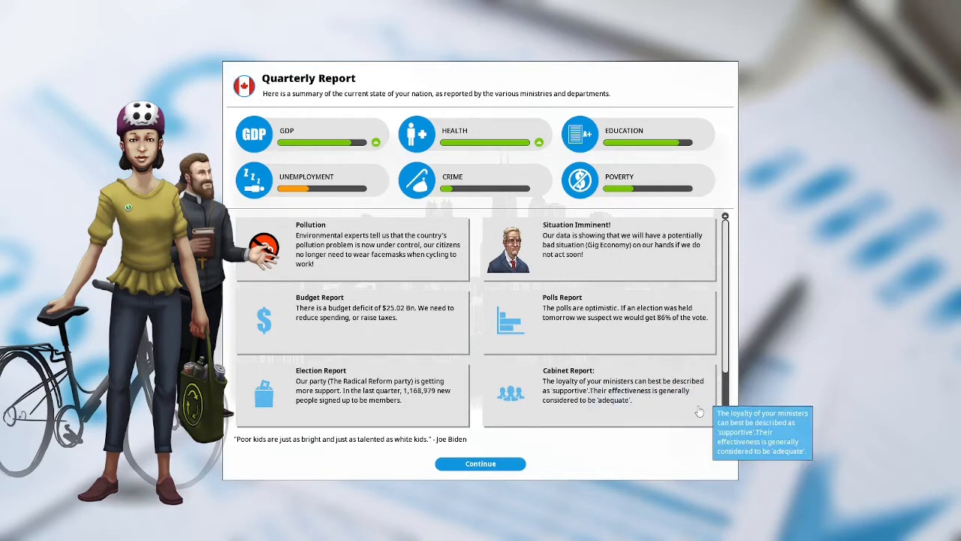
{"action": "mouse_move", "coordinate": [686, 415]}
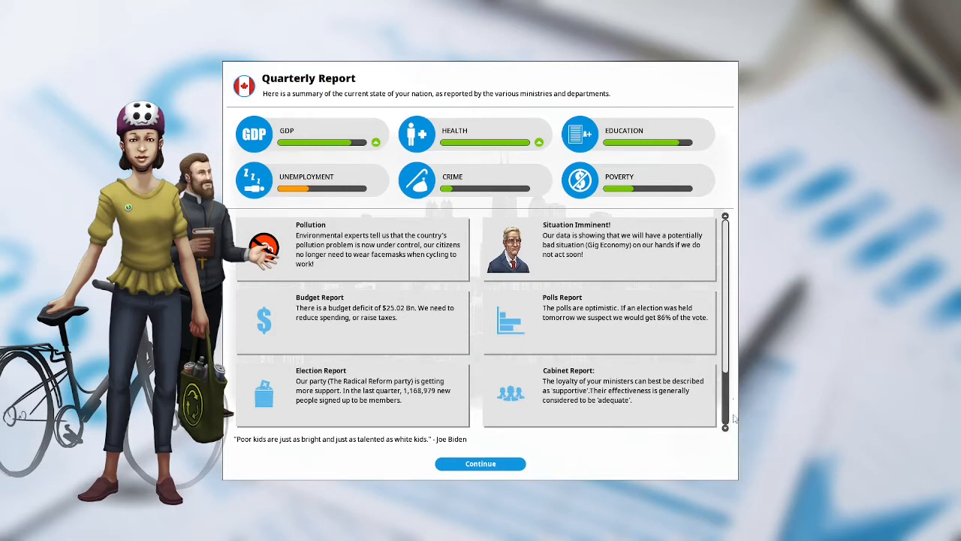
{"action": "scroll", "scroll_direction": "down", "scroll_amount": 3}
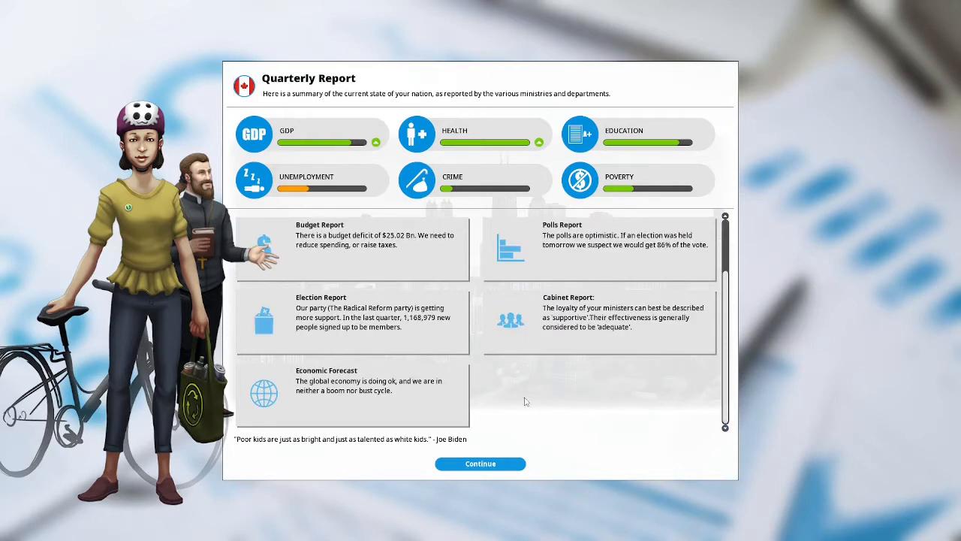
{"action": "mouse_move", "coordinate": [493, 385]}
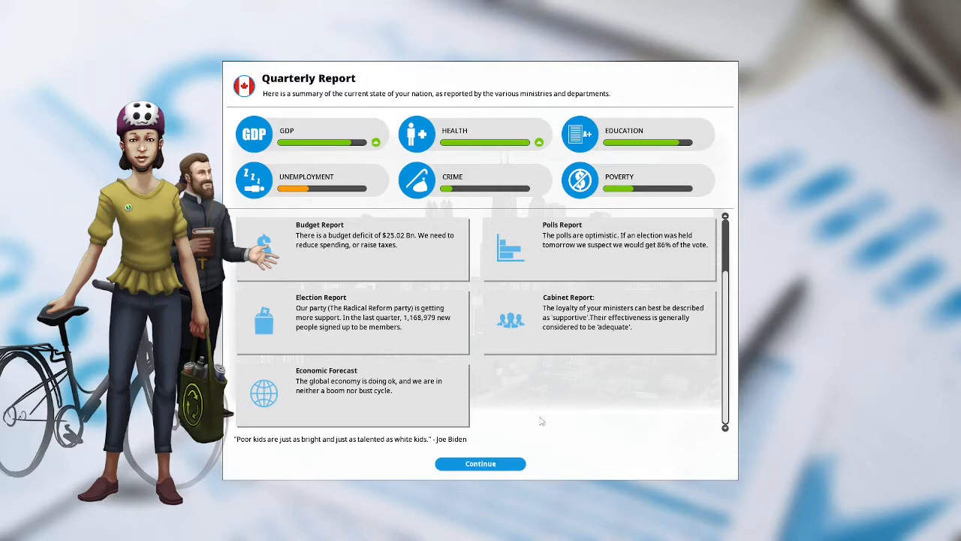
Leave the quarterly report and adopt Congestion Charging at maximum level.
{"action": "left_click", "coordinate": [480, 463]}
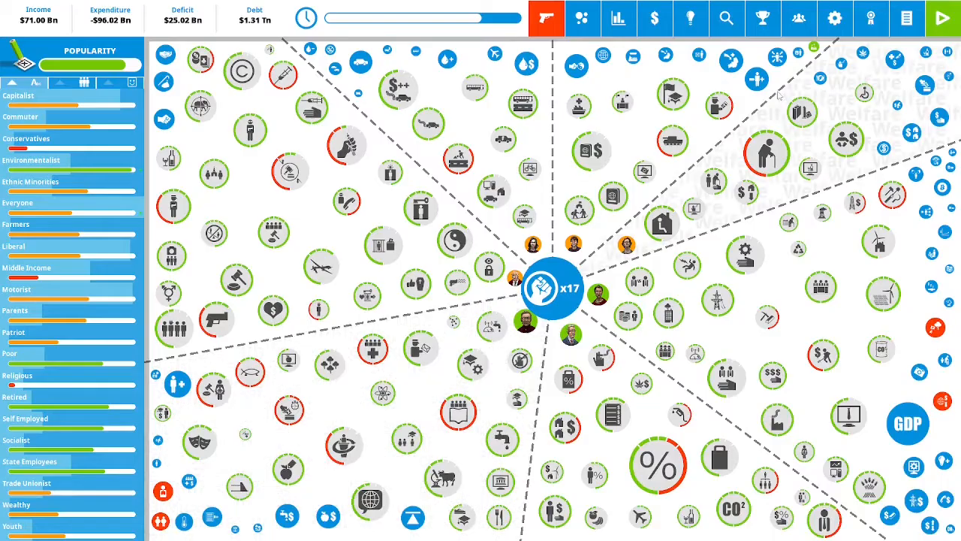
{"action": "mouse_move", "coordinate": [766, 153]}
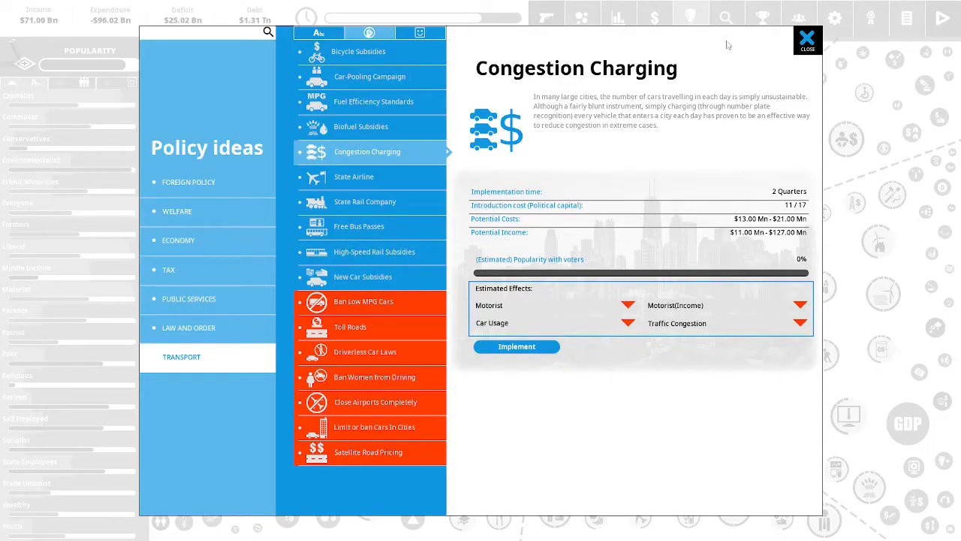
{"action": "mouse_move", "coordinate": [703, 60]}
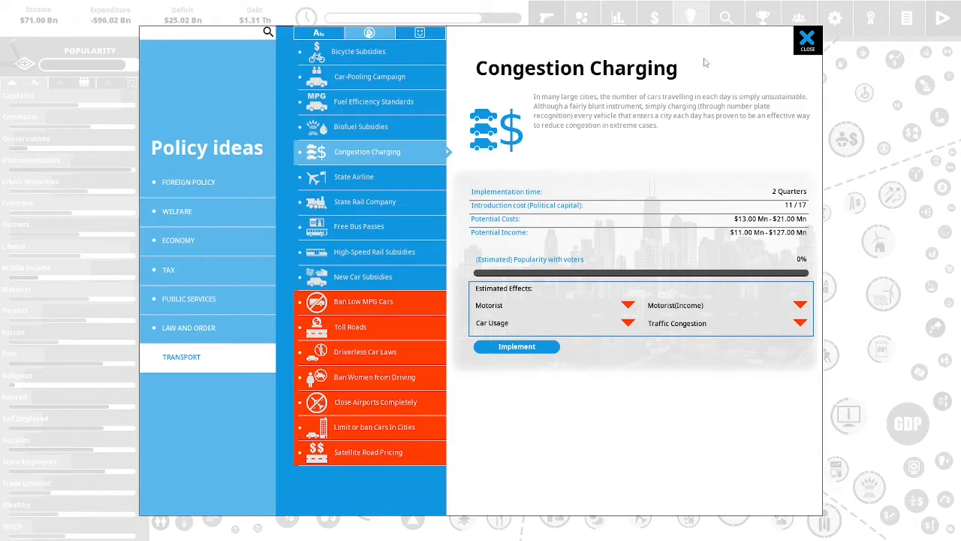
{"action": "mouse_move", "coordinate": [718, 69]}
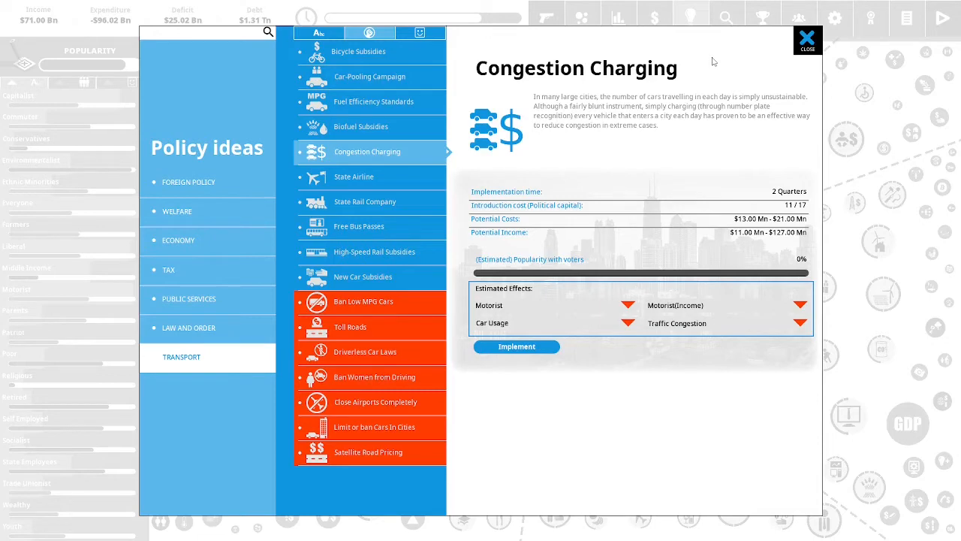
{"action": "mouse_move", "coordinate": [633, 157]}
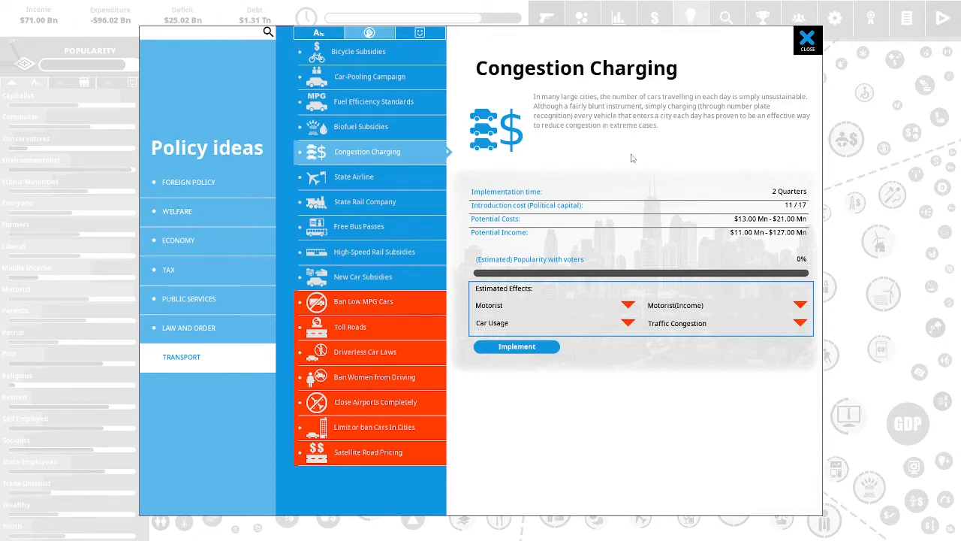
{"action": "left_click", "coordinate": [517, 345]}
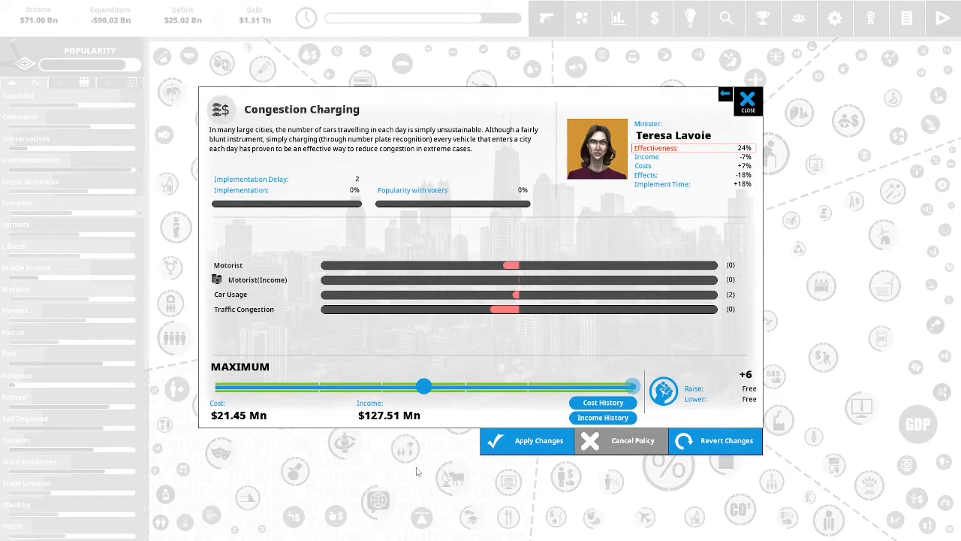
{"action": "mouse_move", "coordinate": [439, 465]}
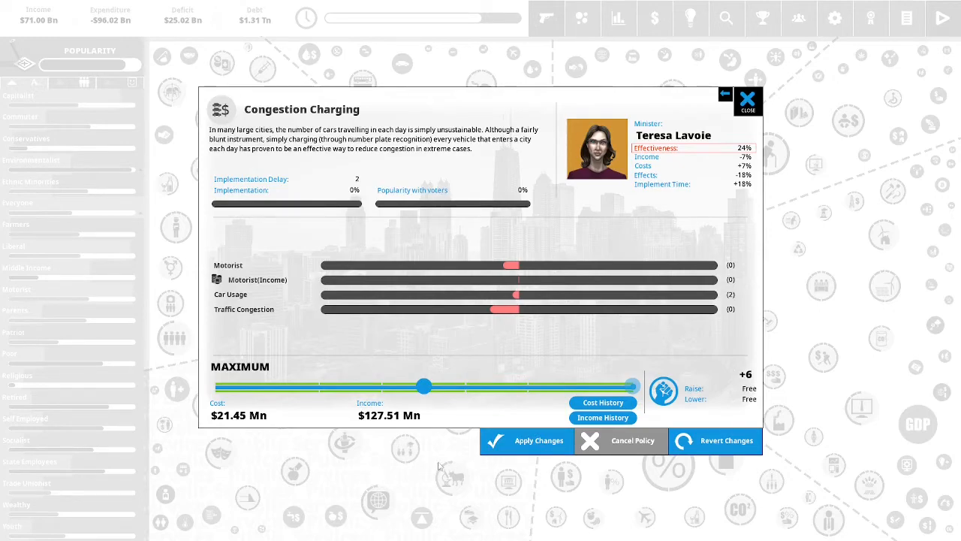
{"action": "left_click", "coordinate": [748, 100]}
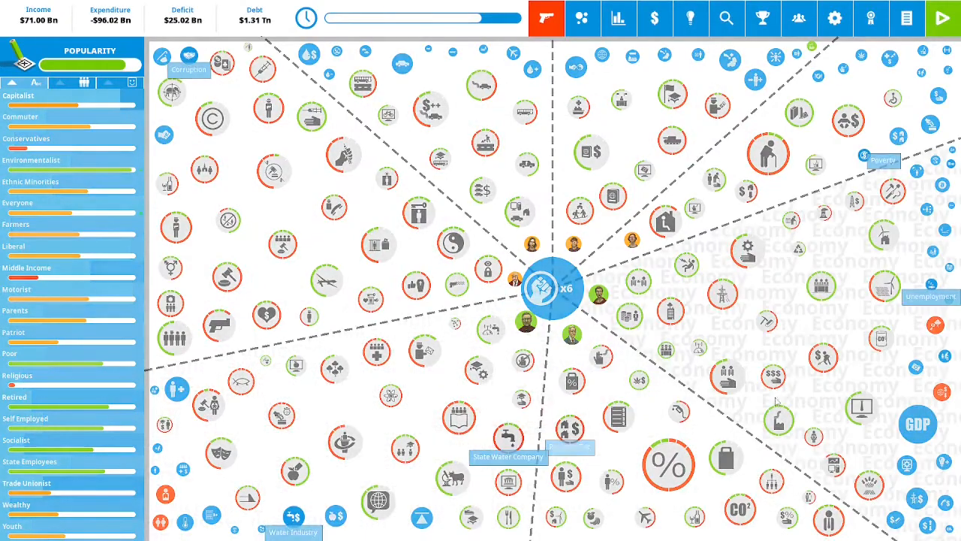
{"action": "mouse_move", "coordinate": [762, 274]}
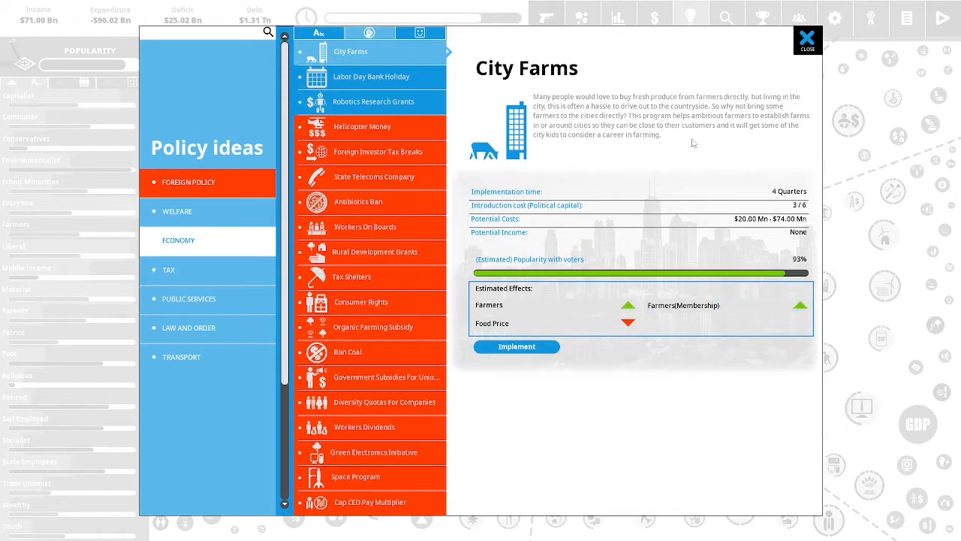
{"action": "mouse_move", "coordinate": [674, 167]}
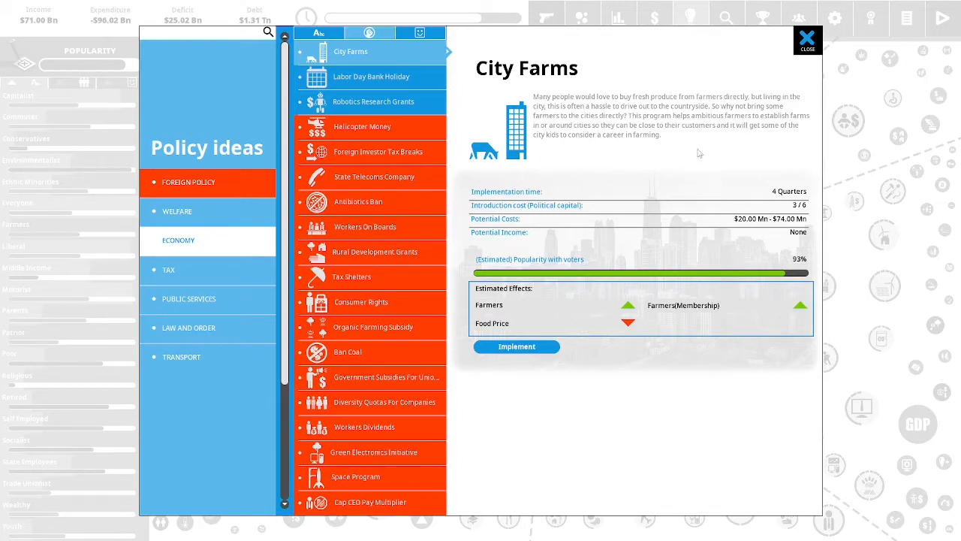
{"action": "mouse_move", "coordinate": [706, 146]}
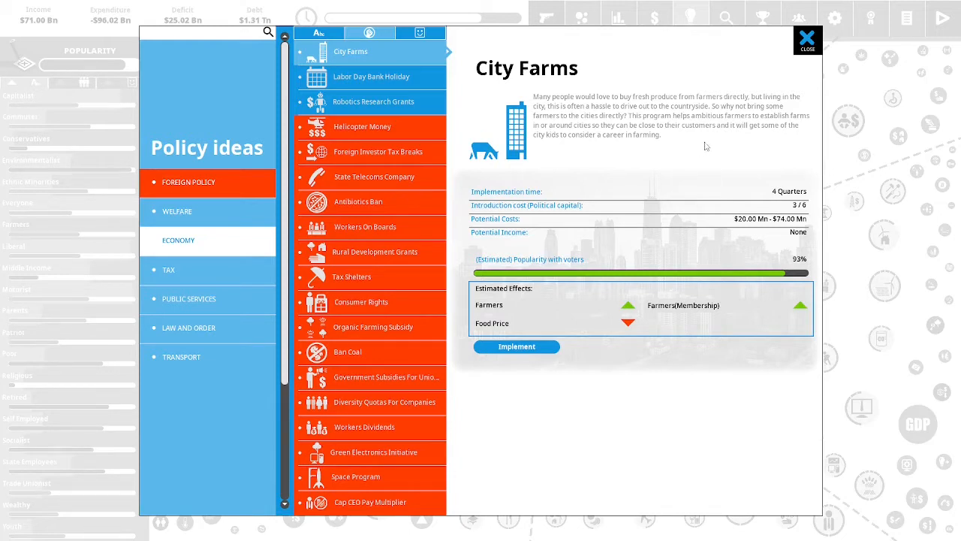
{"action": "mouse_move", "coordinate": [769, 143]}
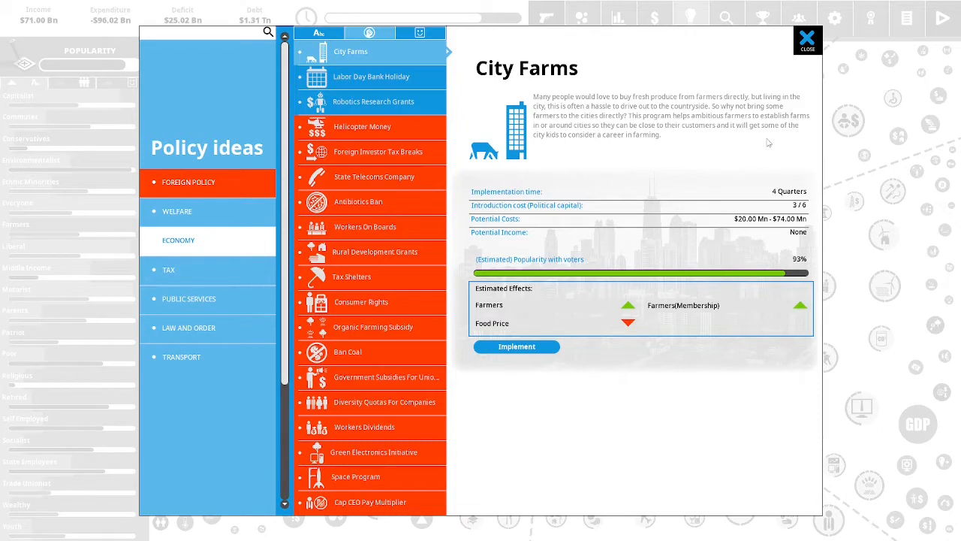
{"action": "mouse_move", "coordinate": [688, 147]}
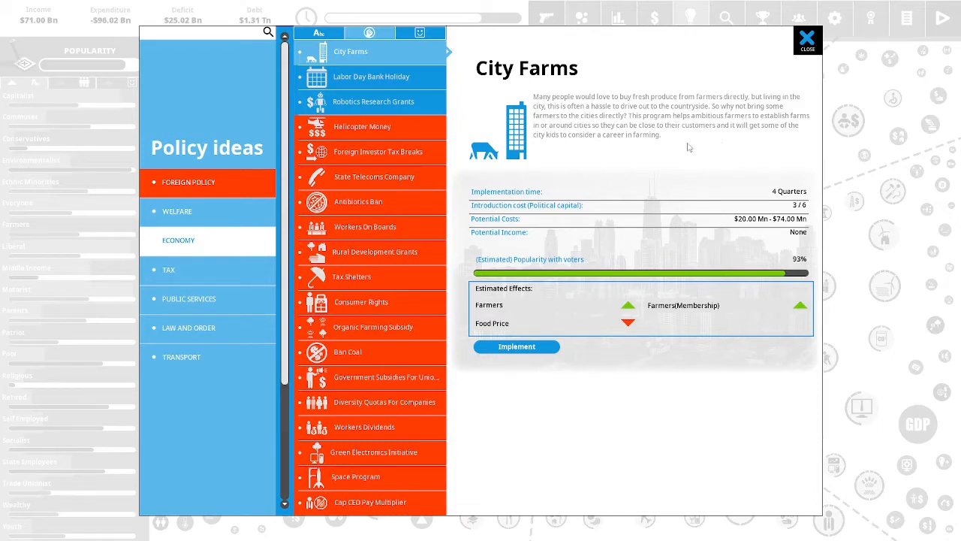
{"action": "mouse_move", "coordinate": [684, 146]}
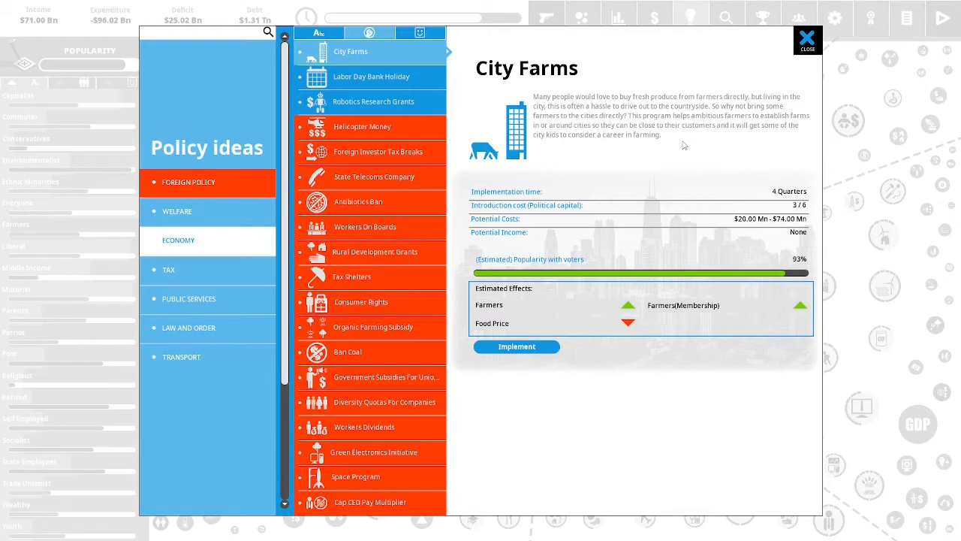
{"action": "mouse_move", "coordinate": [686, 135]}
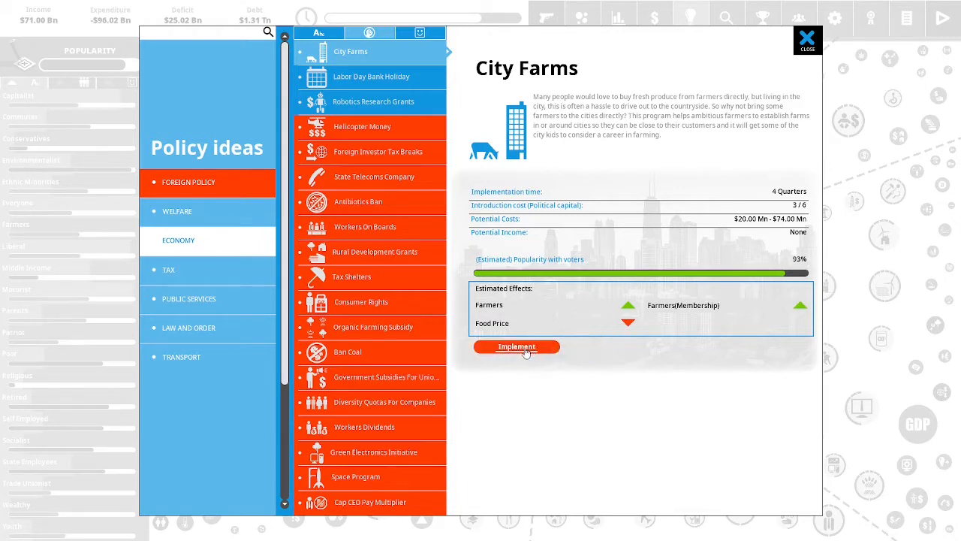
Adopt City Farms with funding raised to high, about $60.68 Mn.
{"action": "left_click", "coordinate": [517, 347]}
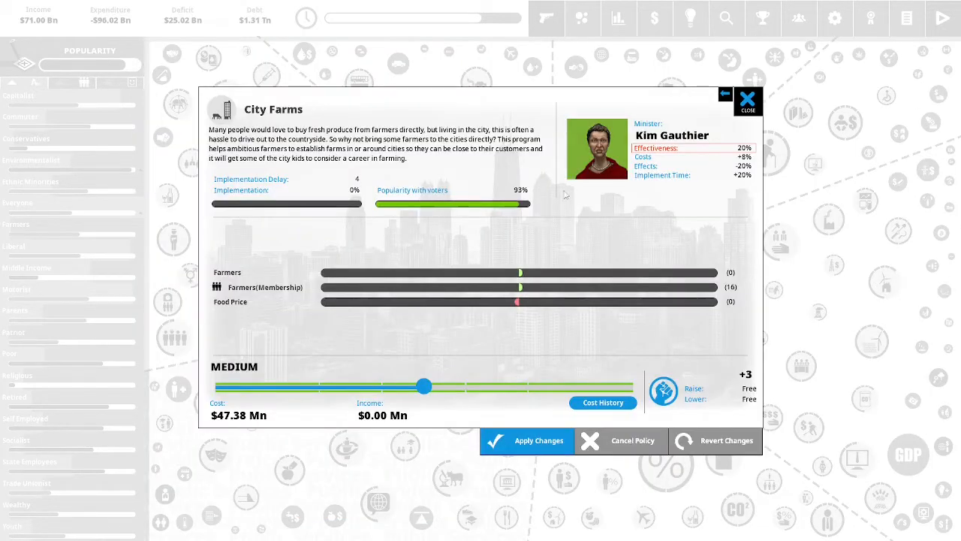
{"action": "left_click_drag", "start_coordinate": [423, 384], "coordinate": [489, 385]}
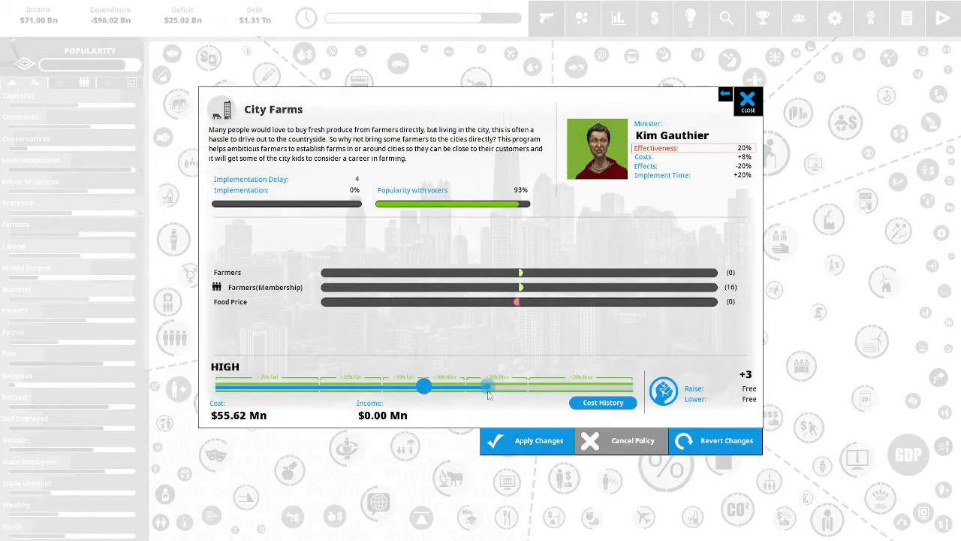
{"action": "left_click_drag", "start_coordinate": [488, 386], "coordinate": [525, 386]}
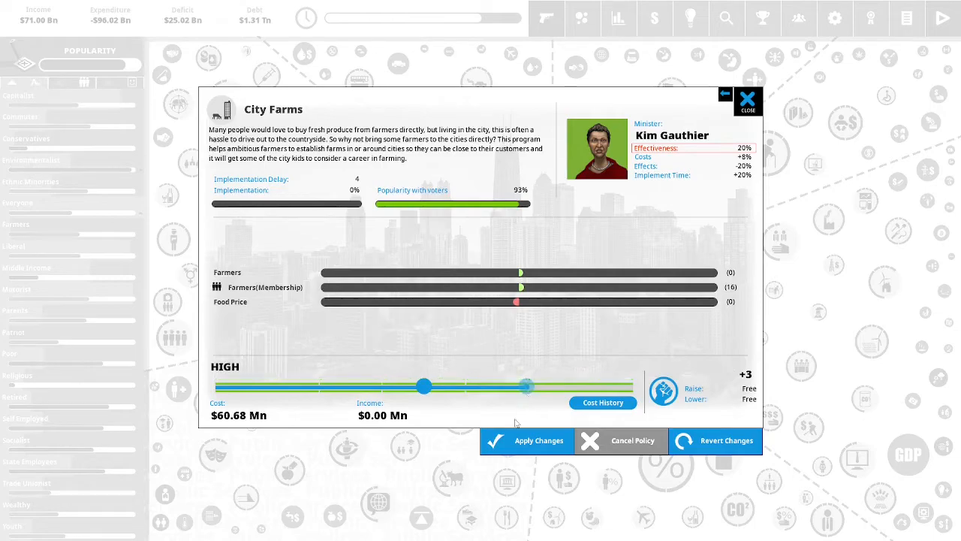
{"action": "left_click", "coordinate": [748, 99]}
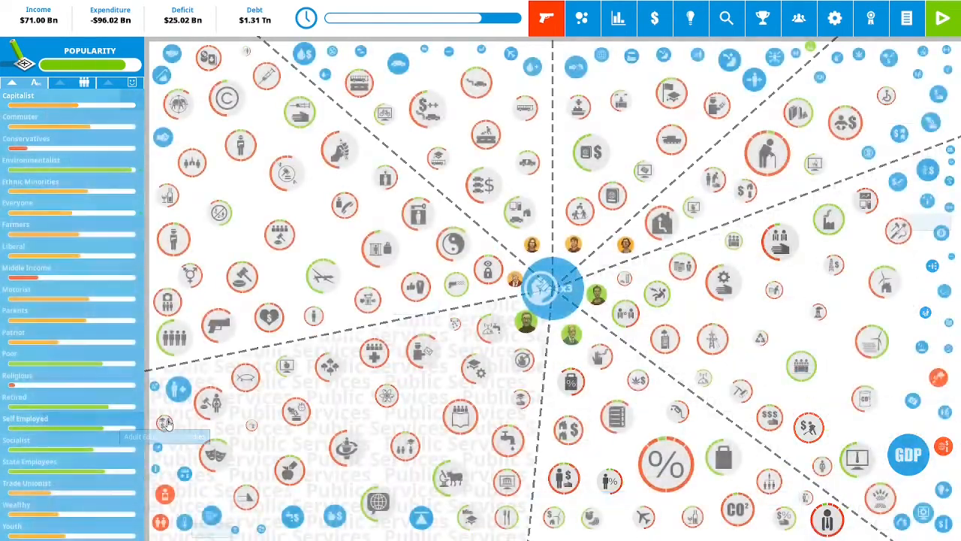
Raise Adult Education Subsidies to about $278.87 Mn, confirming the political capital spend.
{"action": "left_click", "coordinate": [166, 423]}
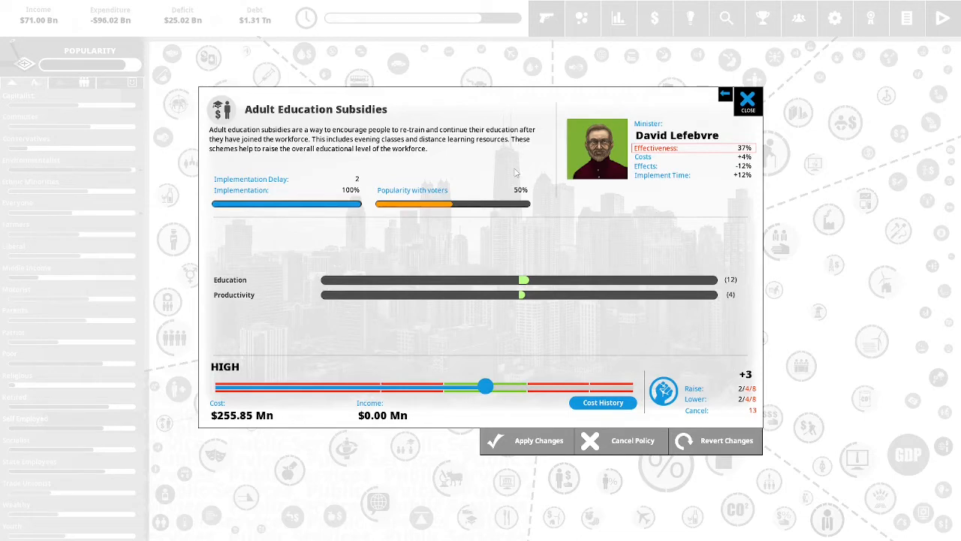
{"action": "mouse_move", "coordinate": [495, 169]}
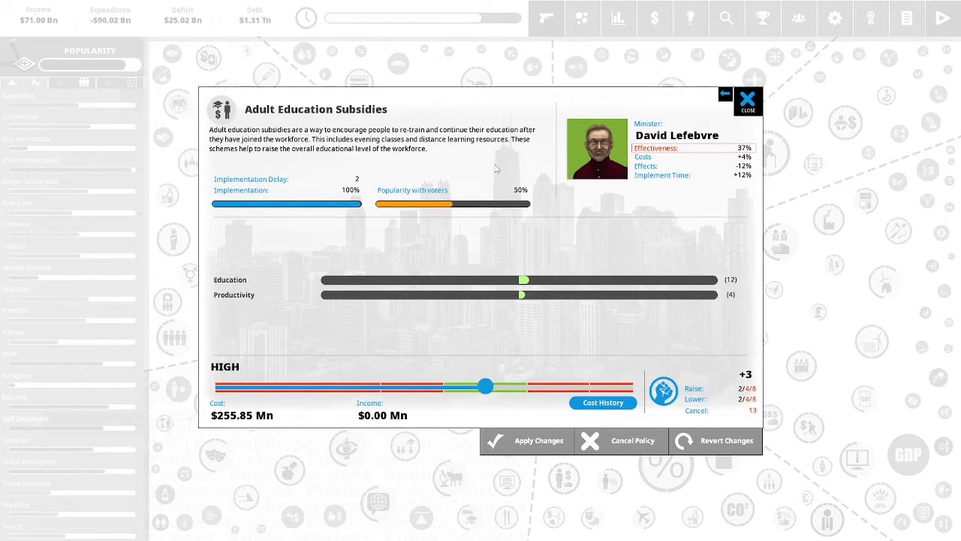
{"action": "mouse_move", "coordinate": [487, 165]}
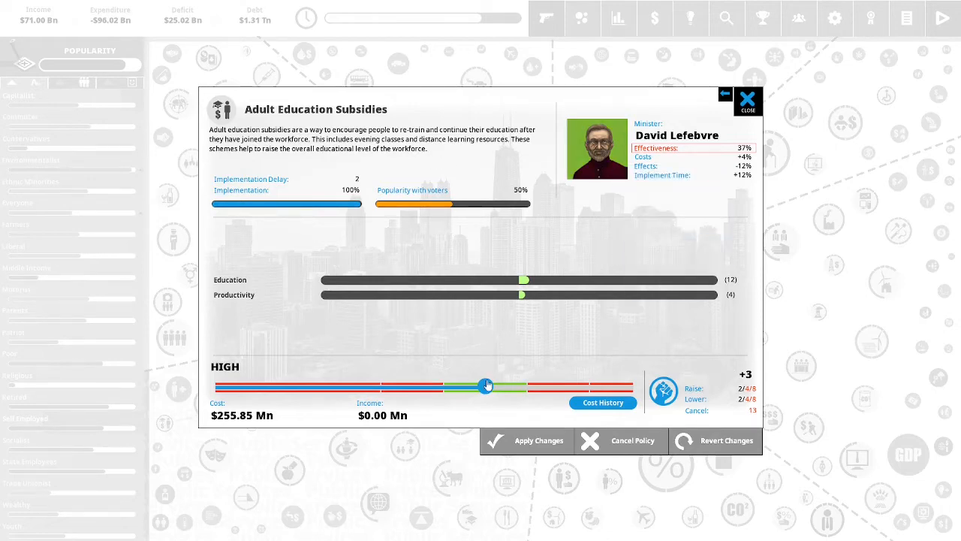
{"action": "left_click_drag", "start_coordinate": [486, 385], "coordinate": [526, 384]}
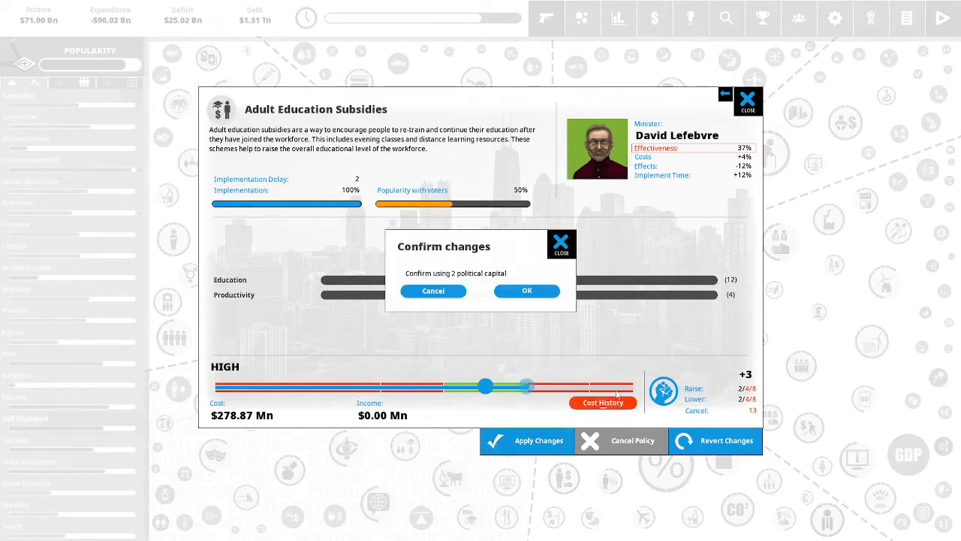
{"action": "left_click", "coordinate": [526, 292]}
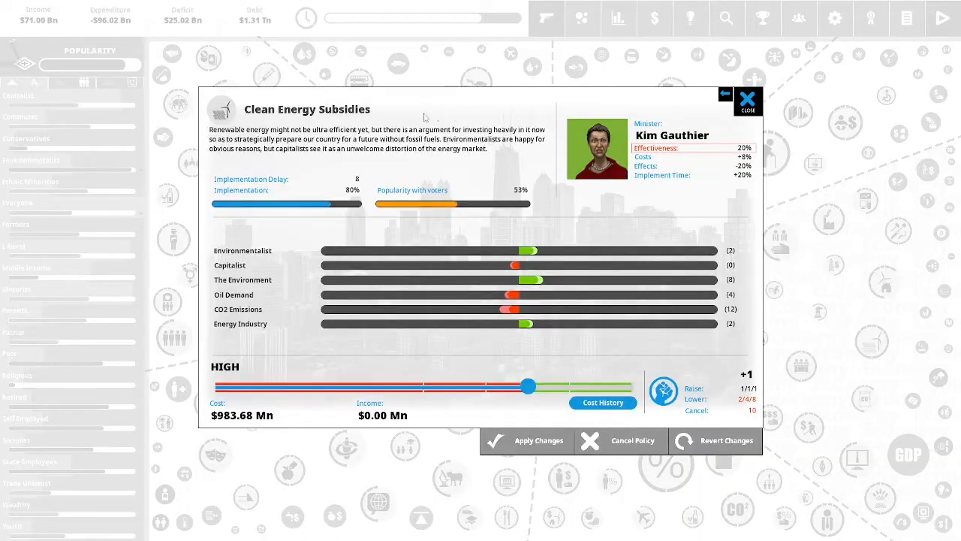
{"action": "mouse_move", "coordinate": [520, 113]}
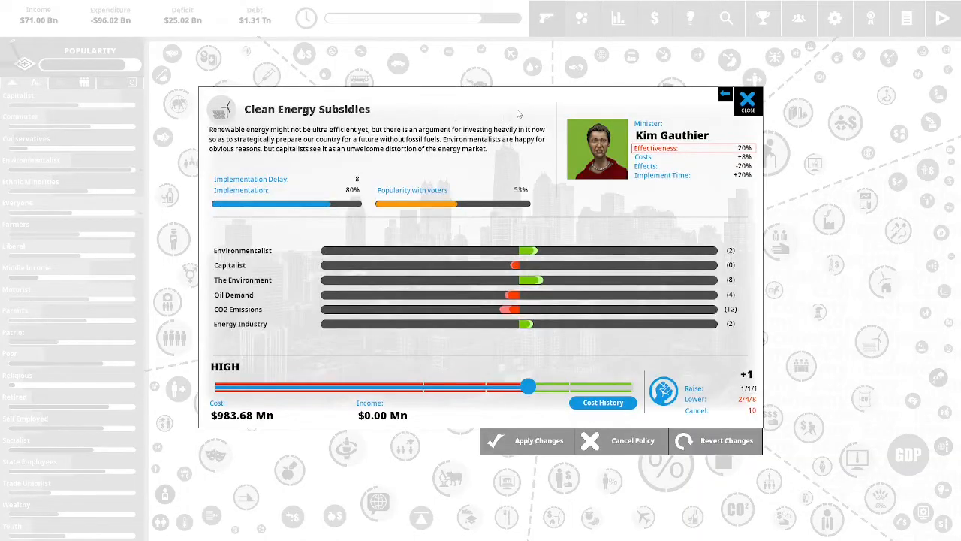
{"action": "mouse_move", "coordinate": [594, 200]}
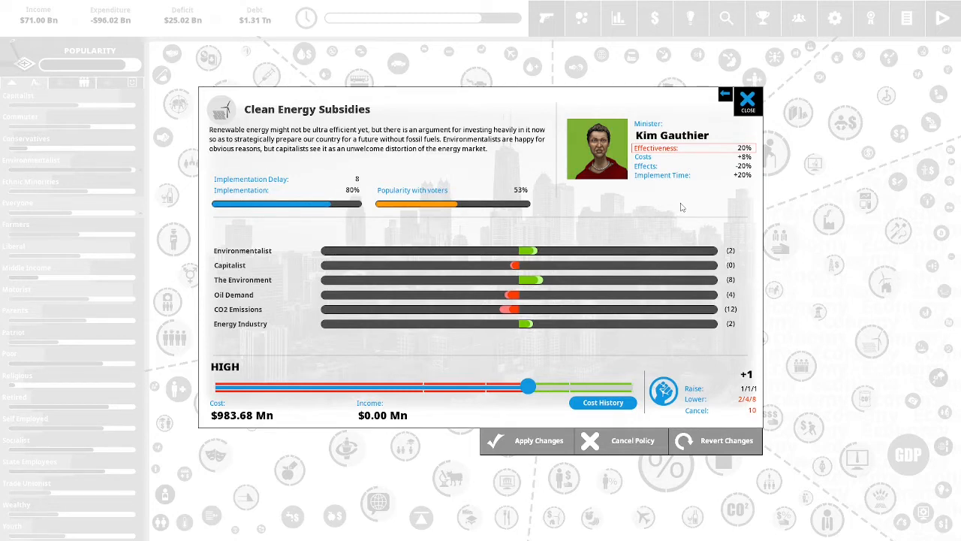
{"action": "mouse_move", "coordinate": [670, 204]}
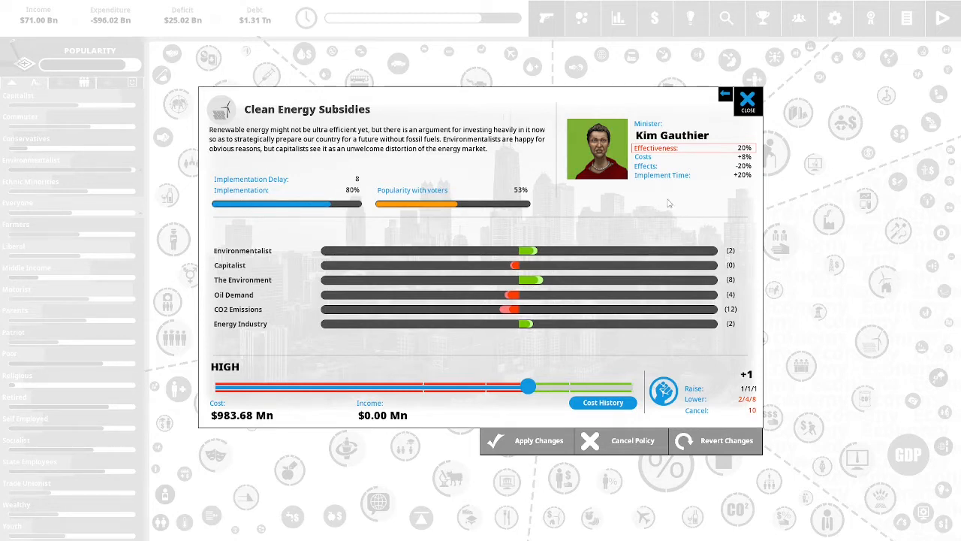
{"action": "mouse_move", "coordinate": [661, 204]}
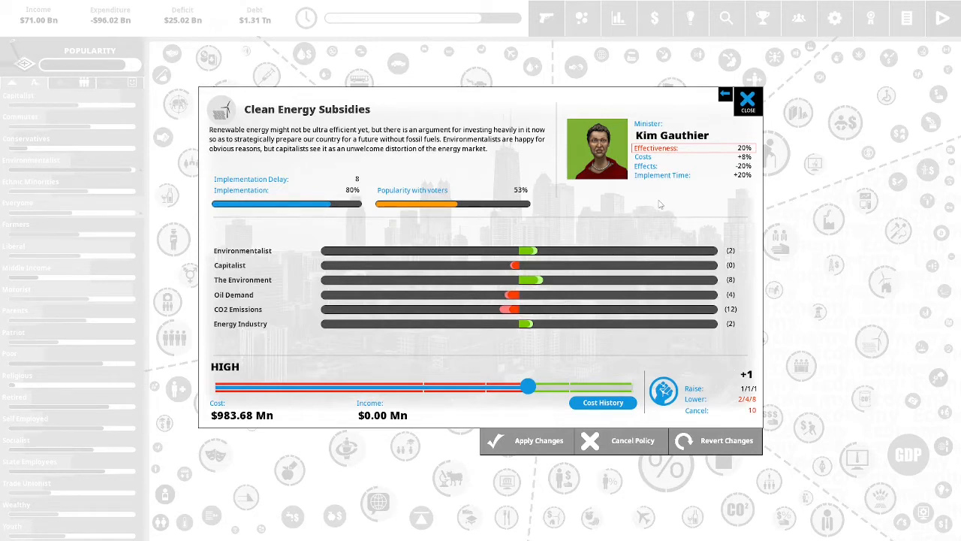
Push Clean Energy Subsidies to maximum, about $1.20 Bn, and apply.
{"action": "left_click_drag", "start_coordinate": [529, 384], "coordinate": [534, 384]}
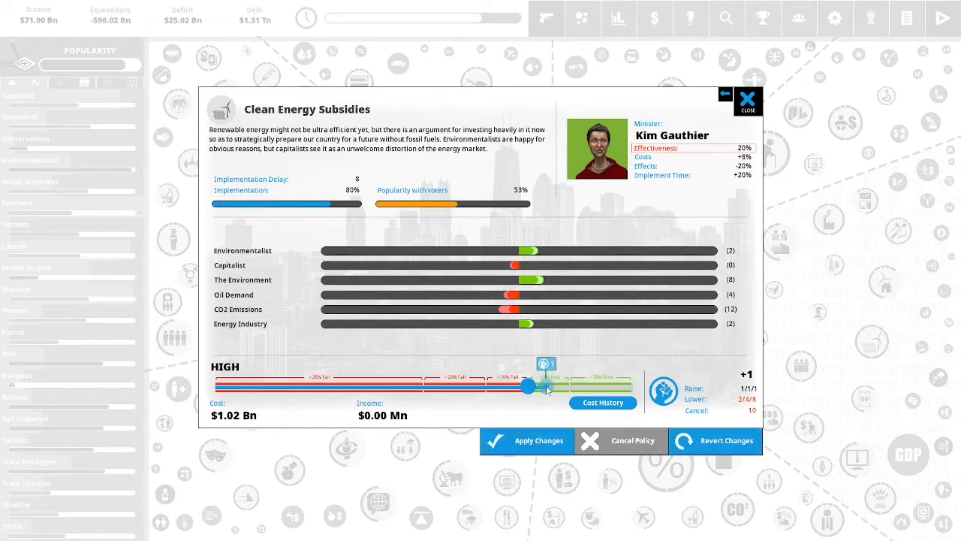
{"action": "left_click_drag", "start_coordinate": [528, 384], "coordinate": [634, 385]}
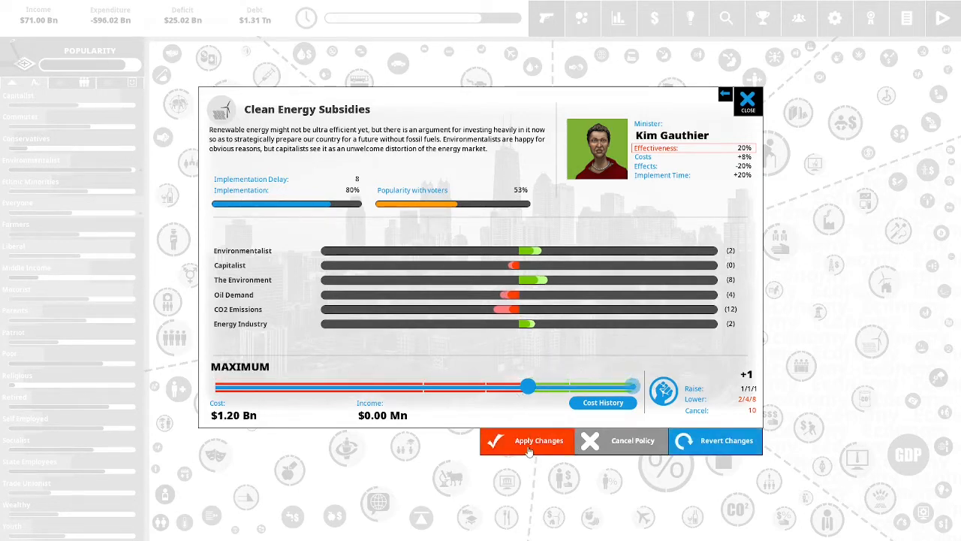
{"action": "left_click", "coordinate": [527, 440]}
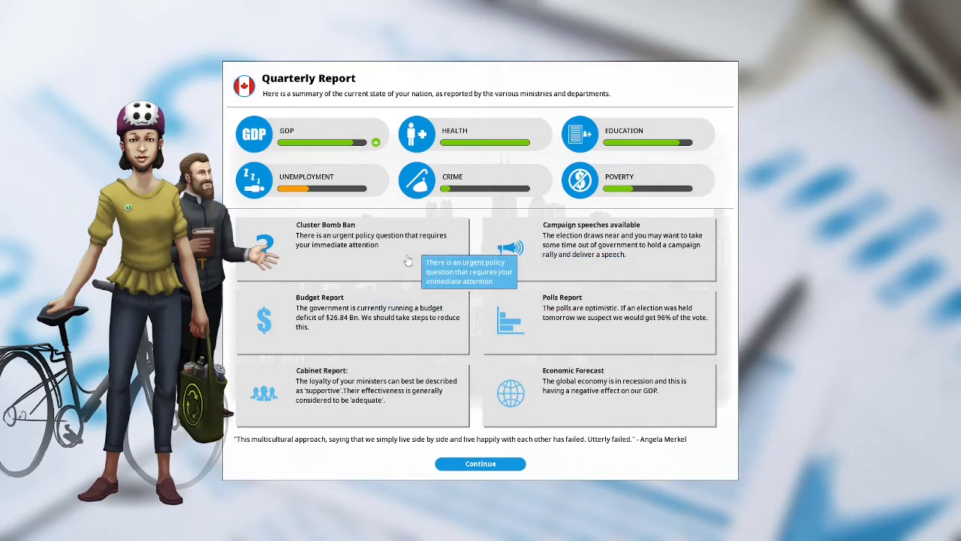
{"action": "mouse_move", "coordinate": [391, 255]}
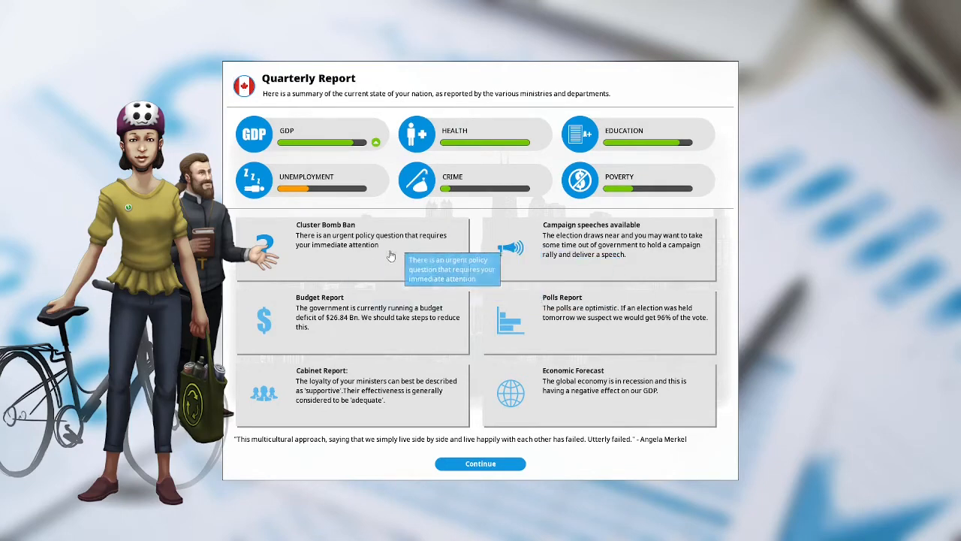
Answer the urgent Cluster Bomb Ban question by banning cluster bombs.
{"action": "left_click", "coordinate": [353, 240]}
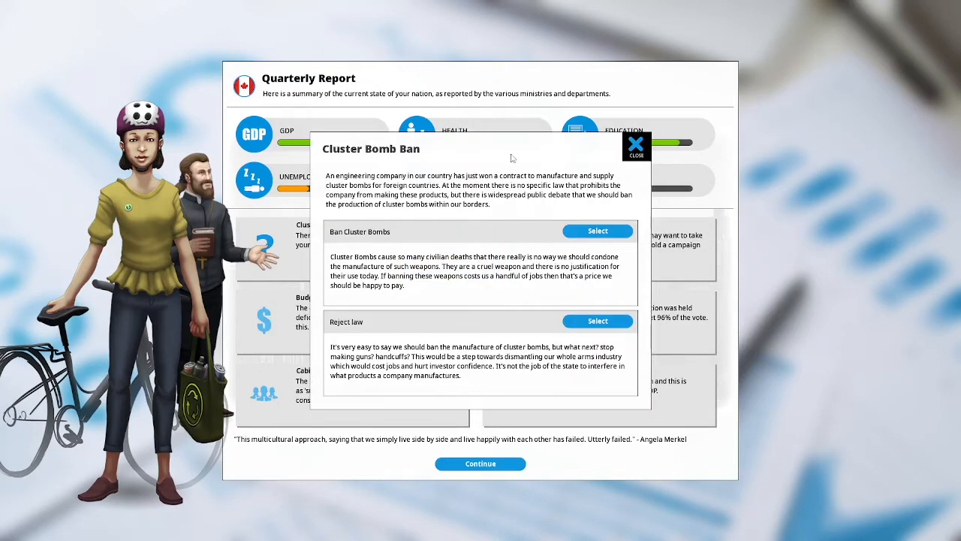
{"action": "mouse_move", "coordinate": [518, 153]}
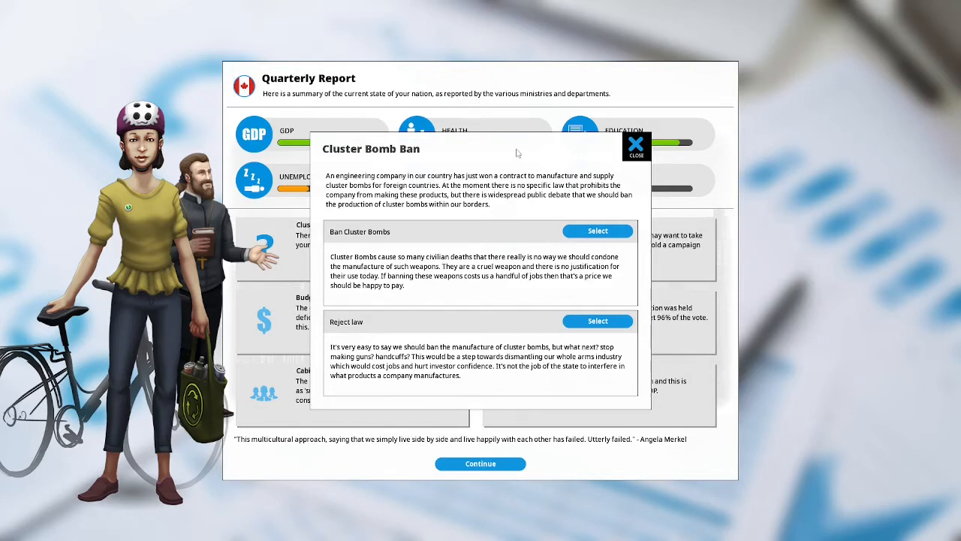
{"action": "mouse_move", "coordinate": [534, 164]}
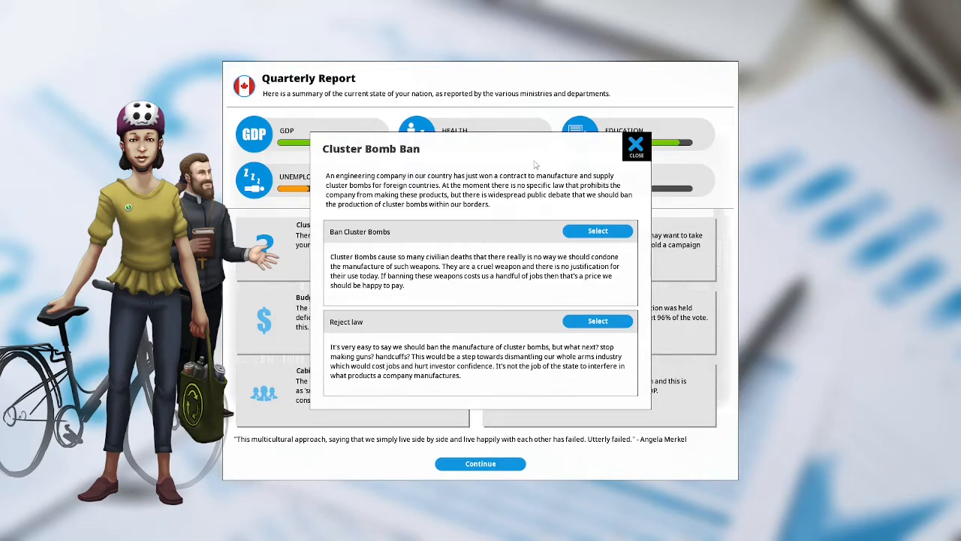
{"action": "mouse_move", "coordinate": [511, 193]}
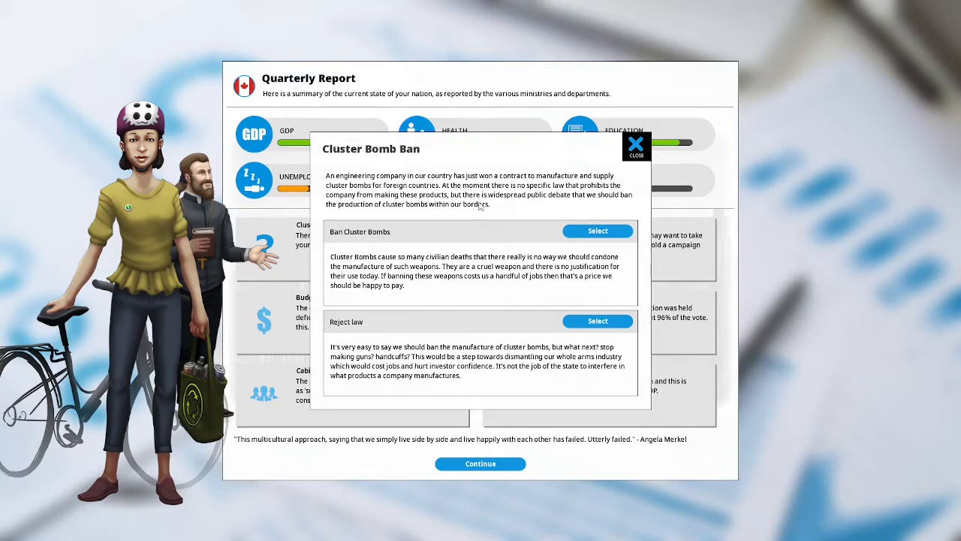
{"action": "mouse_move", "coordinate": [458, 205]}
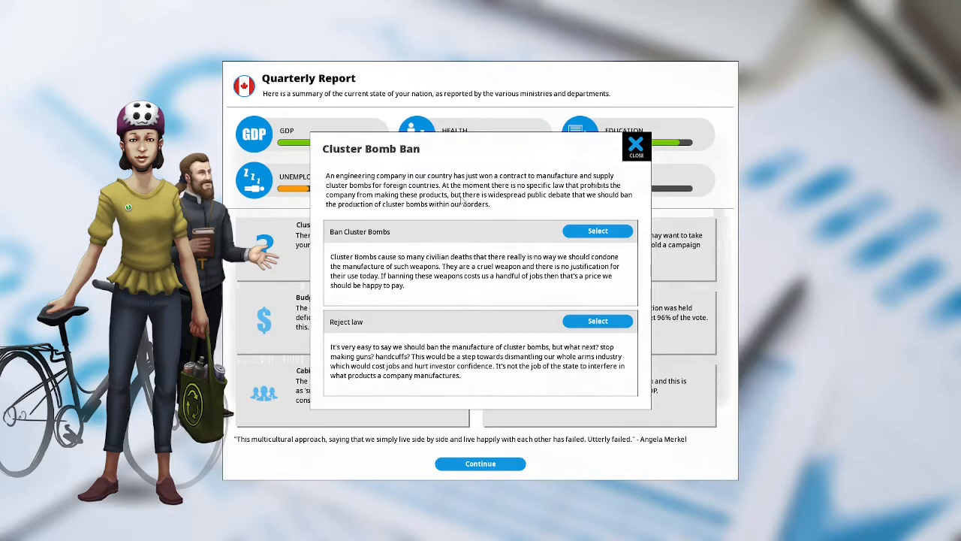
{"action": "mouse_move", "coordinate": [459, 214]}
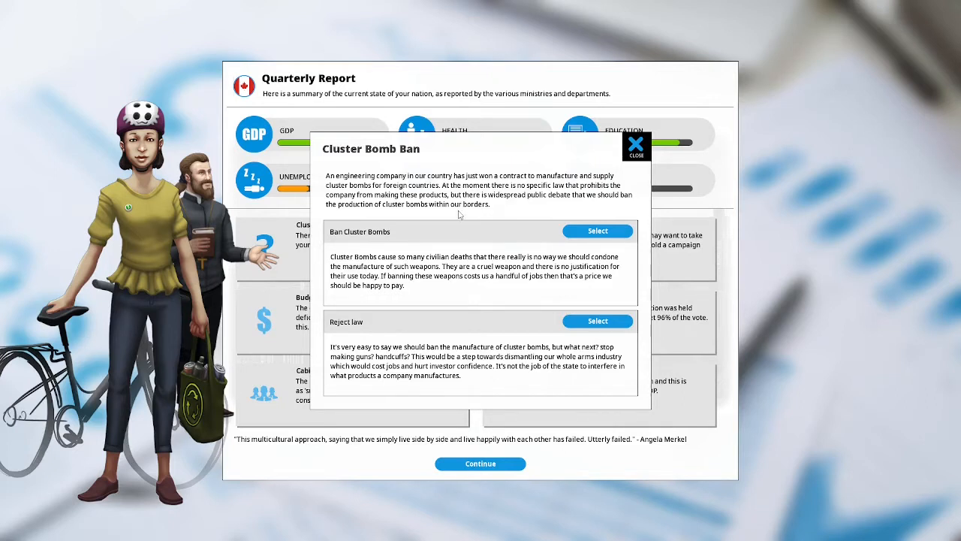
{"action": "mouse_move", "coordinate": [446, 250]}
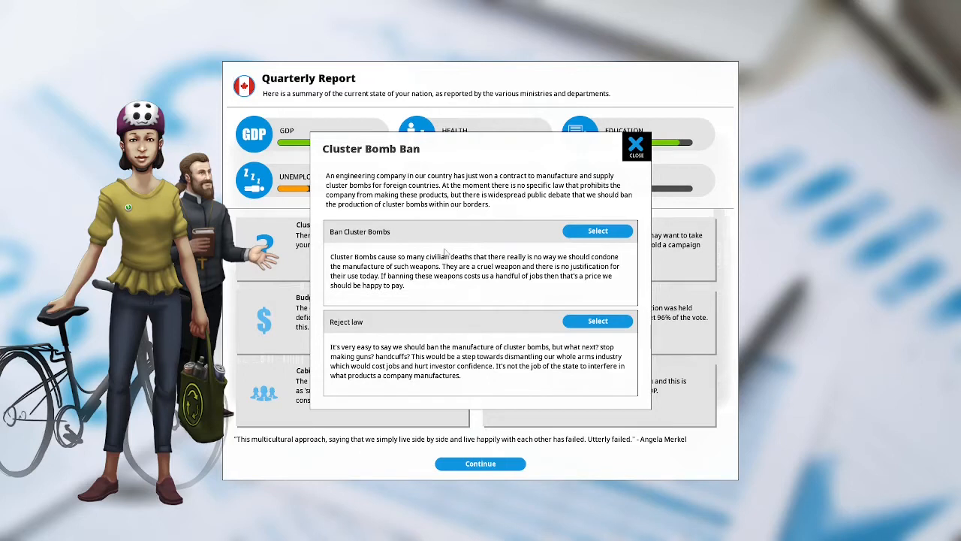
{"action": "mouse_move", "coordinate": [460, 263]}
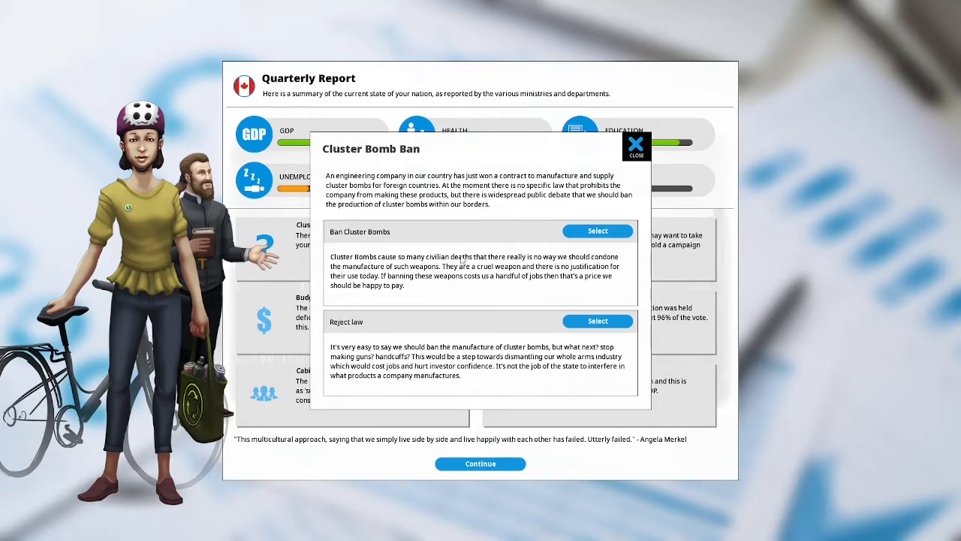
{"action": "mouse_move", "coordinate": [392, 237]}
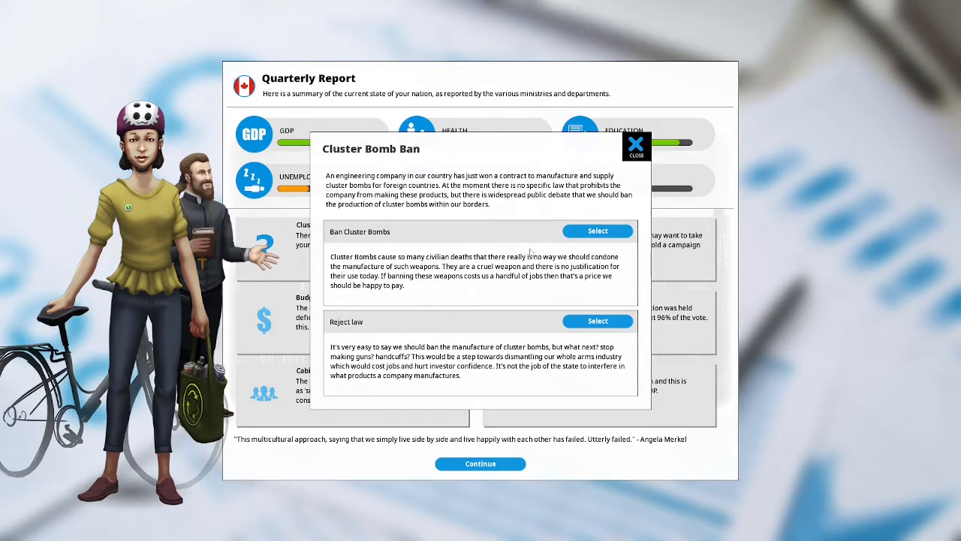
{"action": "mouse_move", "coordinate": [597, 231]}
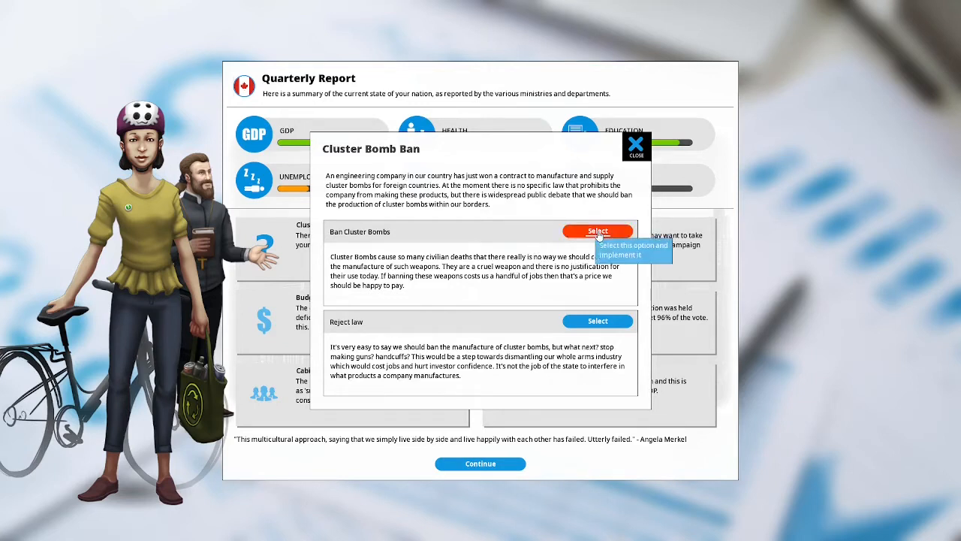
{"action": "left_click", "coordinate": [597, 231]}
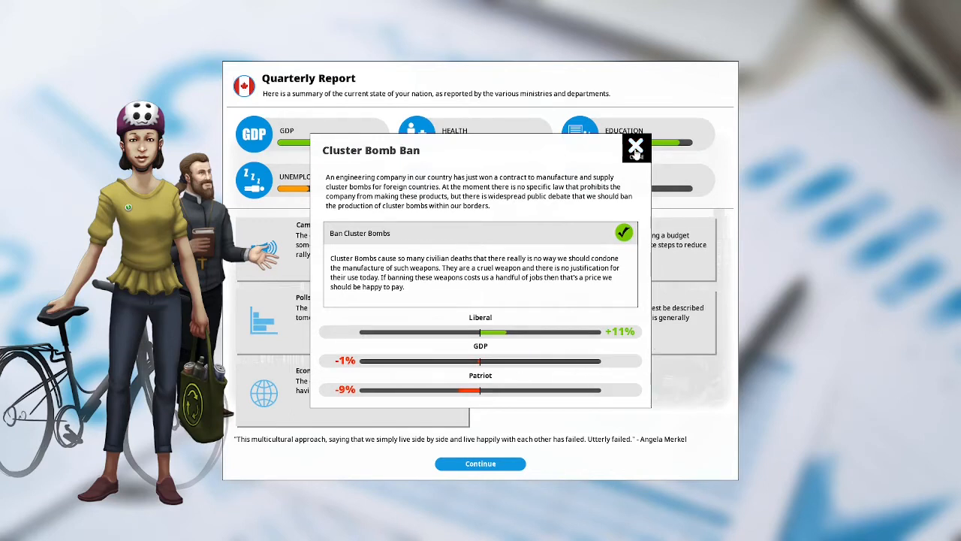
Dismiss the cluster bomb decision results, returning to the quarterly report.
{"action": "left_click", "coordinate": [637, 147]}
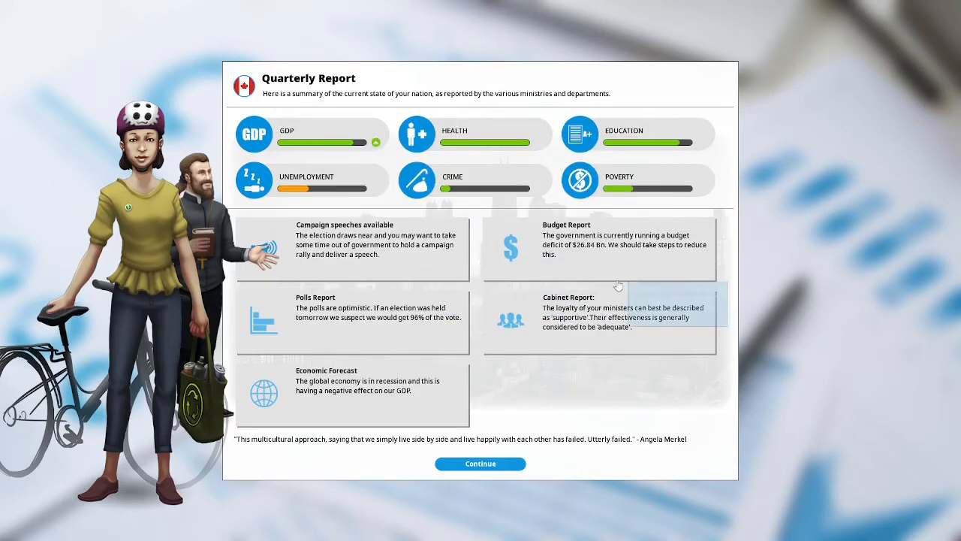
{"action": "mouse_move", "coordinate": [686, 256]}
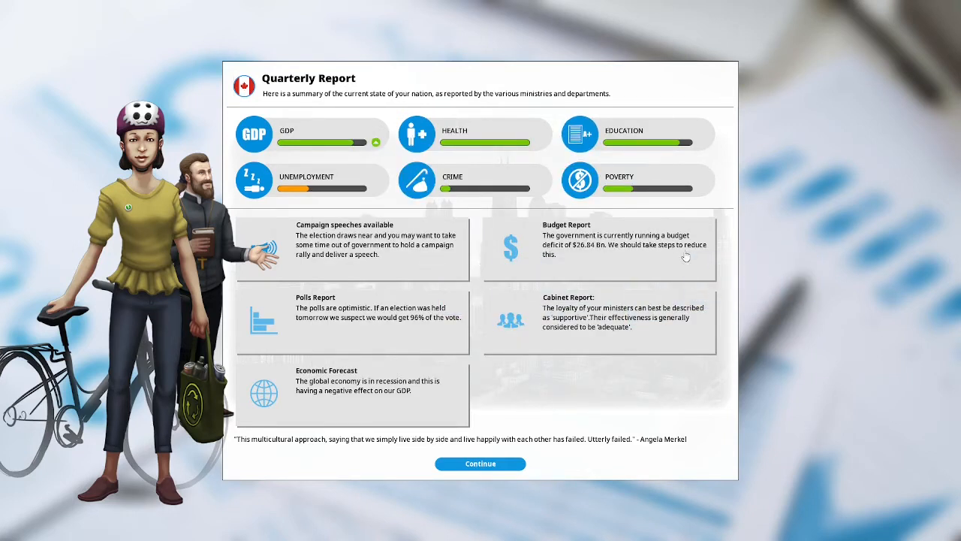
{"action": "mouse_move", "coordinate": [712, 214]}
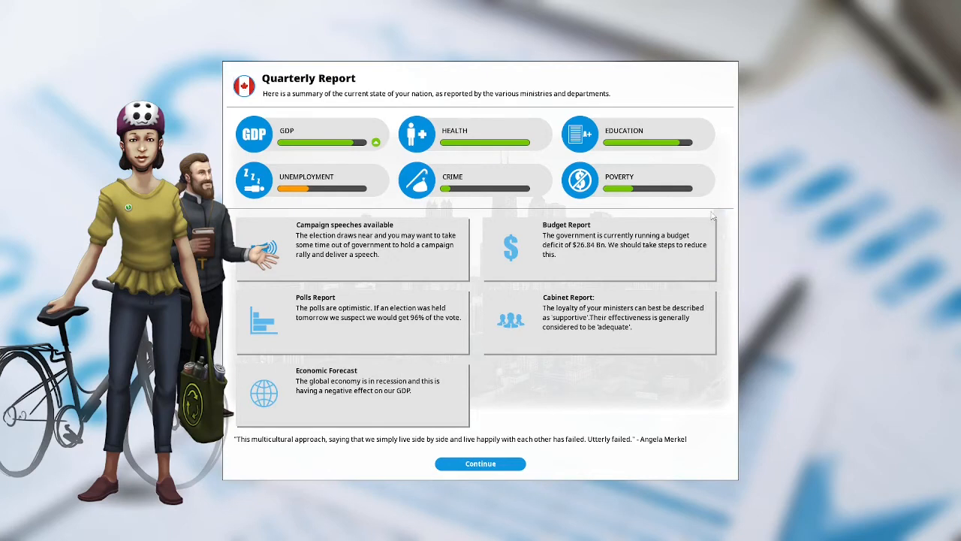
{"action": "mouse_move", "coordinate": [754, 210]}
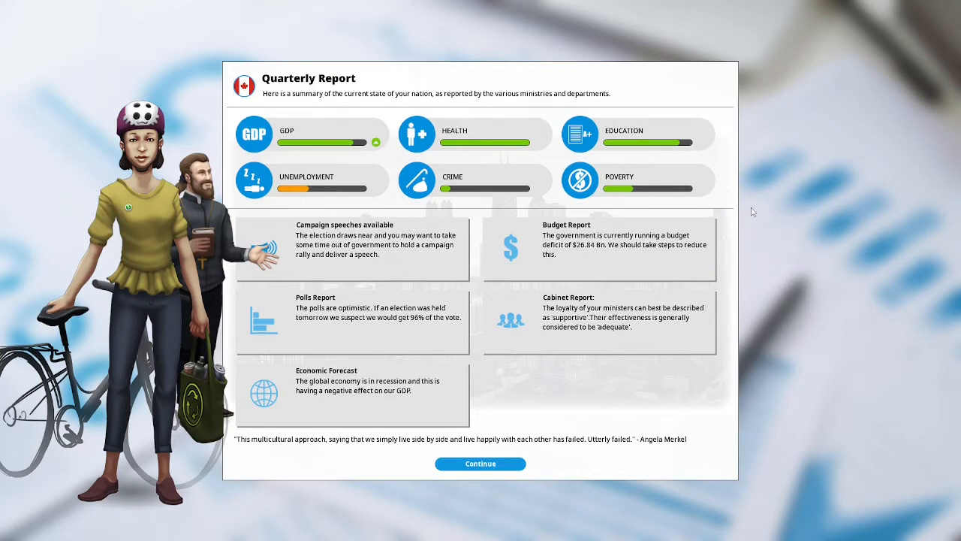
{"action": "mouse_move", "coordinate": [727, 263]}
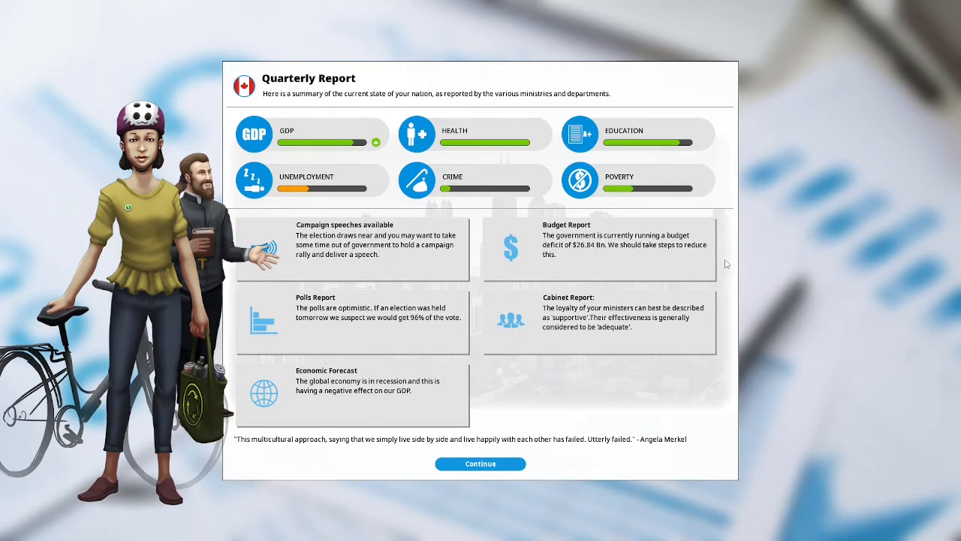
{"action": "mouse_move", "coordinate": [756, 262]}
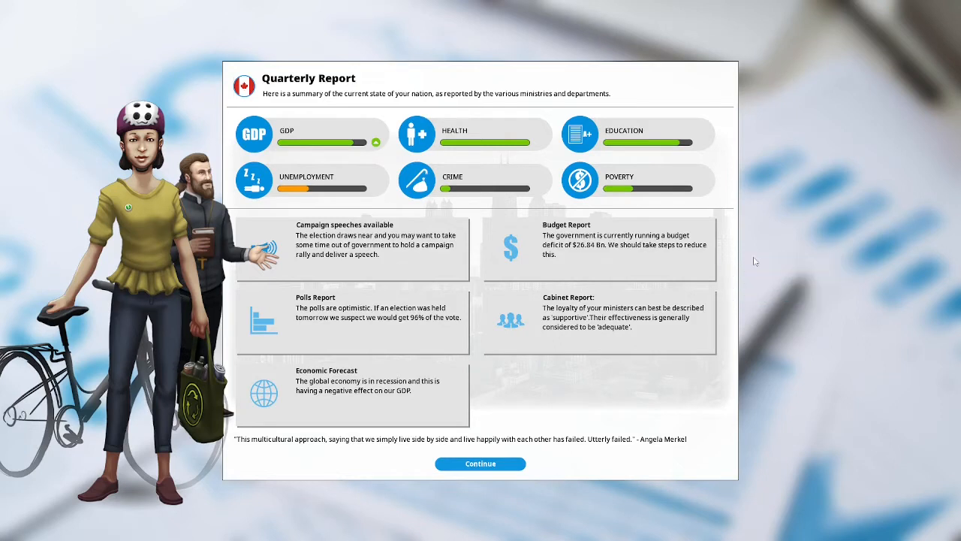
{"action": "mouse_move", "coordinate": [766, 237]}
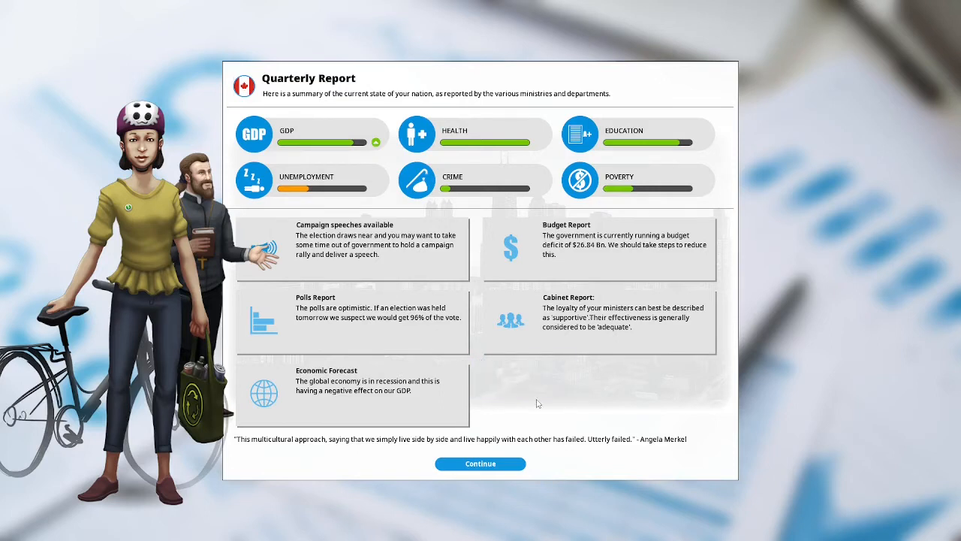
{"action": "mouse_move", "coordinate": [565, 387]}
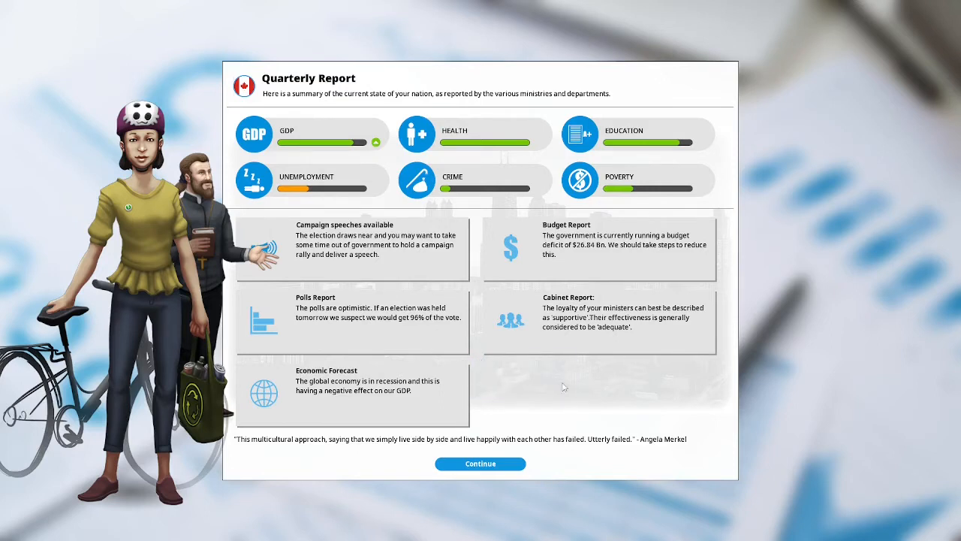
{"action": "mouse_move", "coordinate": [748, 345]}
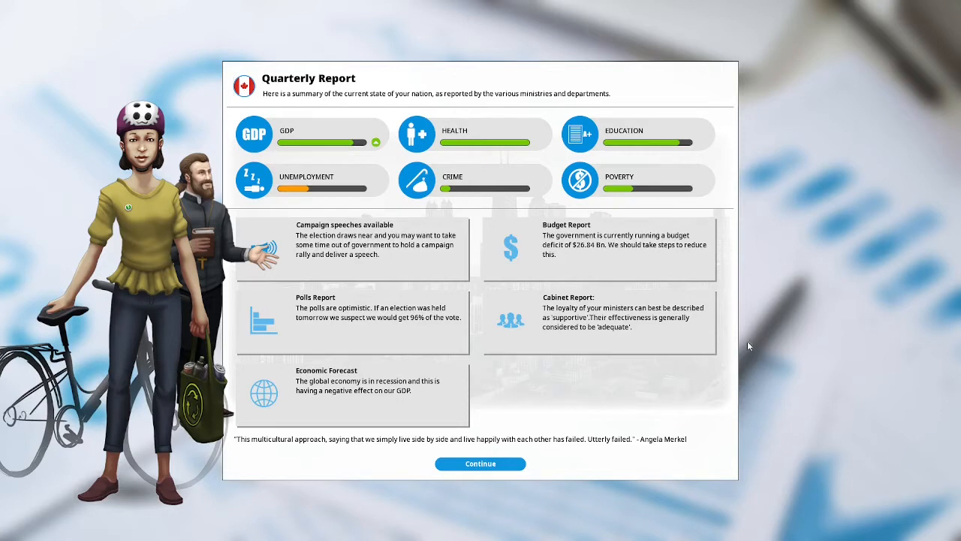
{"action": "mouse_move", "coordinate": [733, 384]}
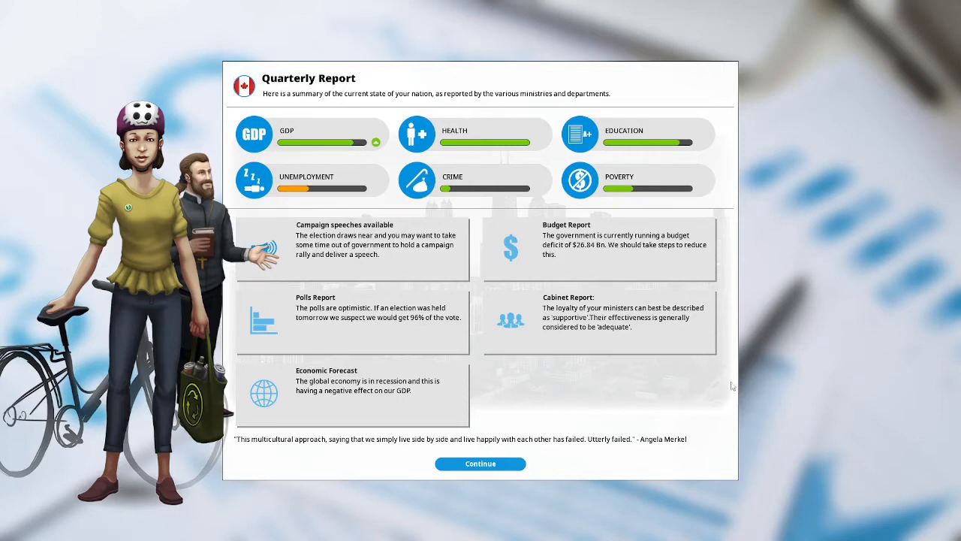
{"action": "mouse_move", "coordinate": [666, 368]}
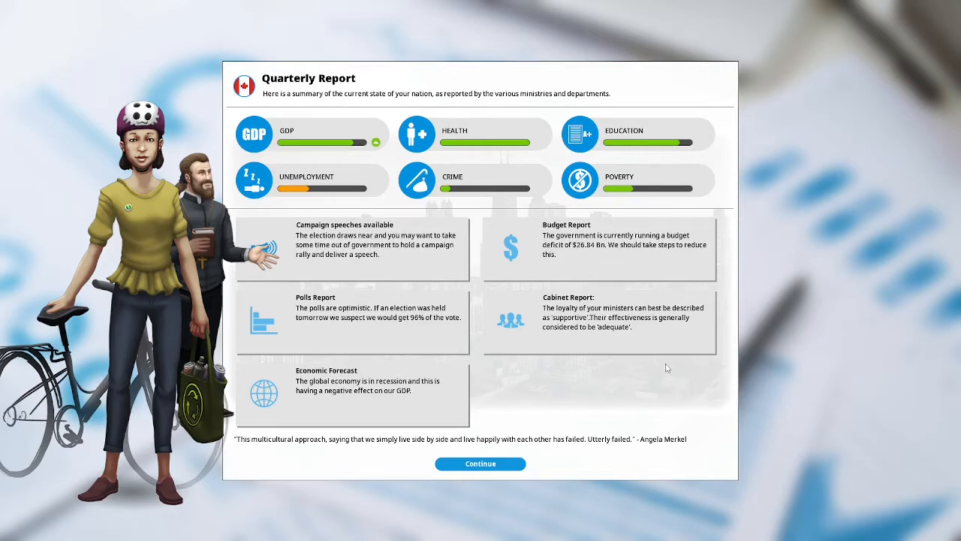
{"action": "mouse_move", "coordinate": [501, 385]}
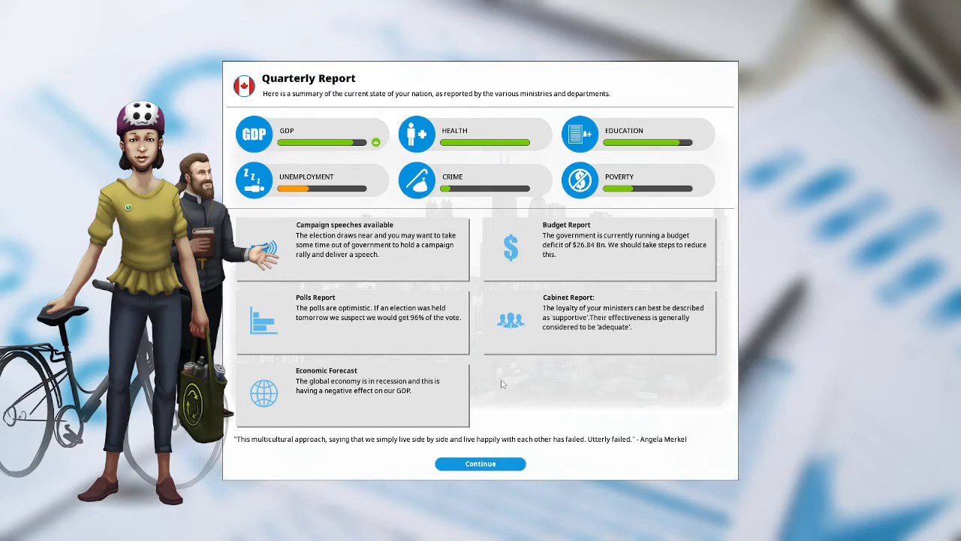
{"action": "mouse_move", "coordinate": [520, 386]}
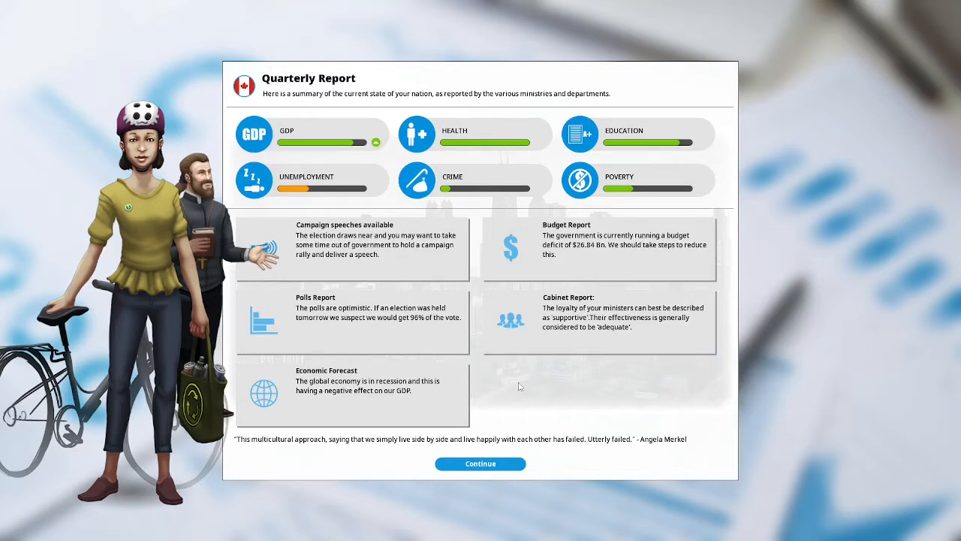
{"action": "mouse_move", "coordinate": [501, 387]}
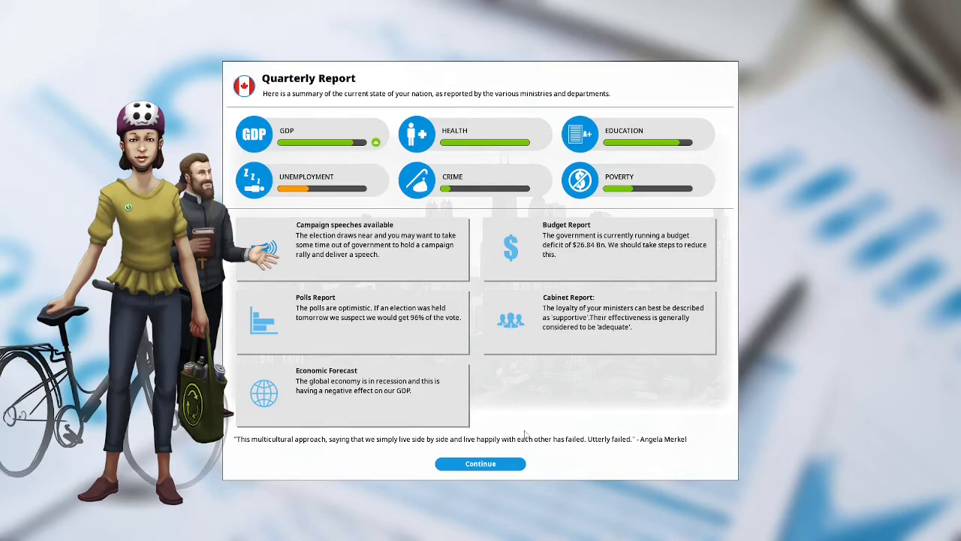
Move past the report and cabinet overview, then build a speech from two slogans.
{"action": "left_click", "coordinate": [481, 463]}
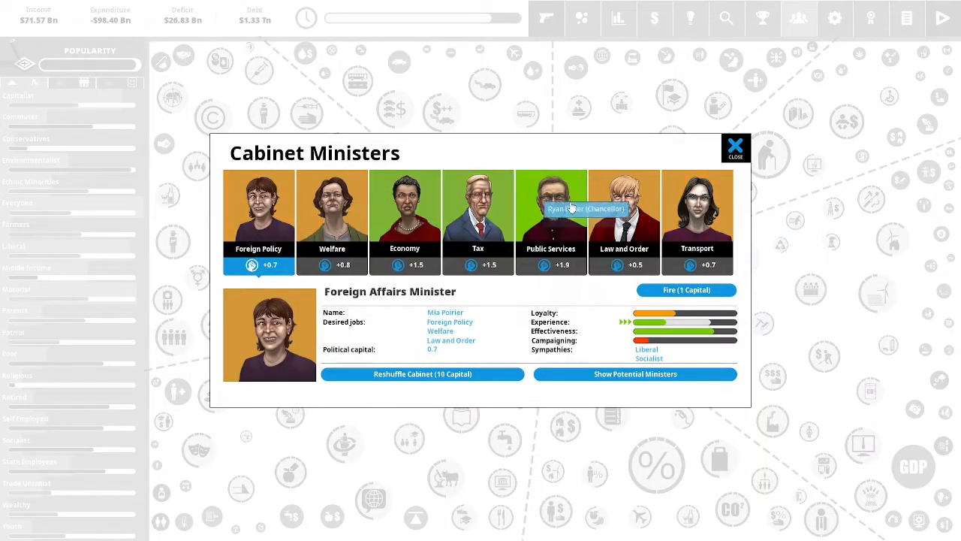
{"action": "left_click", "coordinate": [625, 218]}
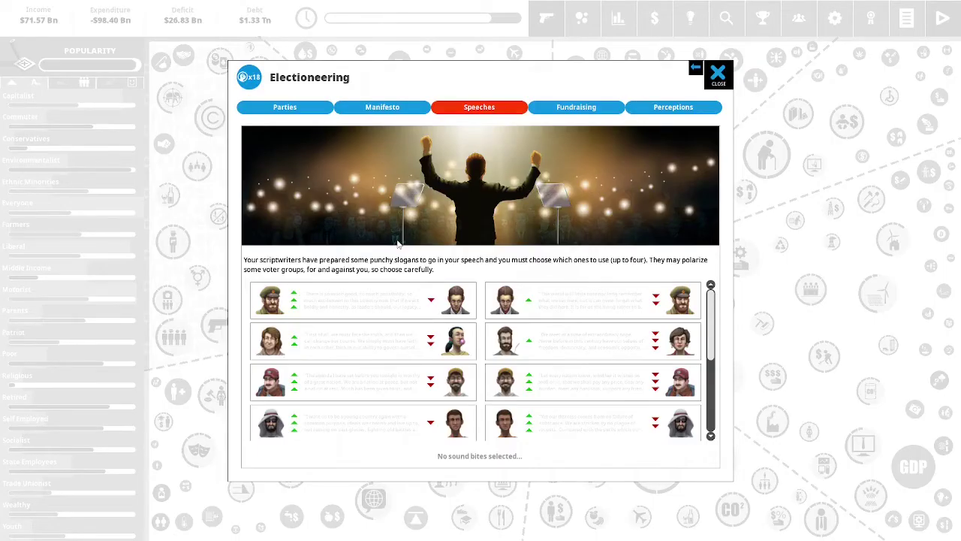
{"action": "mouse_move", "coordinate": [271, 417]}
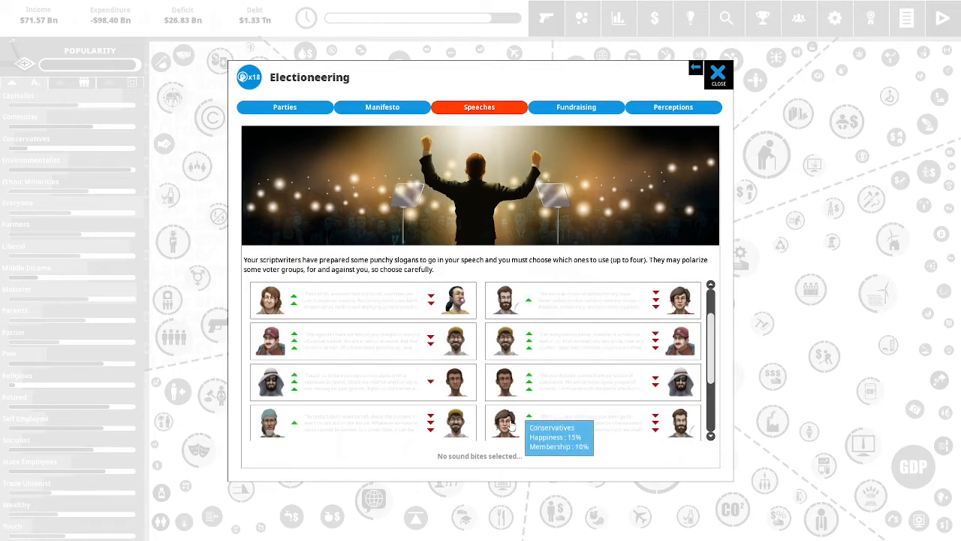
{"action": "left_click", "coordinate": [592, 423]}
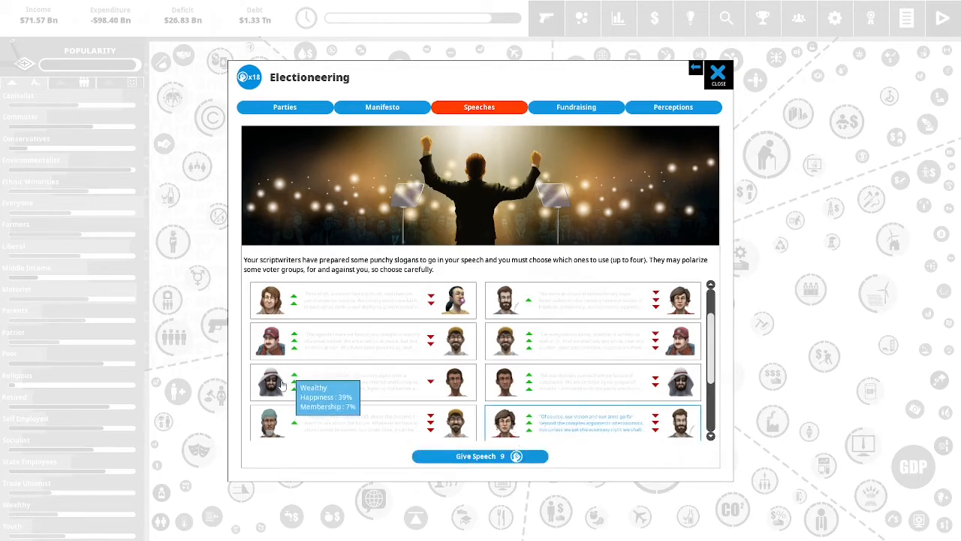
{"action": "left_click", "coordinate": [481, 457]}
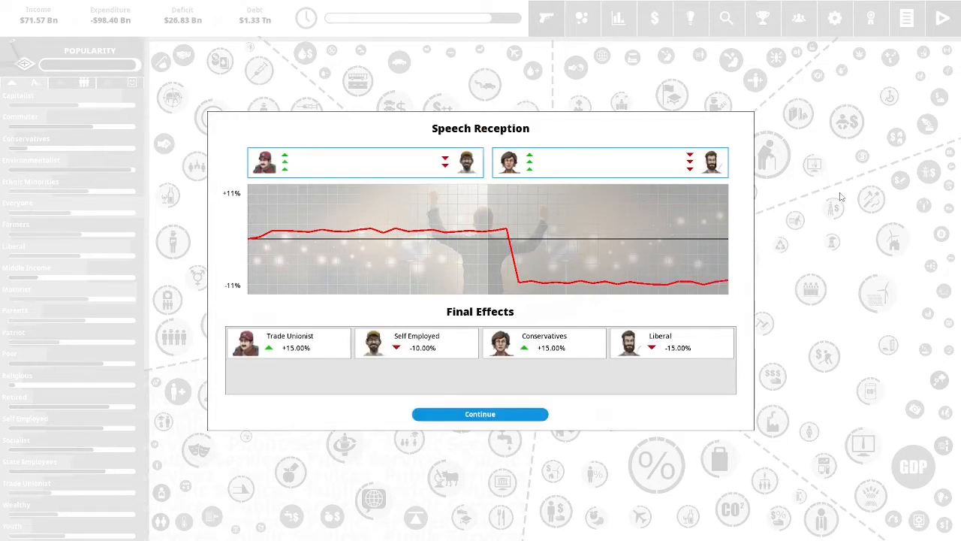
{"action": "mouse_move", "coordinate": [766, 258]}
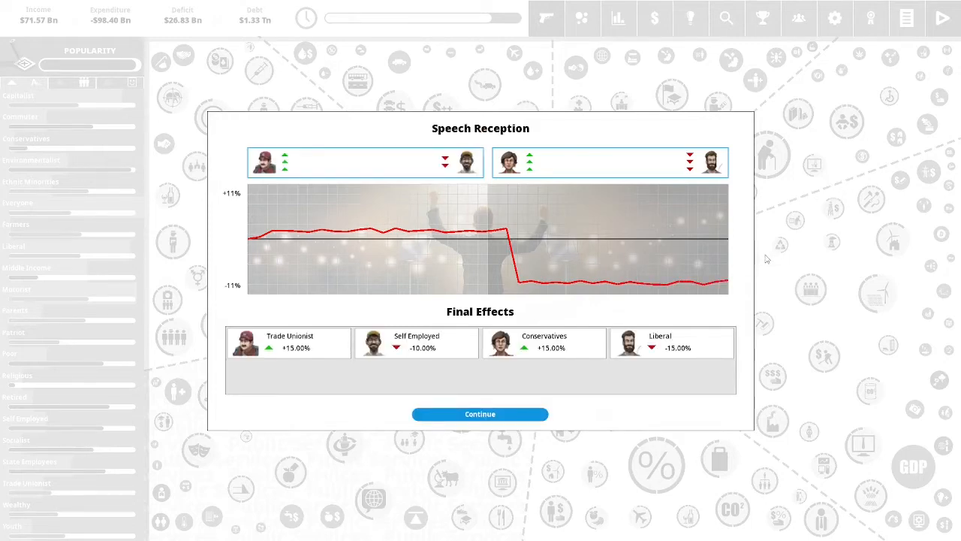
{"action": "mouse_move", "coordinate": [725, 237]}
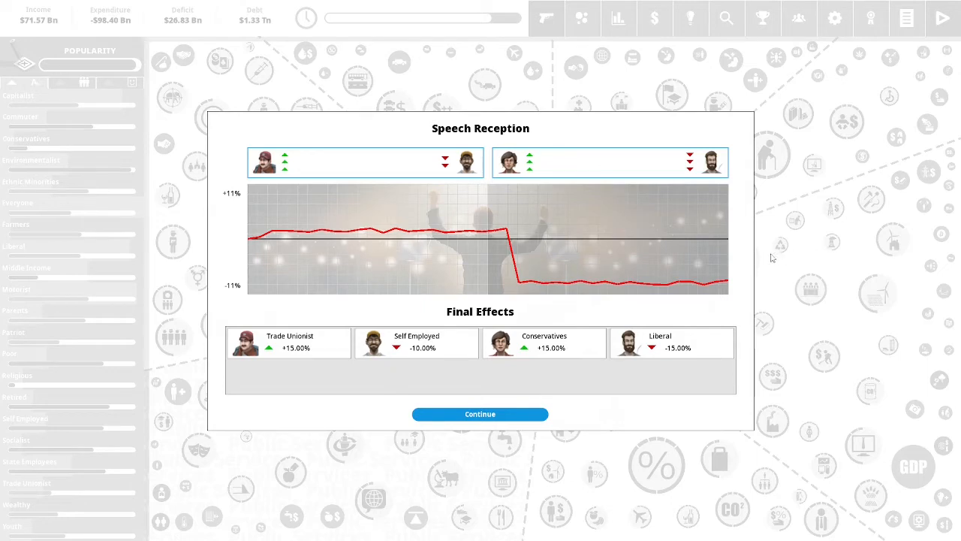
{"action": "mouse_move", "coordinate": [748, 276]}
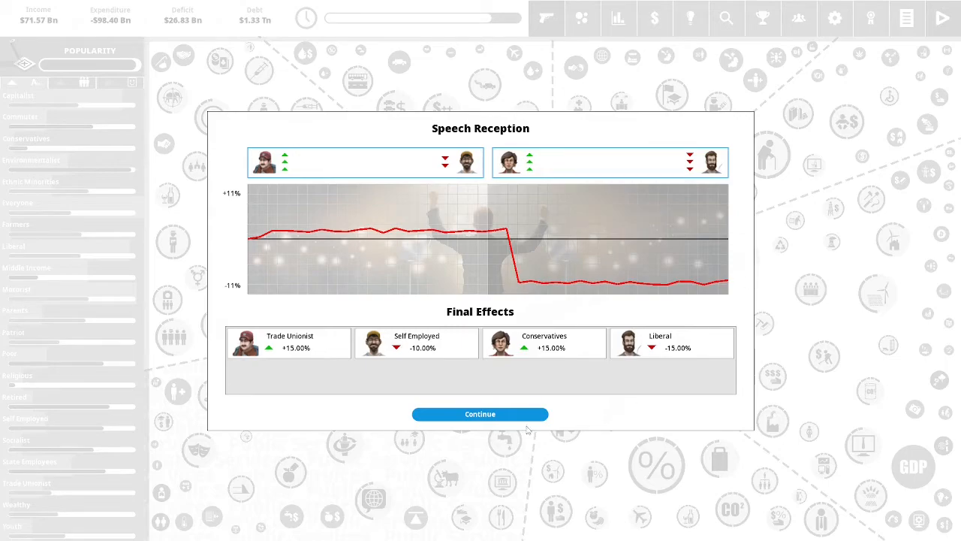
Continue past the Speech Reception results to the Diverted Profits Tax policy.
{"action": "left_click", "coordinate": [479, 414]}
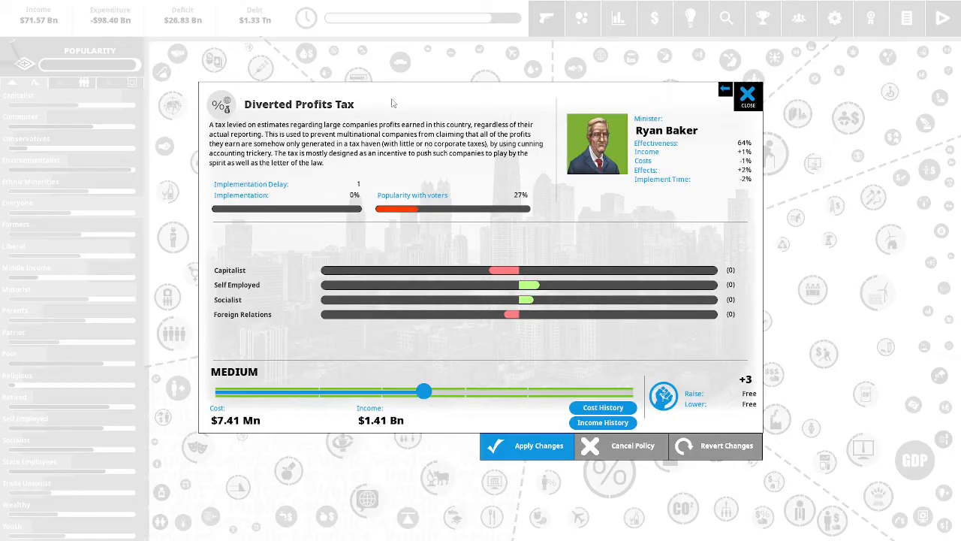
{"action": "mouse_move", "coordinate": [433, 96]}
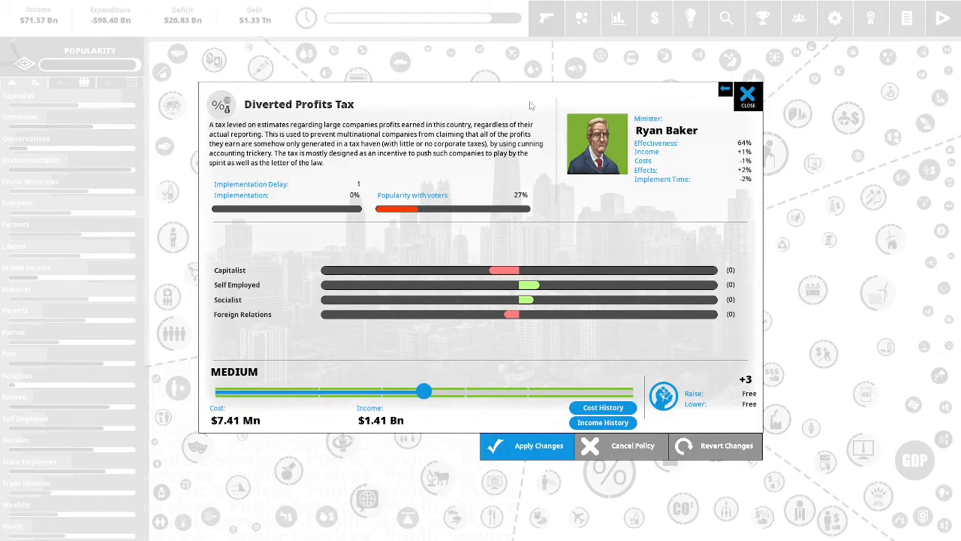
{"action": "mouse_move", "coordinate": [518, 174]}
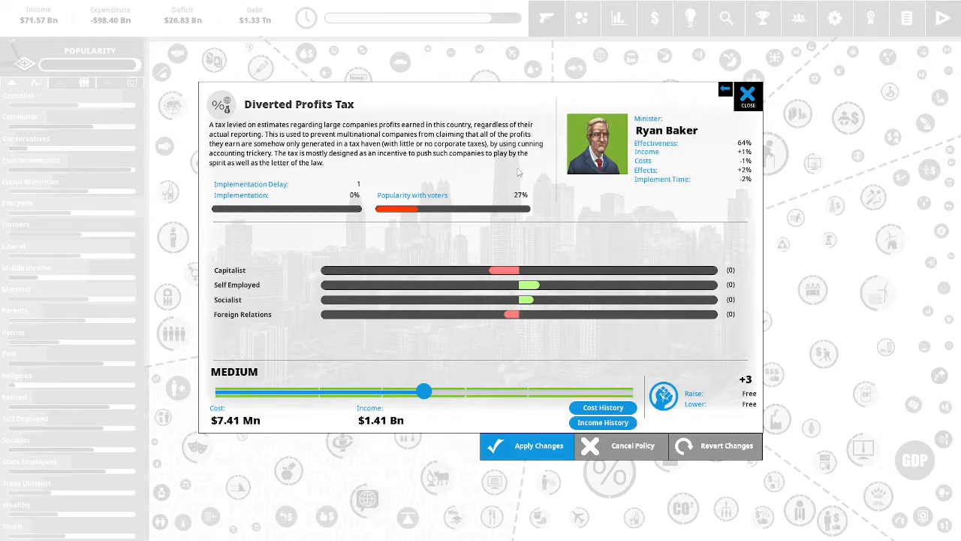
{"action": "mouse_move", "coordinate": [556, 197]}
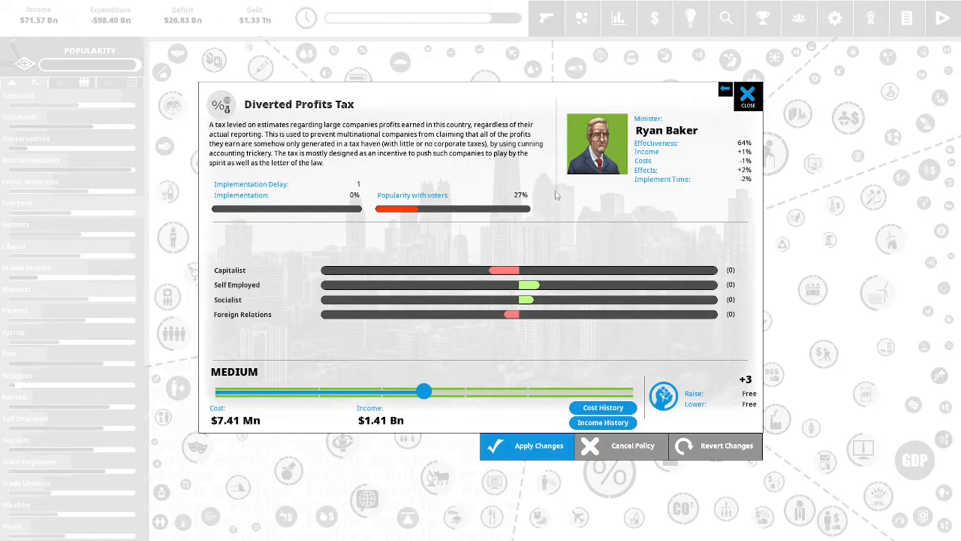
{"action": "mouse_move", "coordinate": [557, 184]}
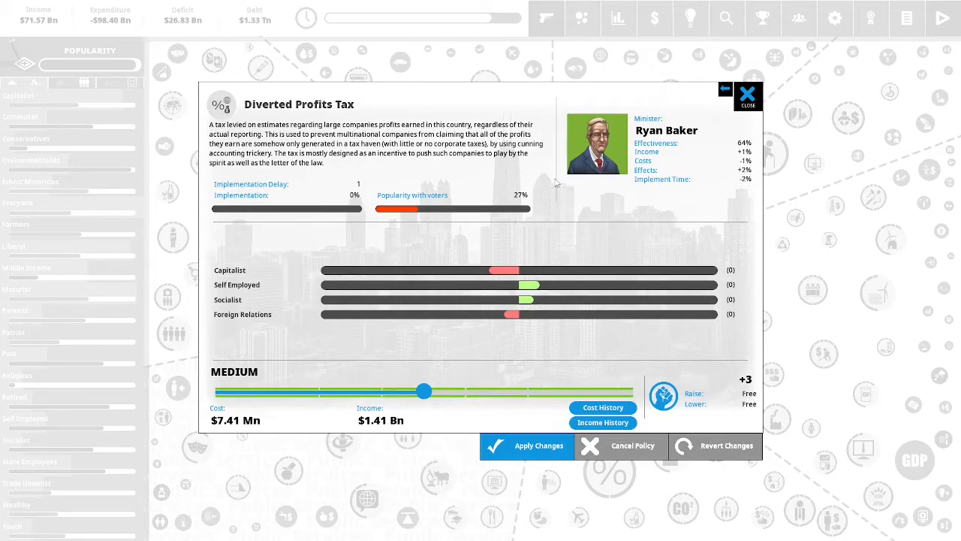
{"action": "mouse_move", "coordinate": [553, 194]}
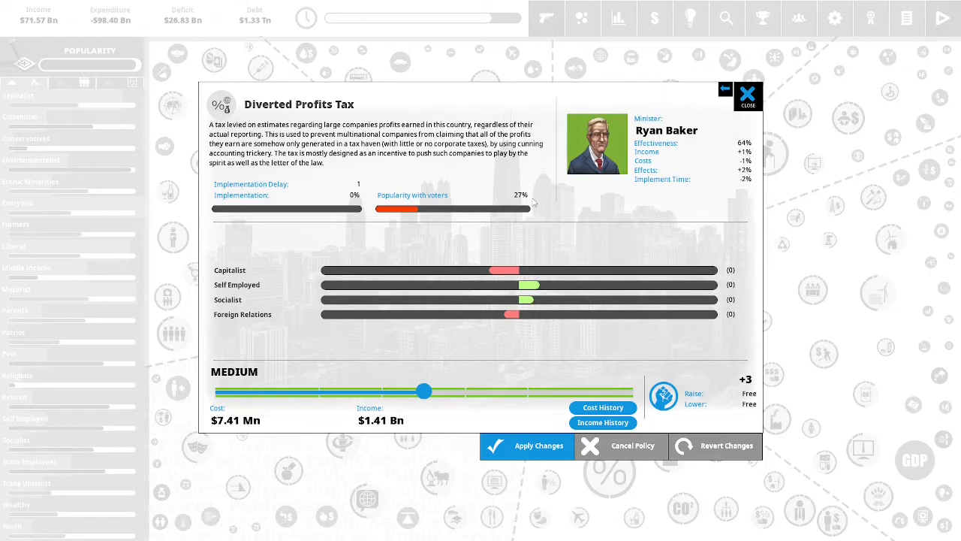
{"action": "mouse_move", "coordinate": [538, 351]}
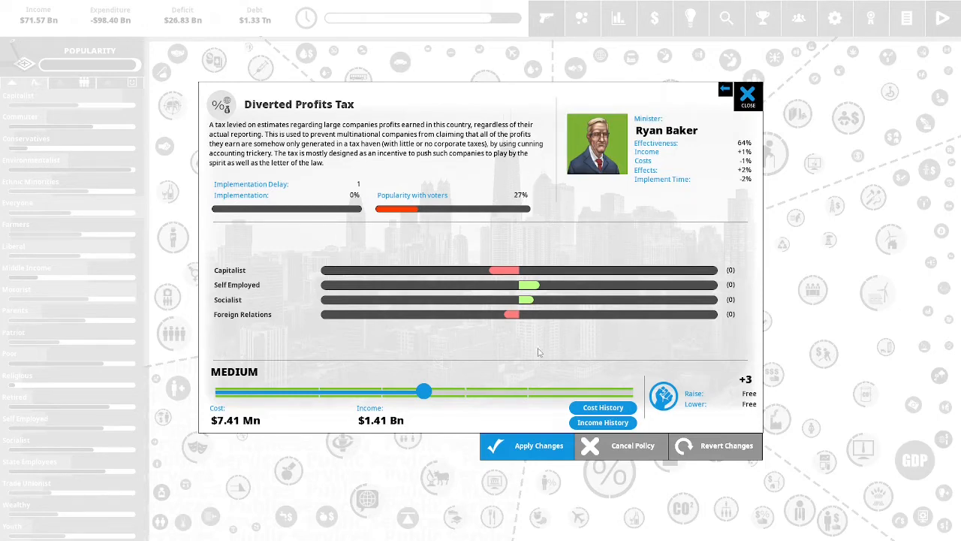
{"action": "mouse_move", "coordinate": [424, 391]}
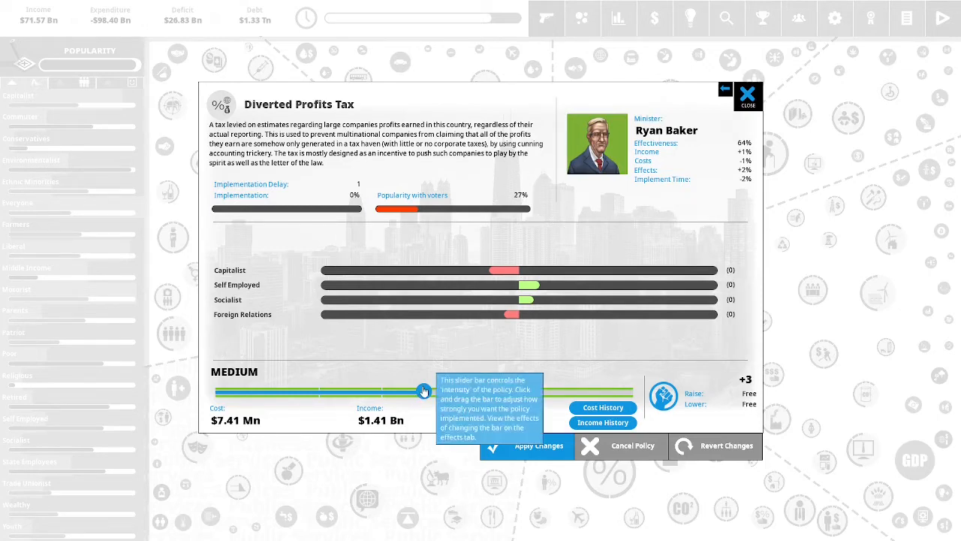
Push the Diverted Profits Tax slider to maximum (about $2.70Bn income) and apply it.
{"action": "left_click_drag", "start_coordinate": [424, 390], "coordinate": [552, 390]}
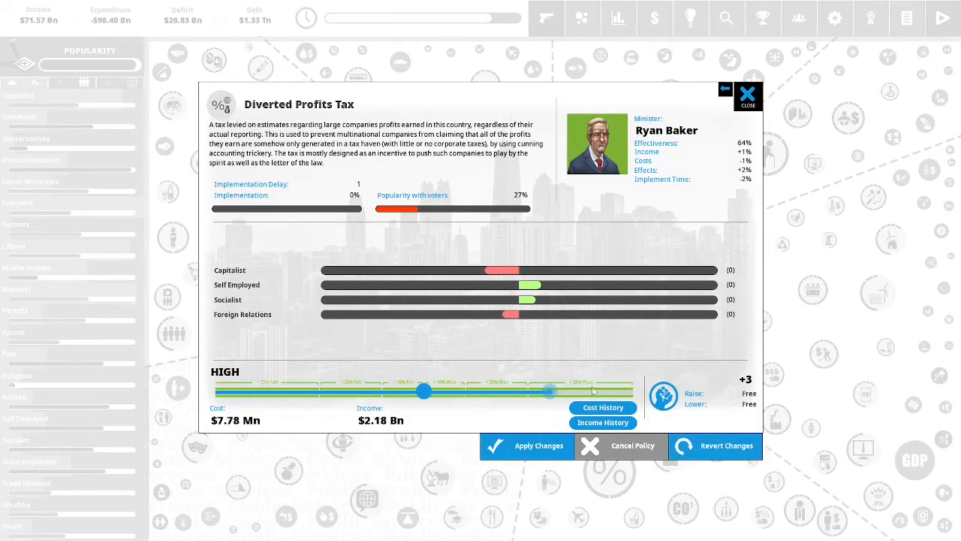
{"action": "left_click_drag", "start_coordinate": [548, 391], "coordinate": [633, 390]}
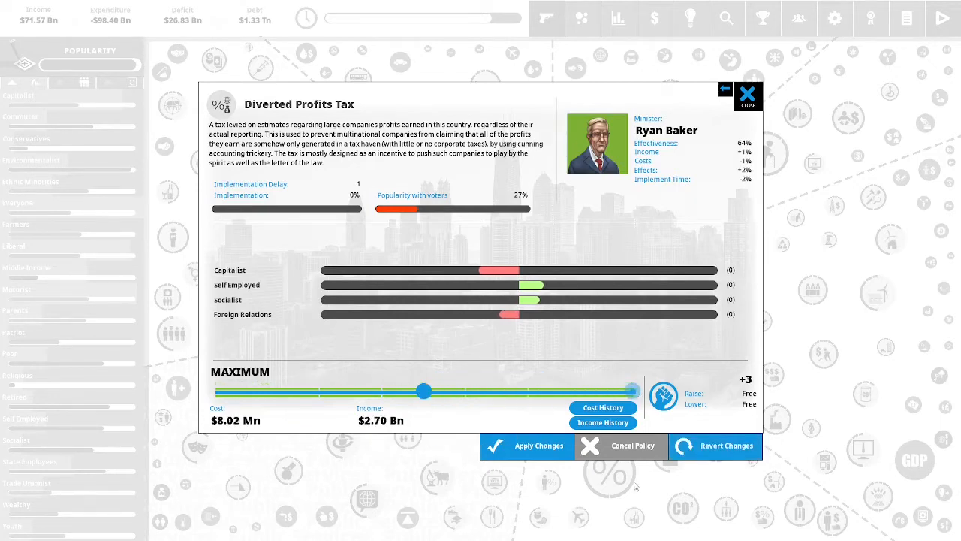
{"action": "mouse_move", "coordinate": [525, 451]}
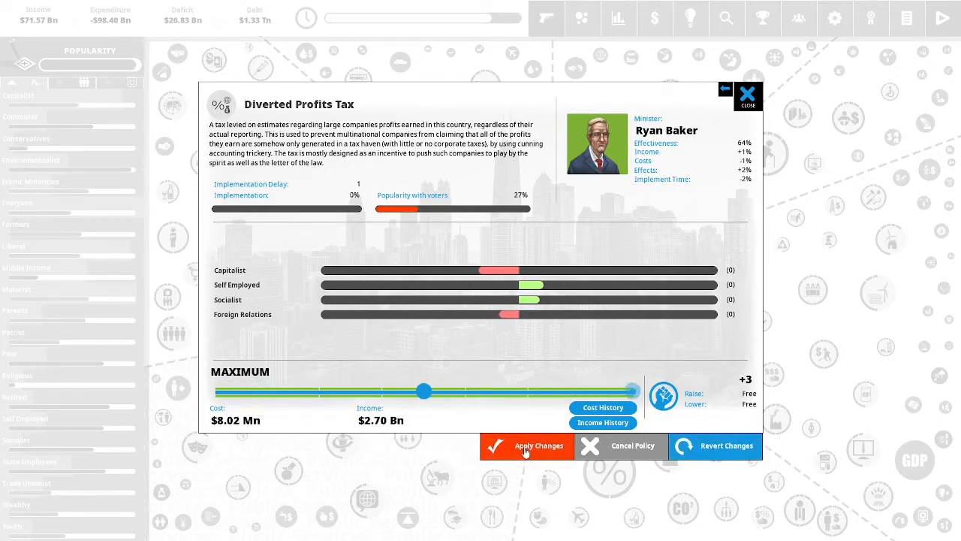
{"action": "left_click", "coordinate": [526, 445]}
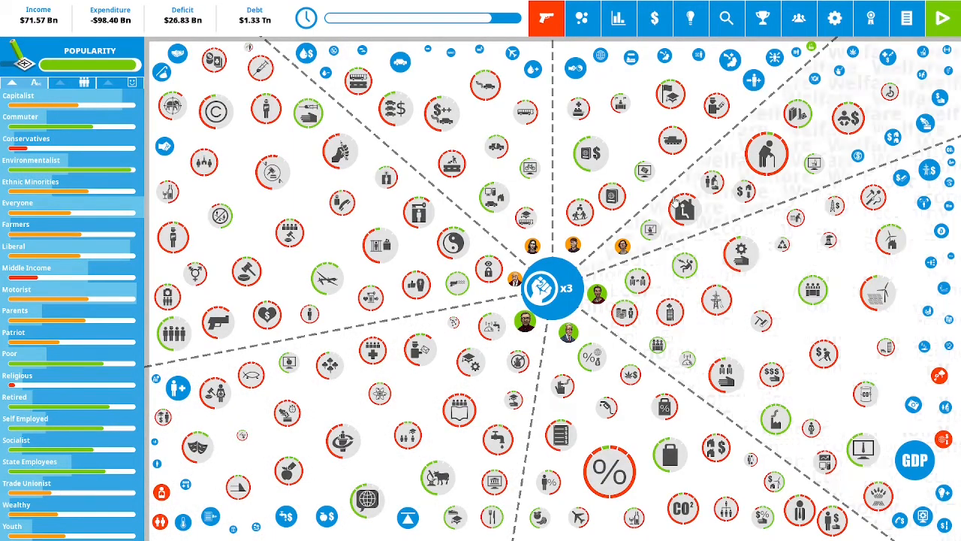
Set National Business Council funding to maximum (about $108.30Mn) and apply it.
{"action": "left_click", "coordinate": [553, 288]}
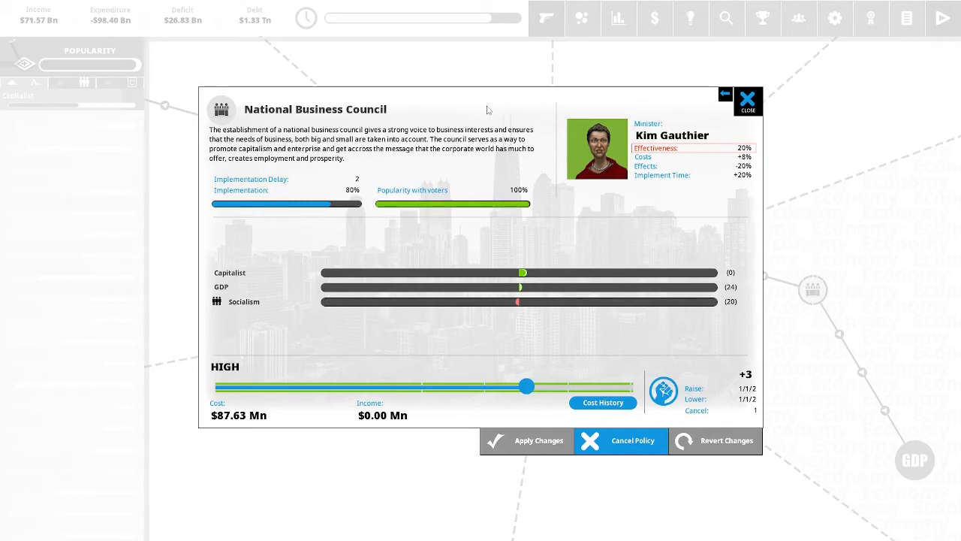
{"action": "mouse_move", "coordinate": [492, 105]}
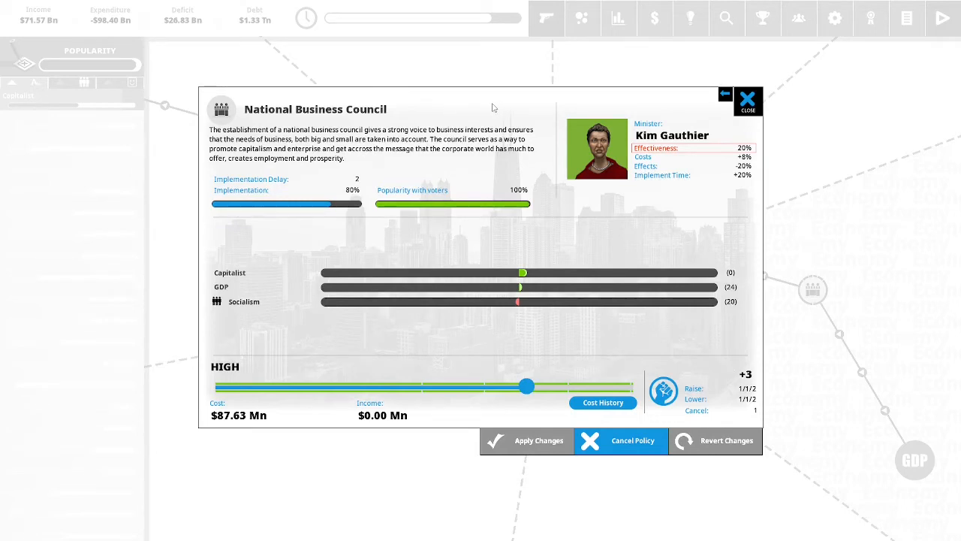
{"action": "mouse_move", "coordinate": [545, 123]}
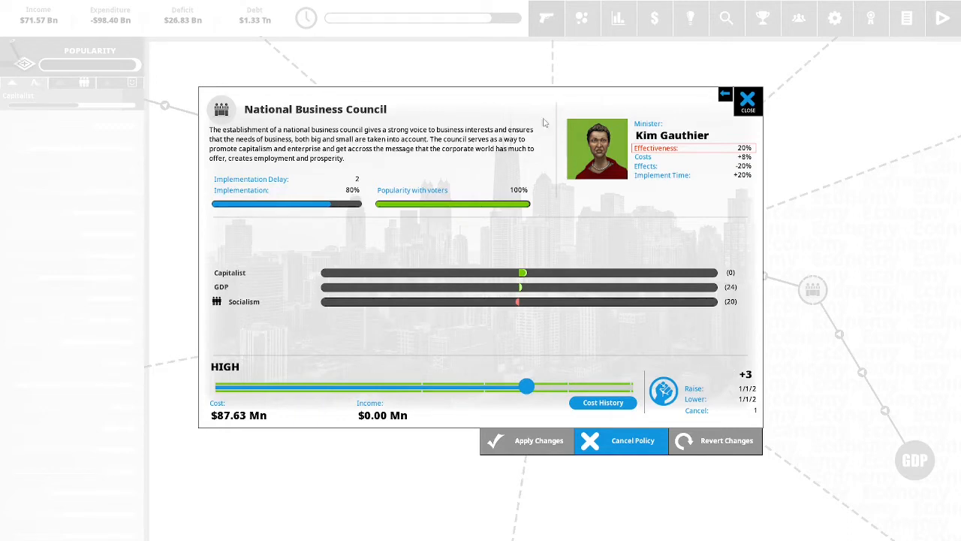
{"action": "mouse_move", "coordinate": [546, 149]}
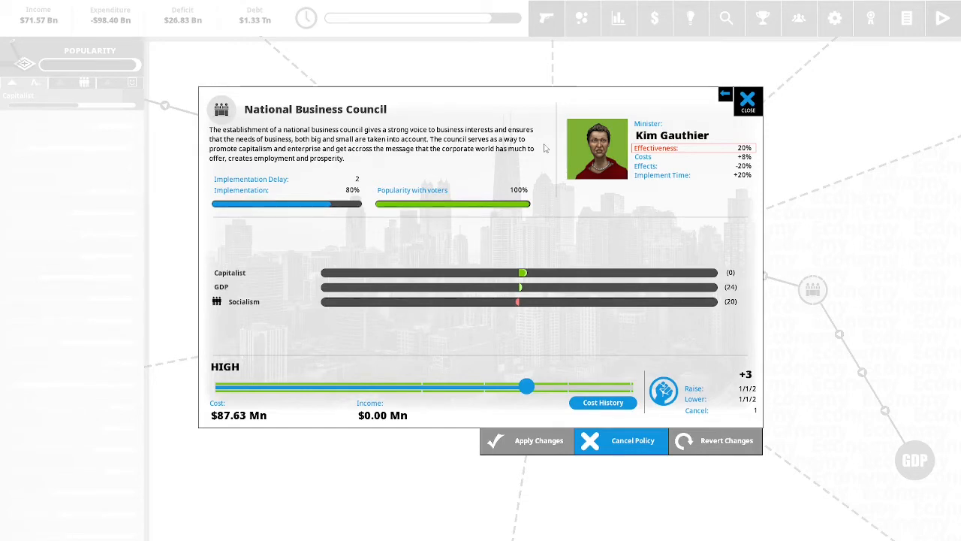
{"action": "mouse_move", "coordinate": [544, 285]}
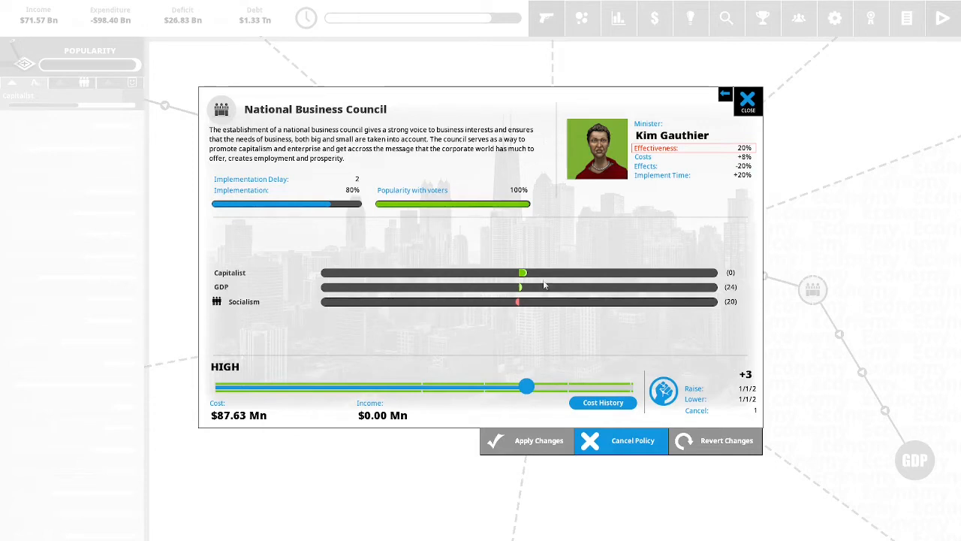
{"action": "left_click_drag", "start_coordinate": [525, 384], "coordinate": [633, 384]}
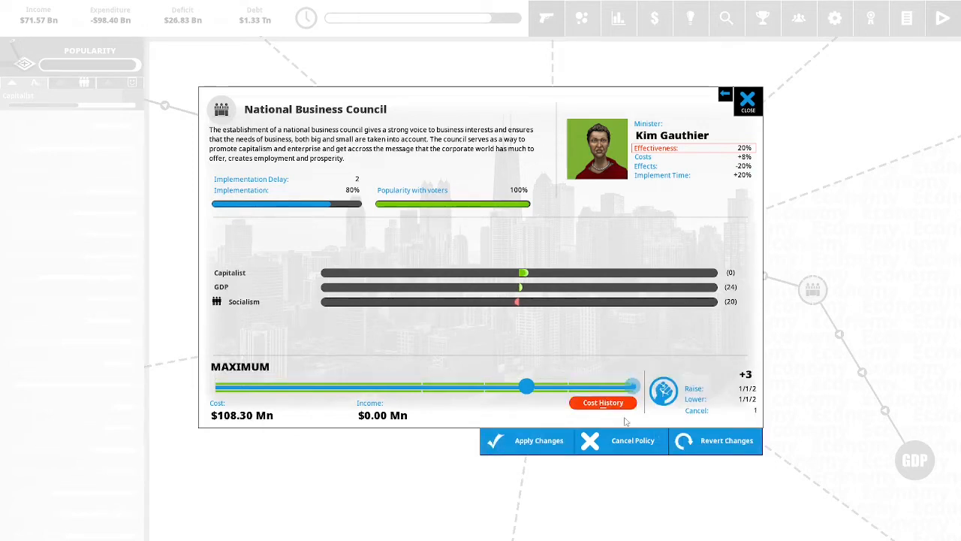
{"action": "left_click", "coordinate": [751, 100]}
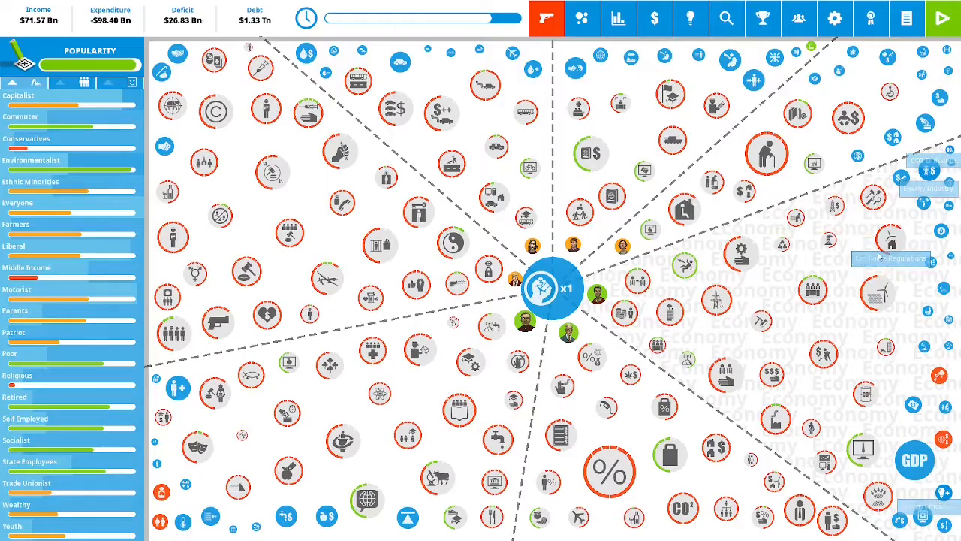
{"action": "mouse_move", "coordinate": [543, 294]}
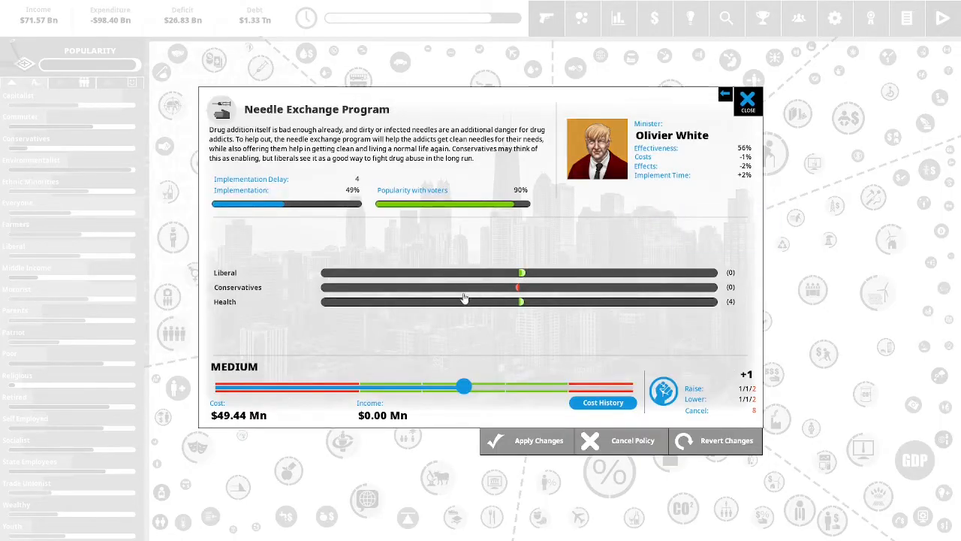
{"action": "mouse_move", "coordinate": [417, 104]}
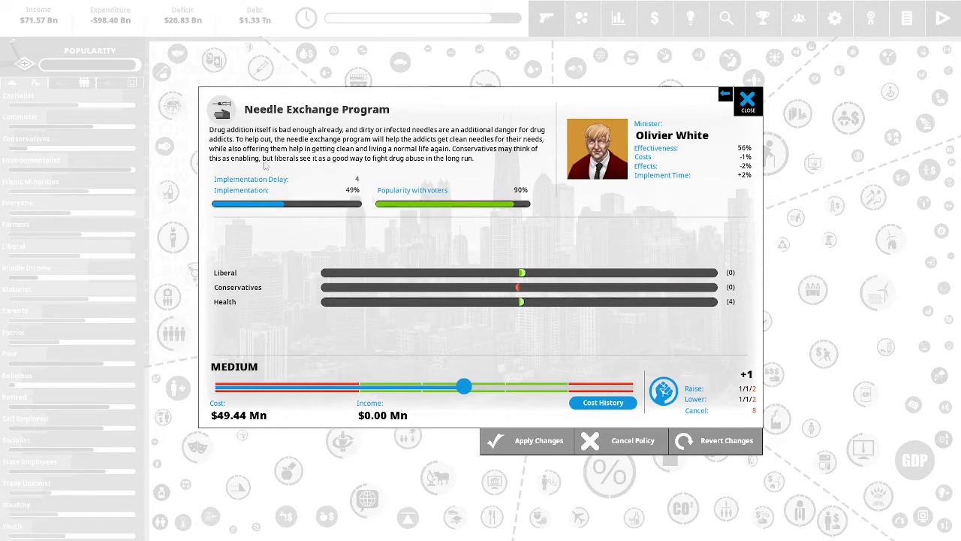
{"action": "mouse_move", "coordinate": [420, 217]}
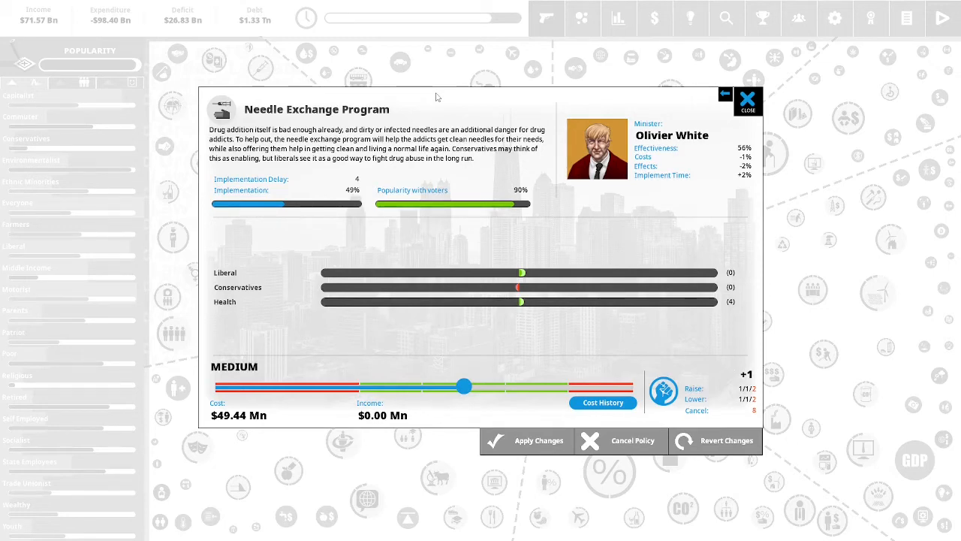
{"action": "mouse_move", "coordinate": [443, 102]}
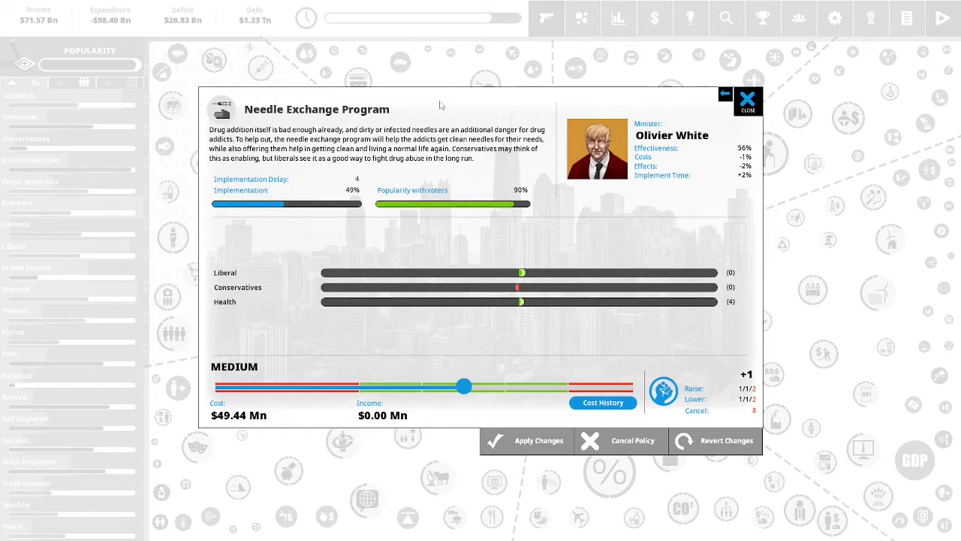
{"action": "left_click_drag", "start_coordinate": [464, 384], "coordinate": [557, 384]}
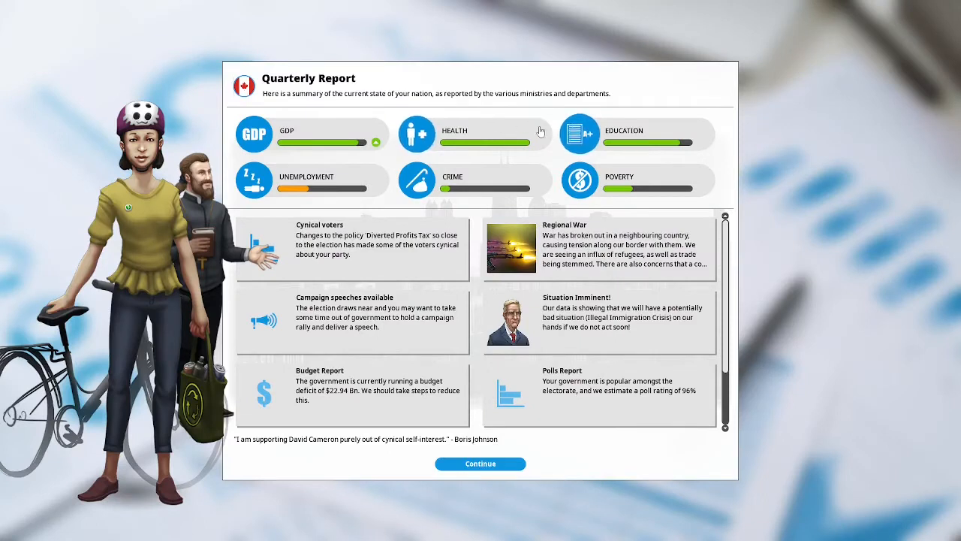
{"action": "left_click", "coordinate": [598, 249]}
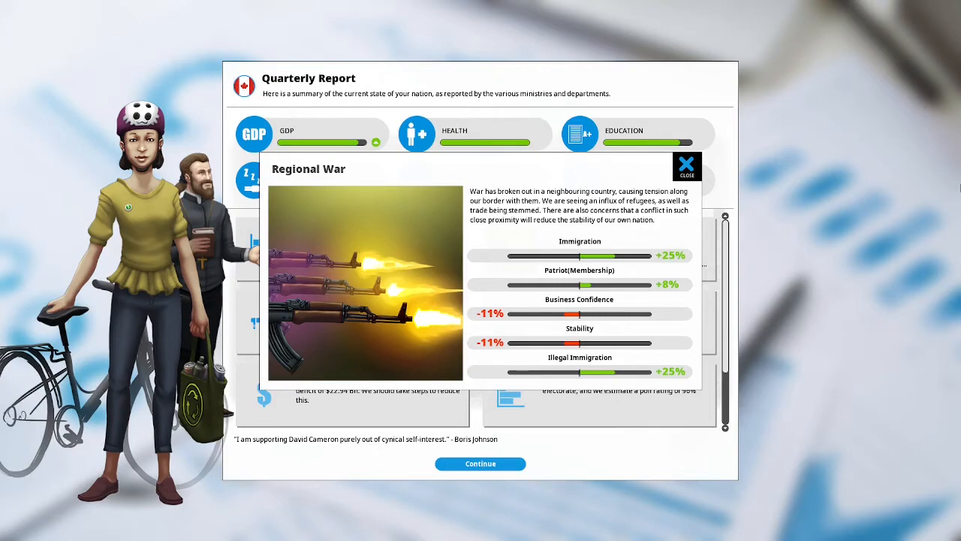
{"action": "mouse_move", "coordinate": [677, 229]}
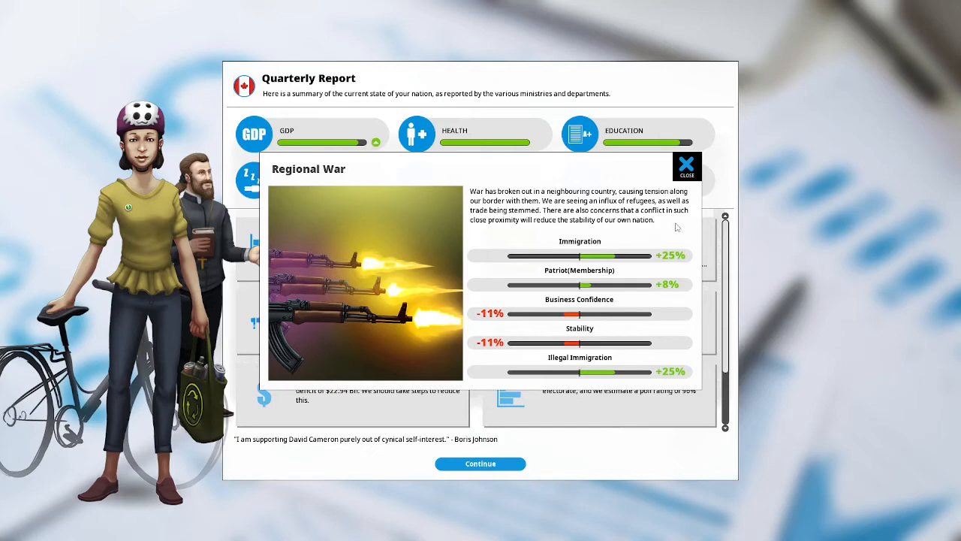
{"action": "mouse_move", "coordinate": [685, 240]}
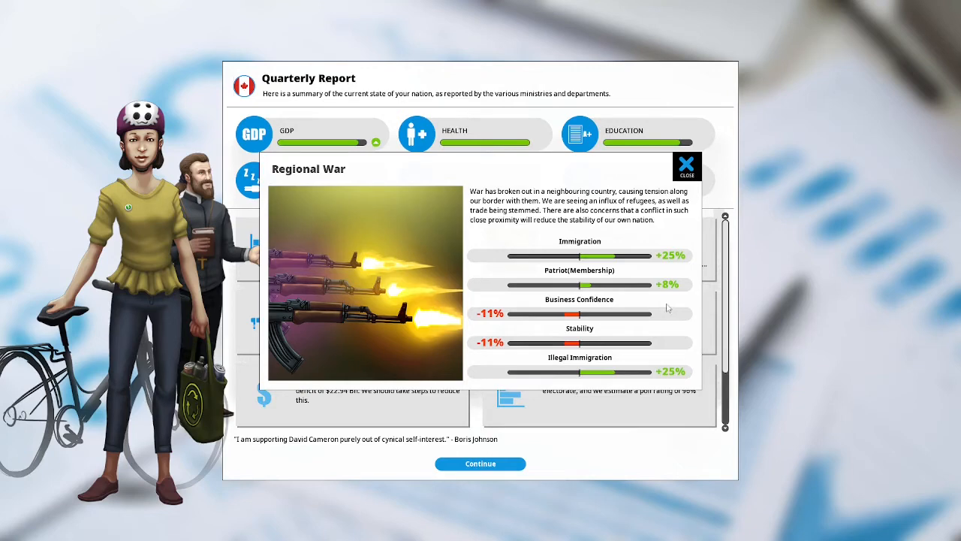
{"action": "mouse_move", "coordinate": [662, 319]}
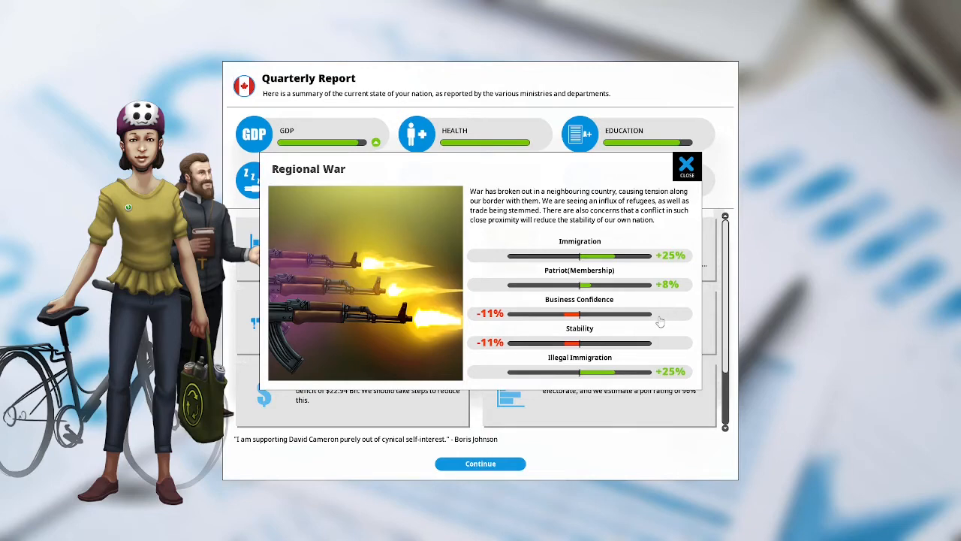
{"action": "mouse_move", "coordinate": [681, 313]}
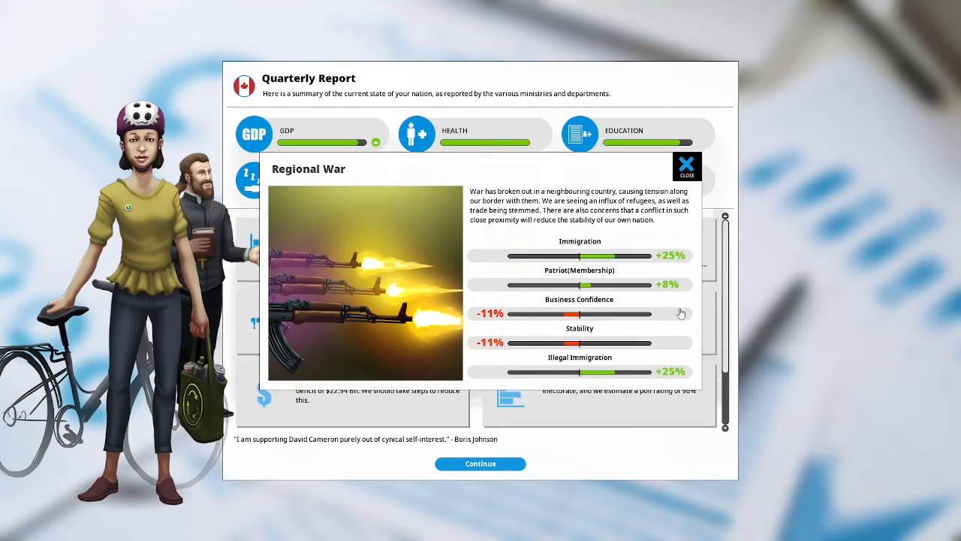
{"action": "mouse_move", "coordinate": [645, 304]}
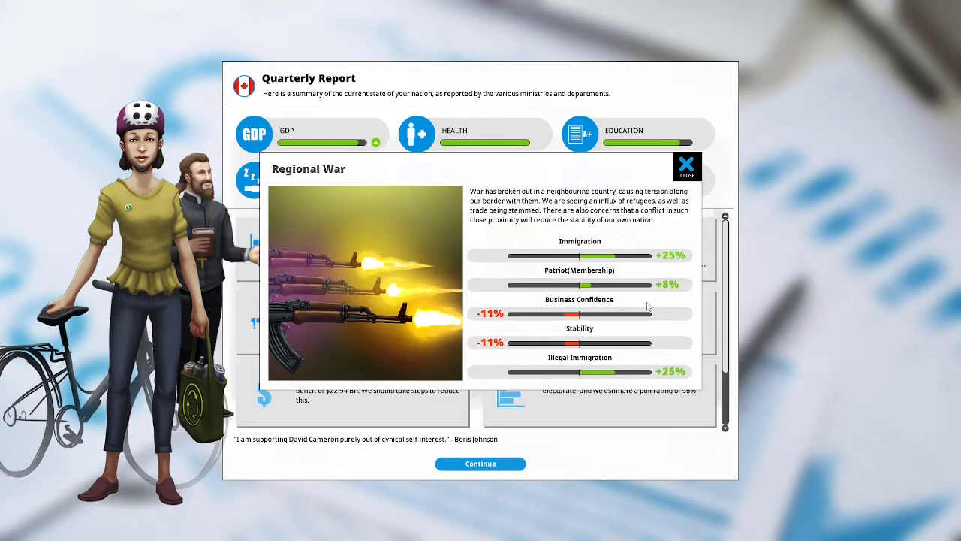
{"action": "left_click", "coordinate": [686, 165]}
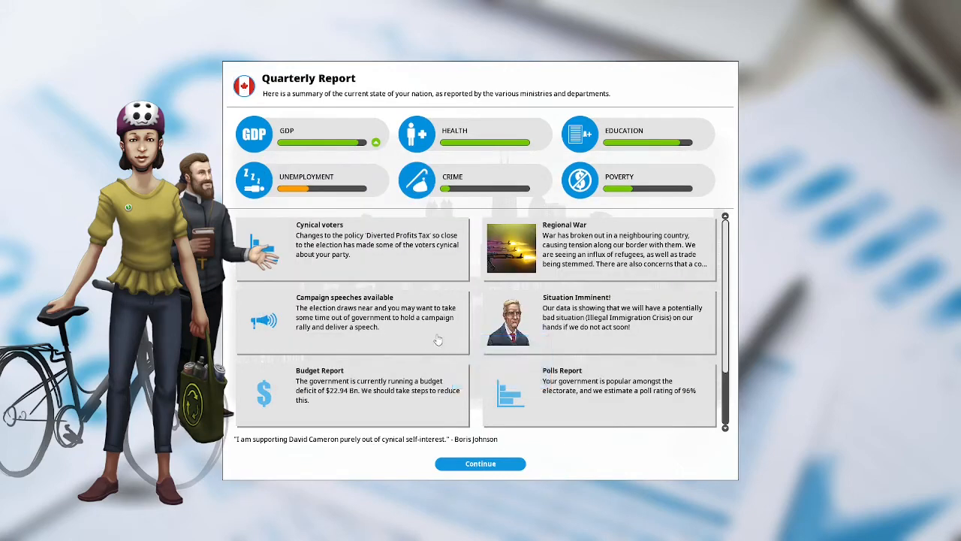
{"action": "mouse_move", "coordinate": [423, 336]}
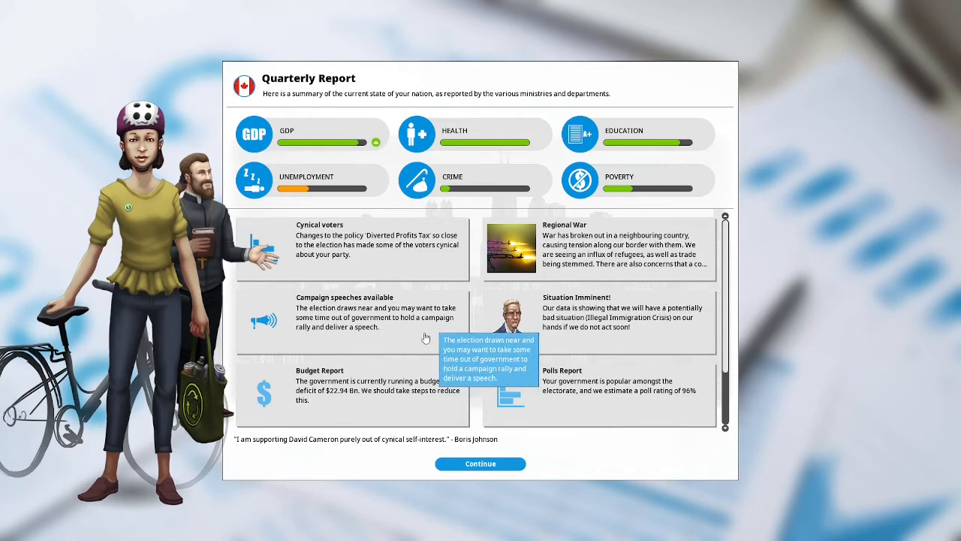
{"action": "mouse_move", "coordinate": [454, 336]}
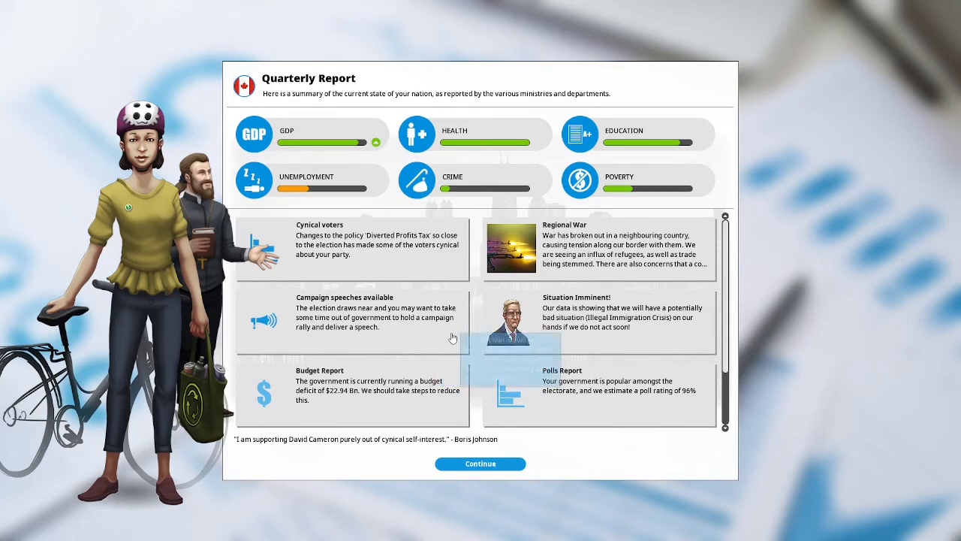
{"action": "mouse_move", "coordinate": [676, 337]}
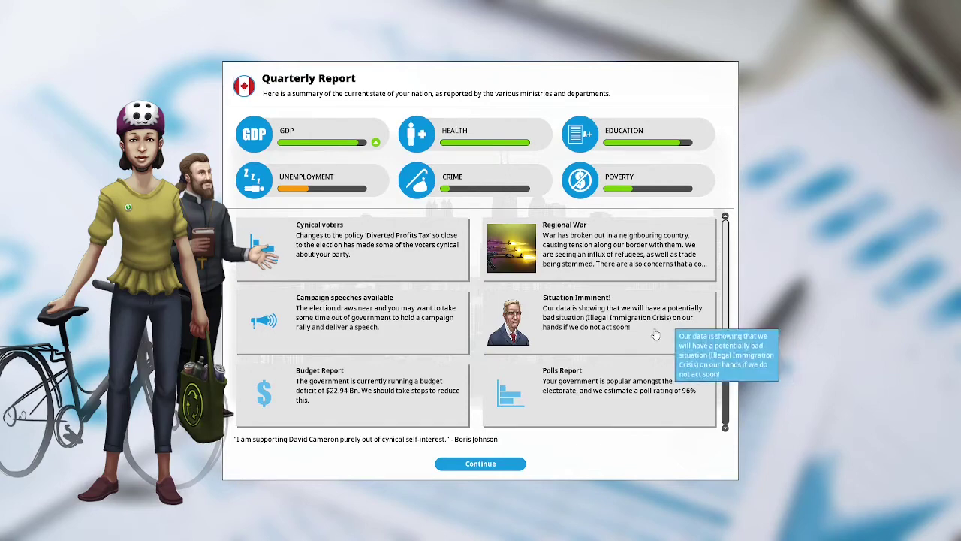
{"action": "left_click", "coordinate": [606, 315]}
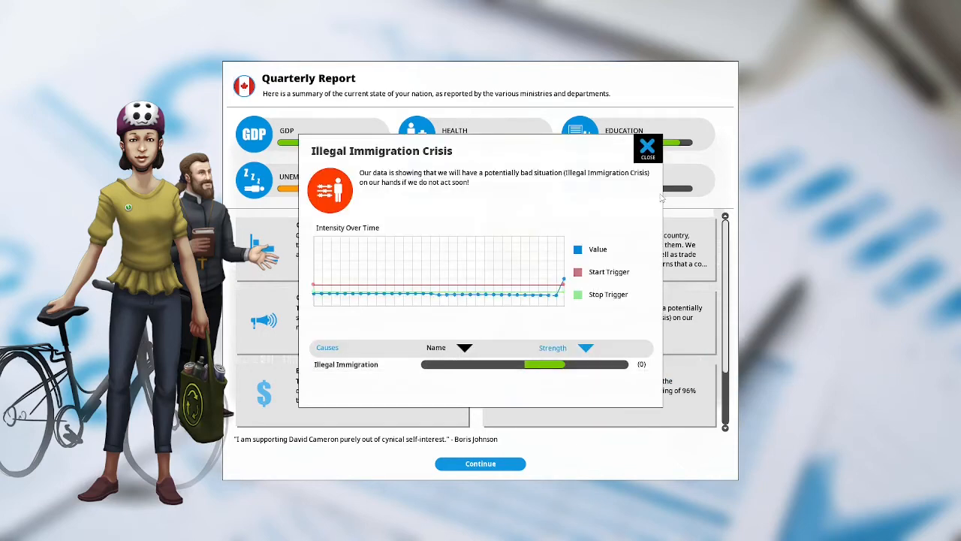
{"action": "left_click", "coordinate": [648, 144]}
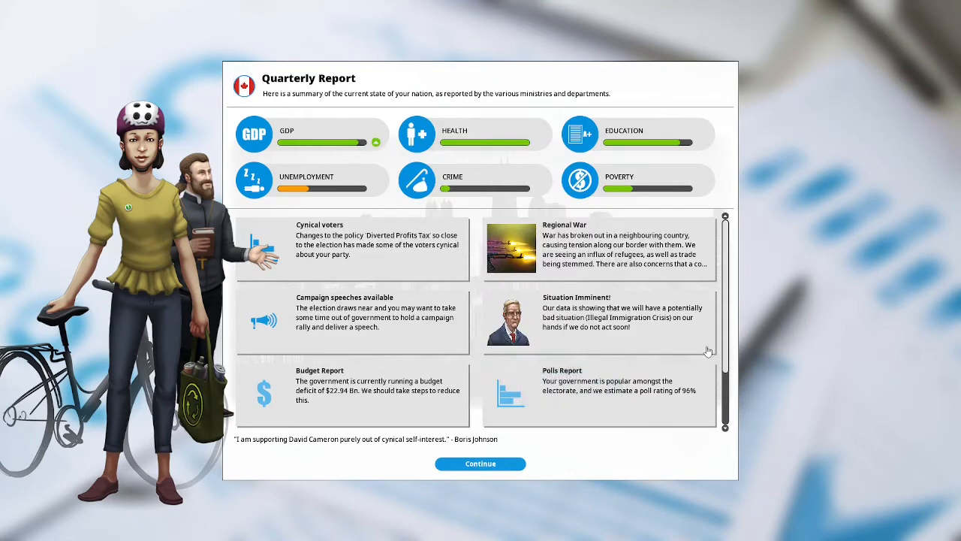
{"action": "mouse_move", "coordinate": [769, 309]}
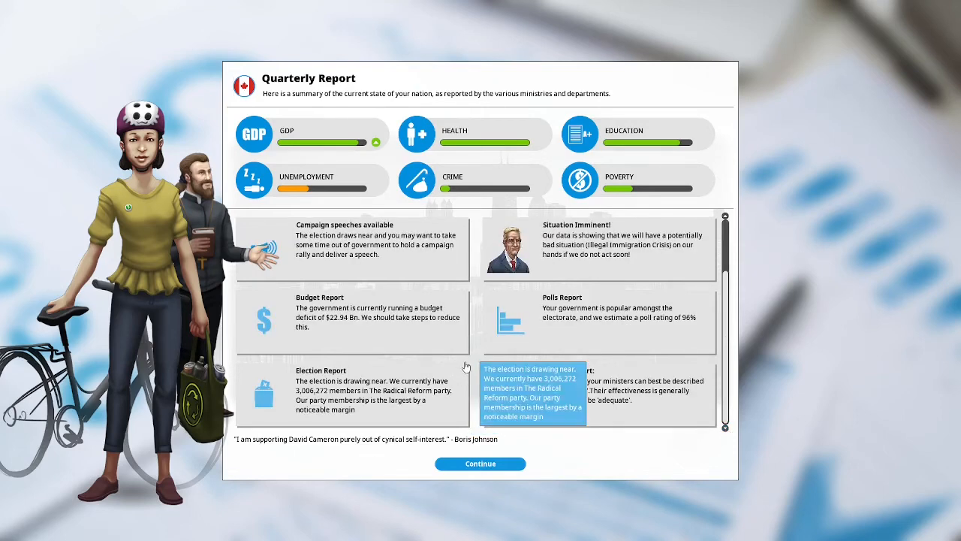
{"action": "mouse_move", "coordinate": [935, 334]}
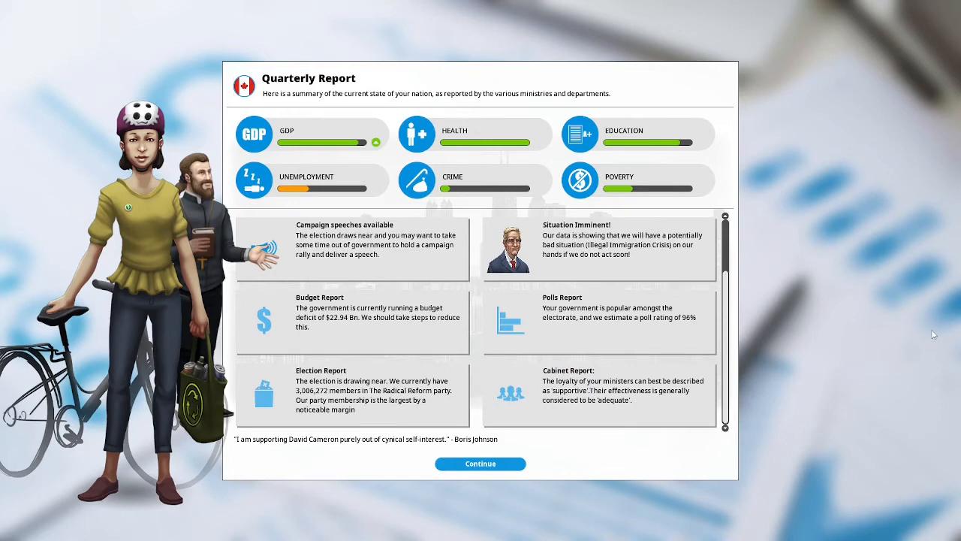
{"action": "mouse_move", "coordinate": [810, 333]}
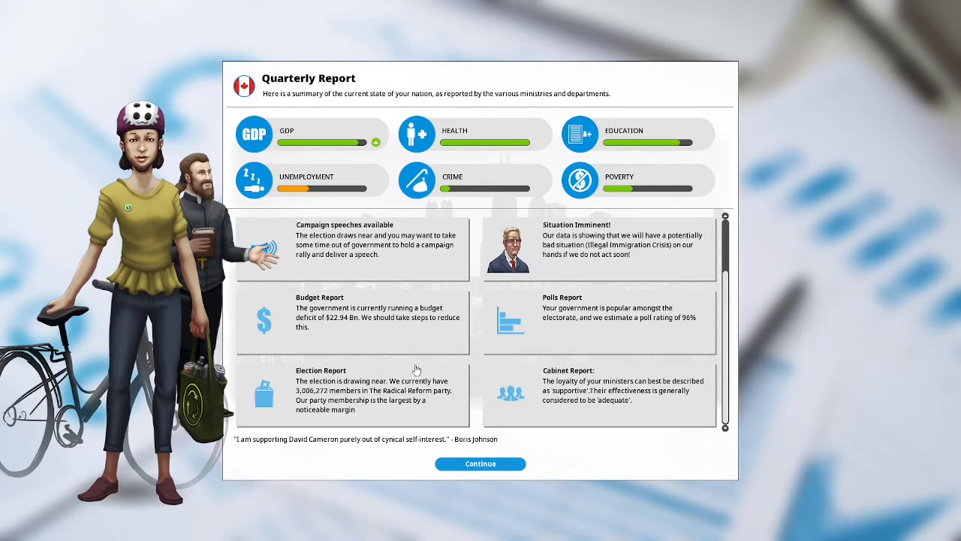
{"action": "left_click", "coordinate": [481, 462]}
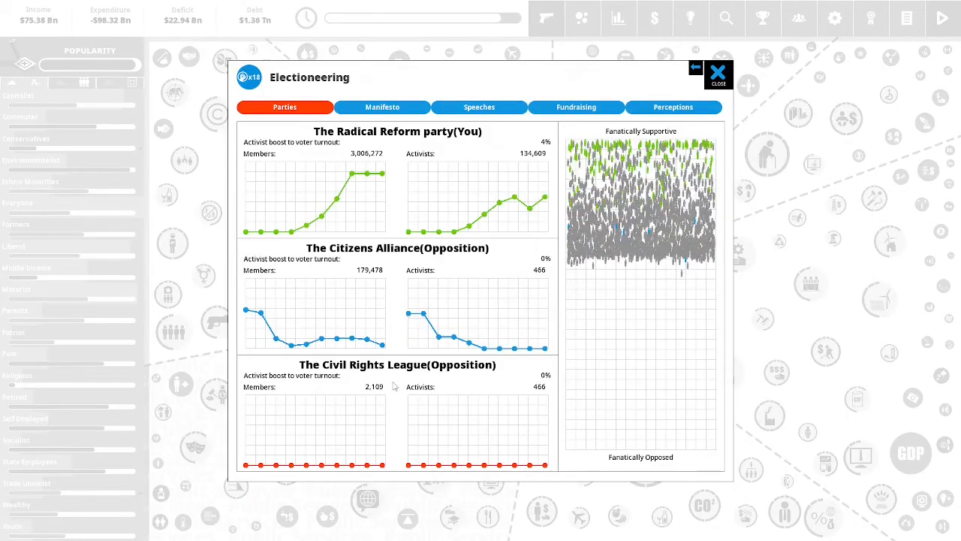
{"action": "left_click", "coordinate": [718, 71]}
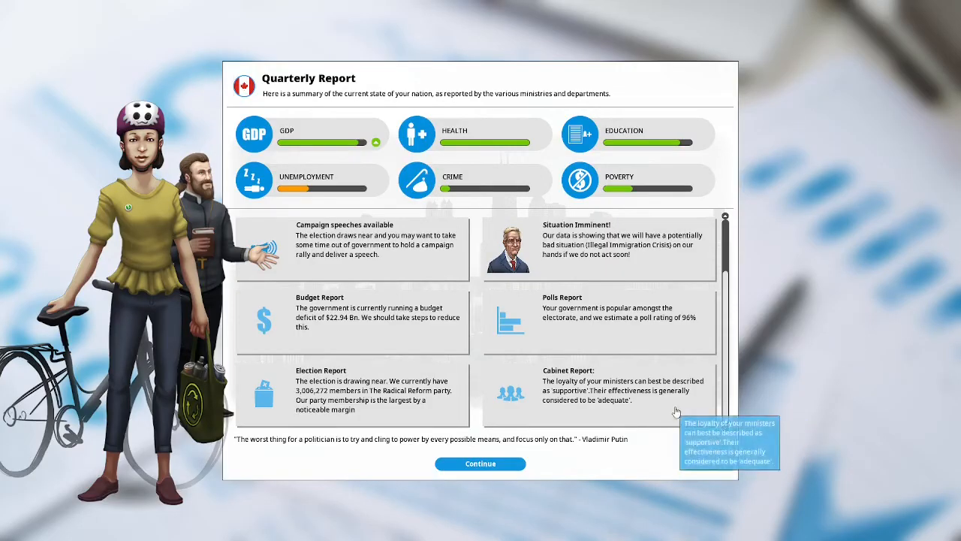
{"action": "mouse_move", "coordinate": [700, 405]}
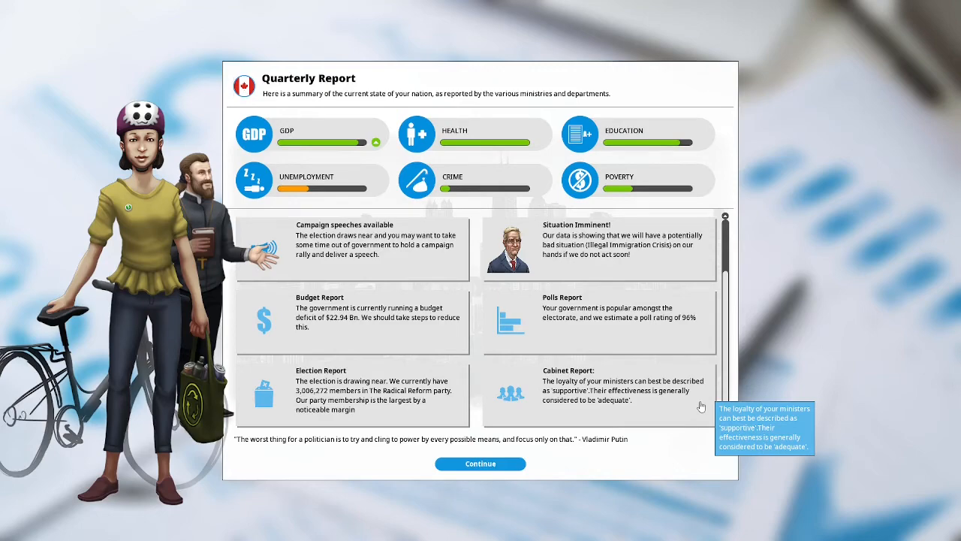
{"action": "mouse_move", "coordinate": [481, 462]}
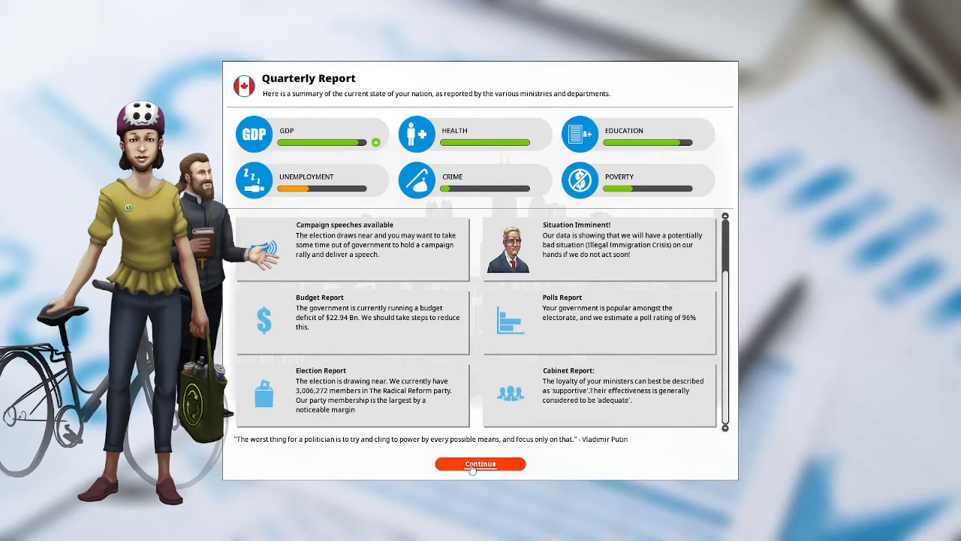
Dismiss the quarterly report and hire the first candidate as Law and Order minister.
{"action": "left_click", "coordinate": [480, 462]}
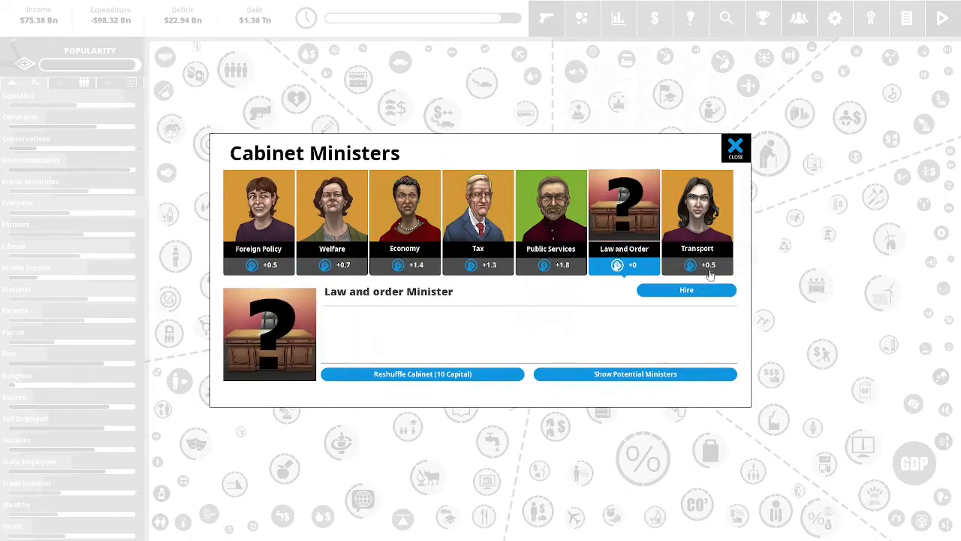
{"action": "left_click", "coordinate": [635, 374]}
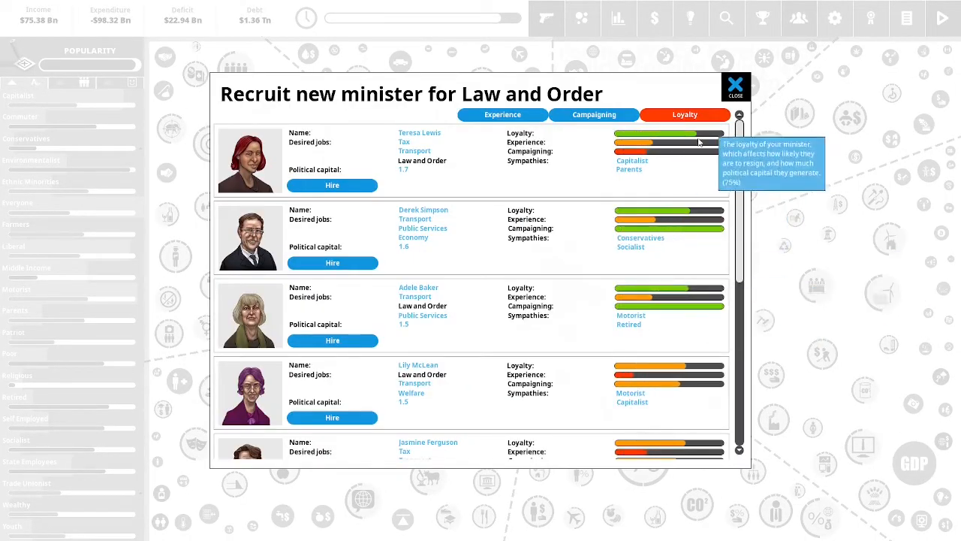
{"action": "mouse_move", "coordinate": [671, 289]}
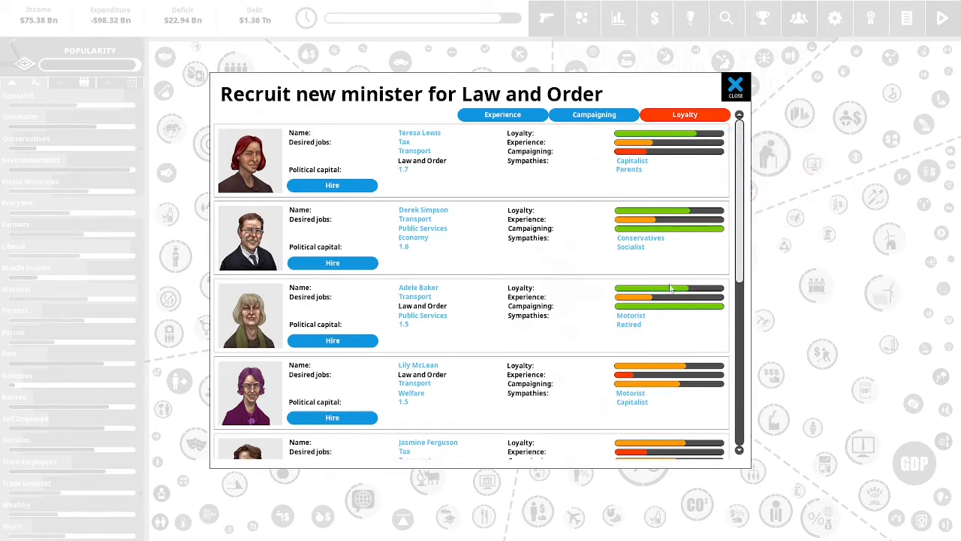
{"action": "mouse_move", "coordinate": [432, 136]}
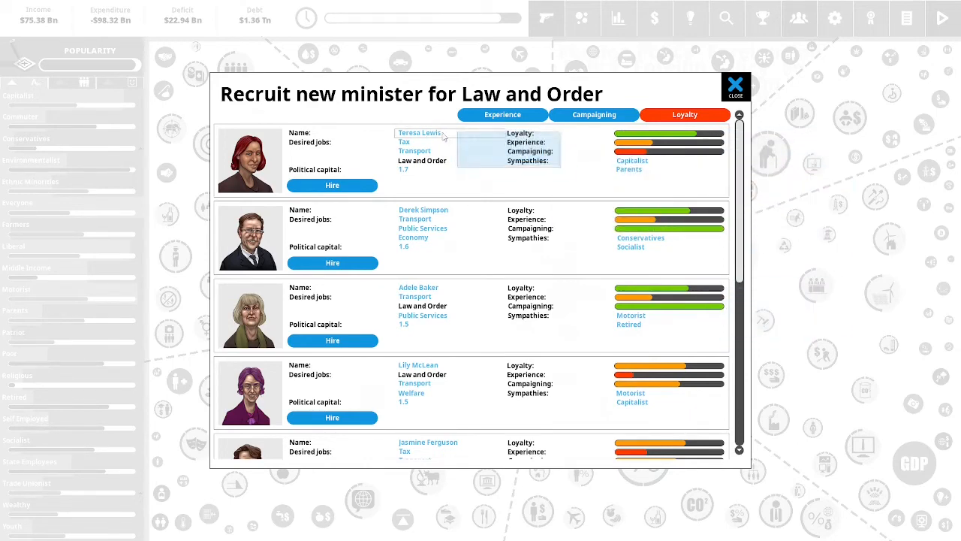
{"action": "mouse_move", "coordinate": [669, 150]}
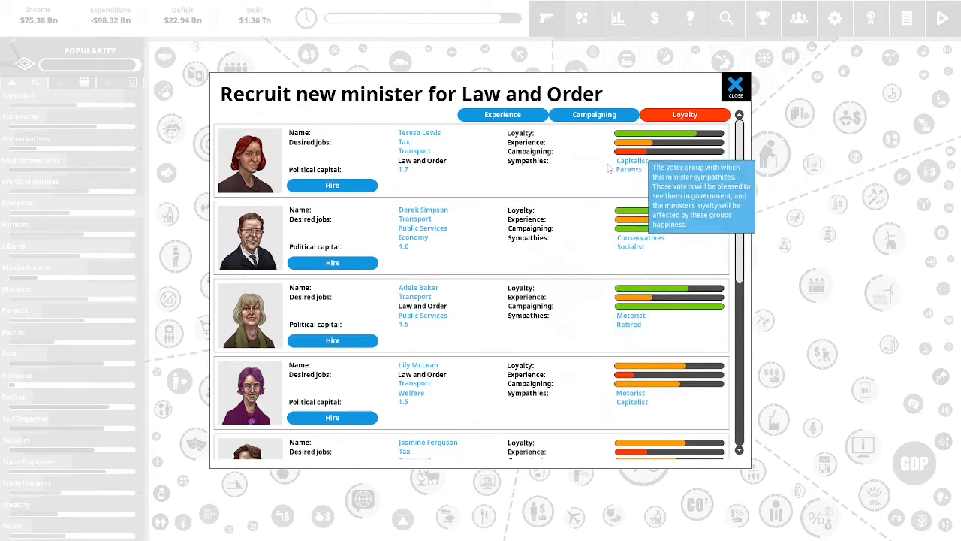
{"action": "mouse_move", "coordinate": [394, 173]}
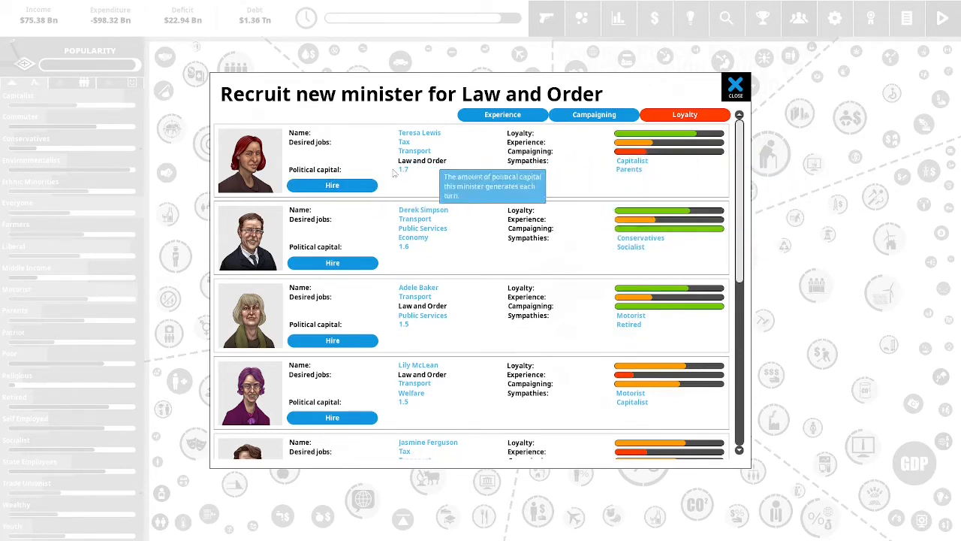
{"action": "left_click", "coordinate": [736, 84]}
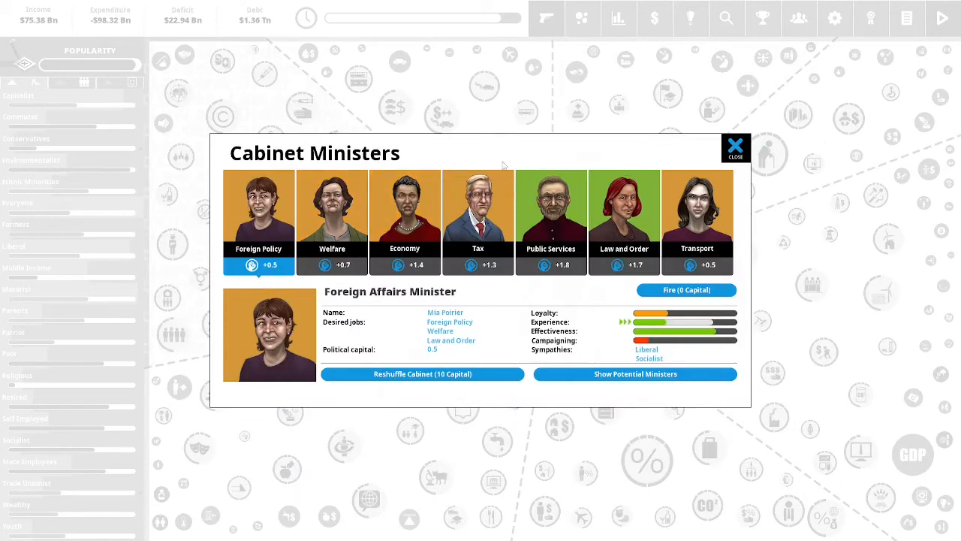
{"action": "mouse_move", "coordinate": [737, 105]}
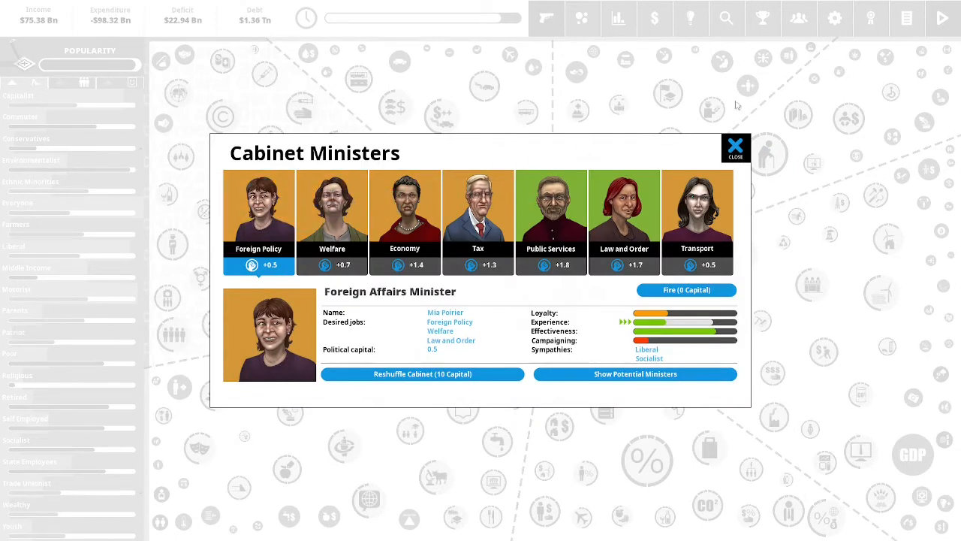
Give a speech with two slogans favouring Wealthy and Conservatives over Poor and Liberals.
{"action": "left_click", "coordinate": [736, 149]}
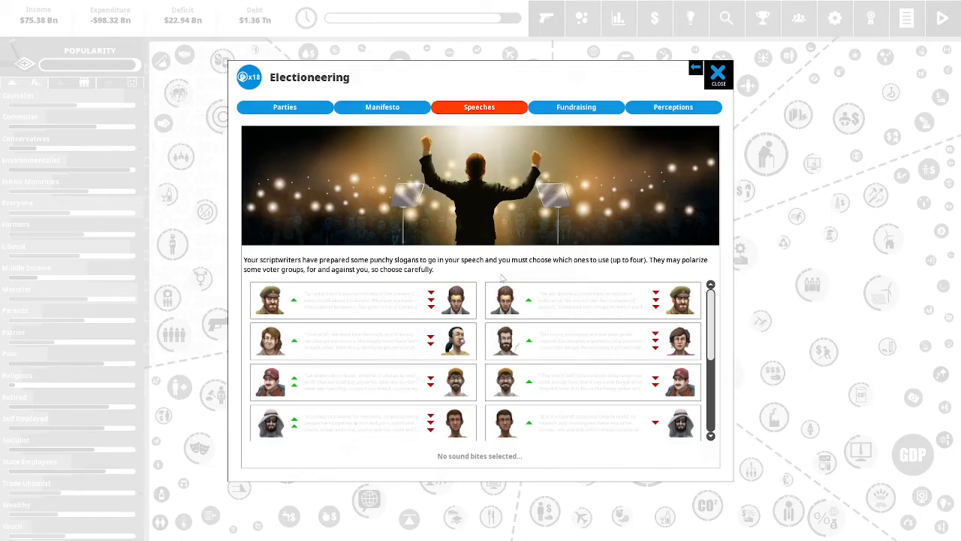
{"action": "mouse_move", "coordinate": [294, 297]}
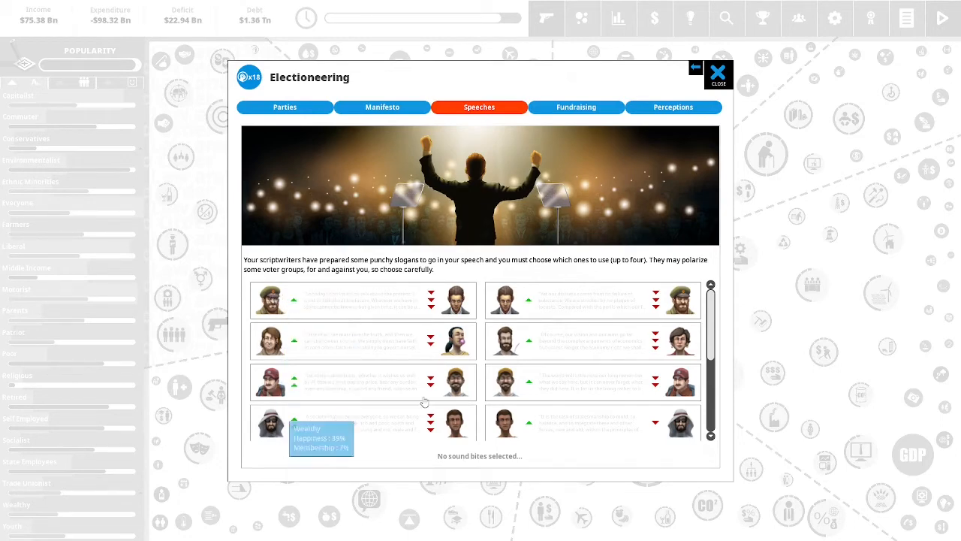
{"action": "mouse_move", "coordinate": [508, 388]}
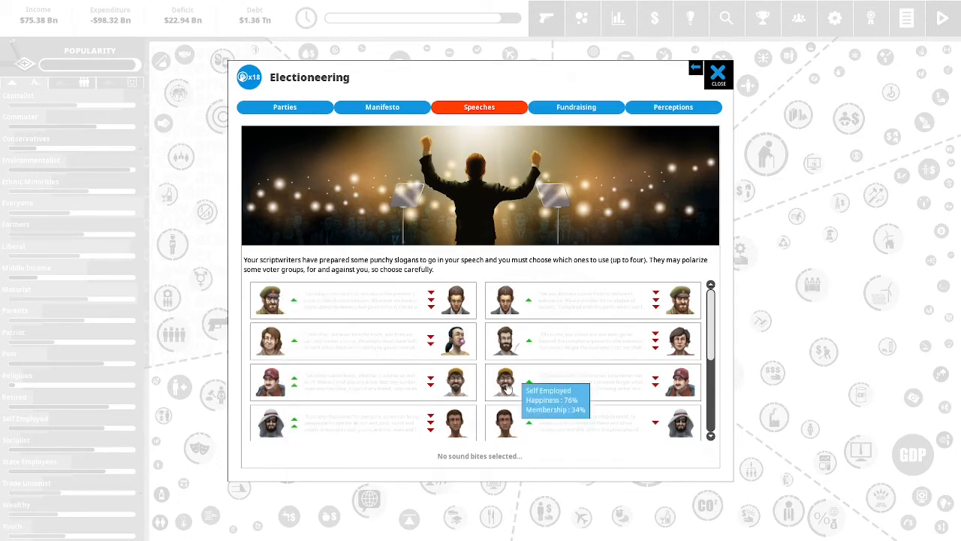
{"action": "mouse_move", "coordinate": [393, 411]}
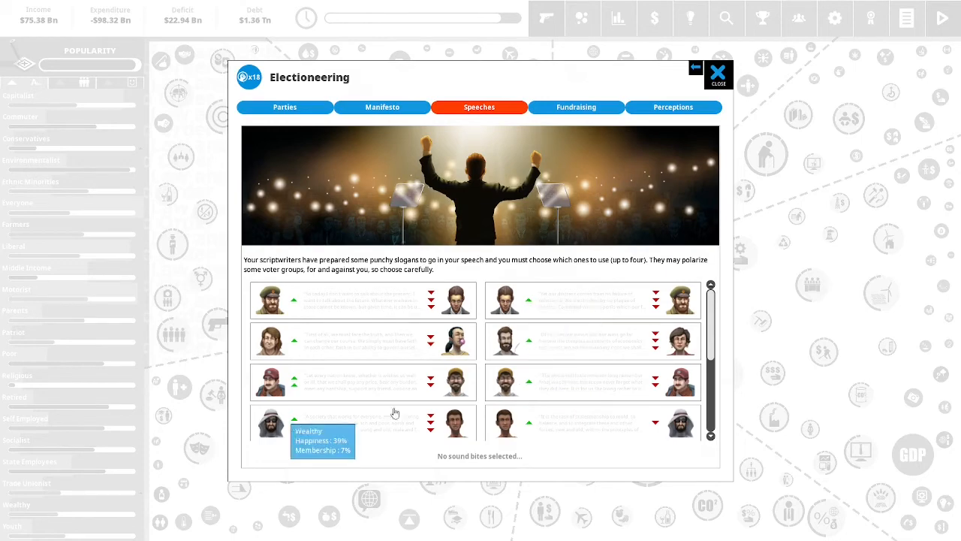
{"action": "scroll", "scroll_direction": "down", "scroll_amount": 3}
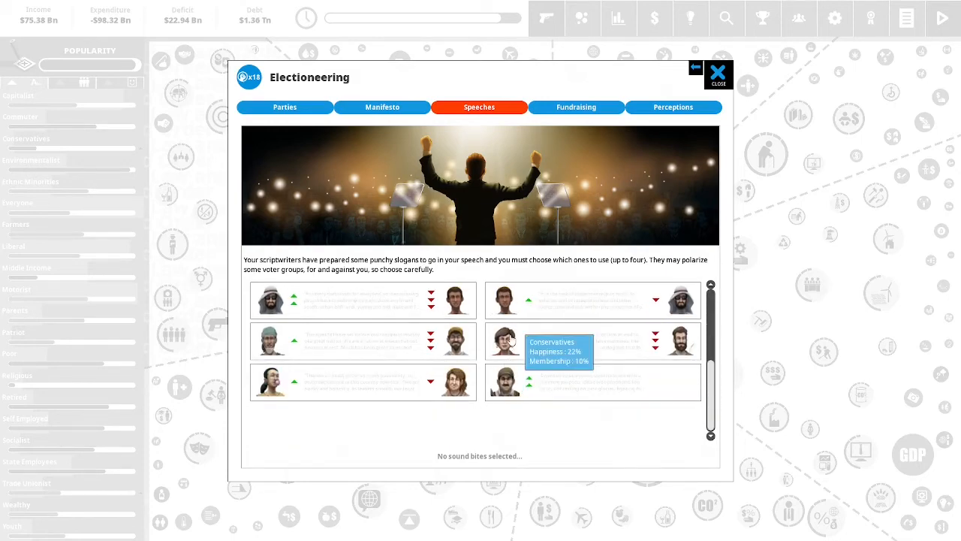
{"action": "left_click", "coordinate": [592, 341]}
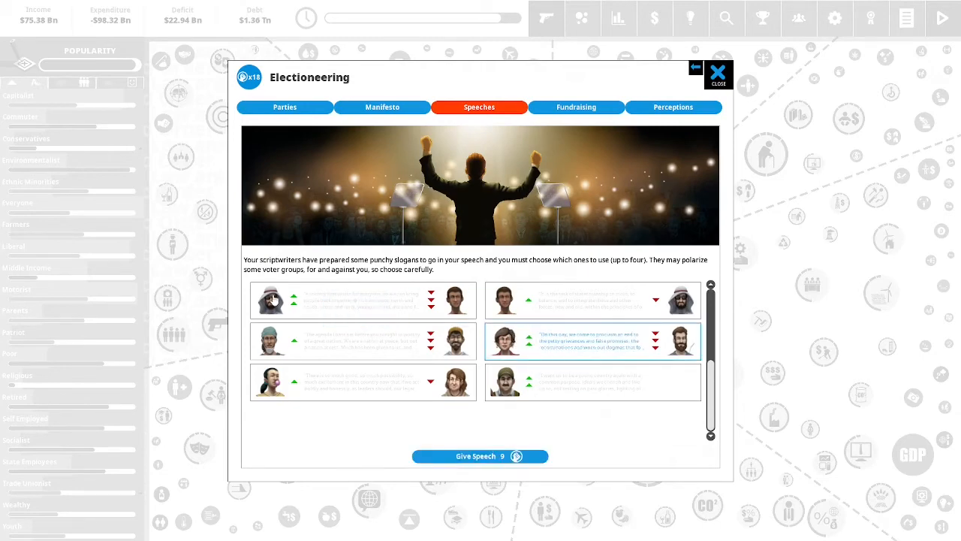
{"action": "left_click", "coordinate": [480, 457]}
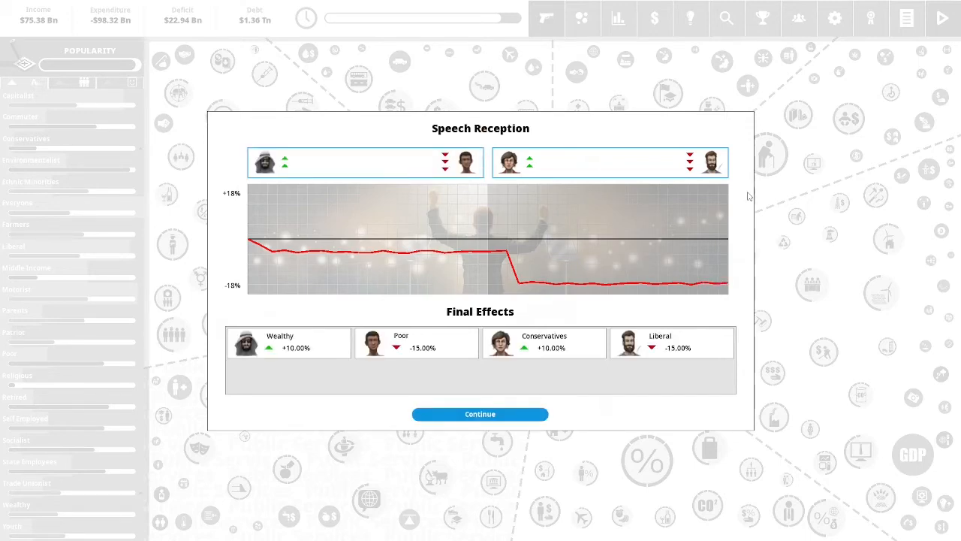
{"action": "mouse_move", "coordinate": [736, 195]}
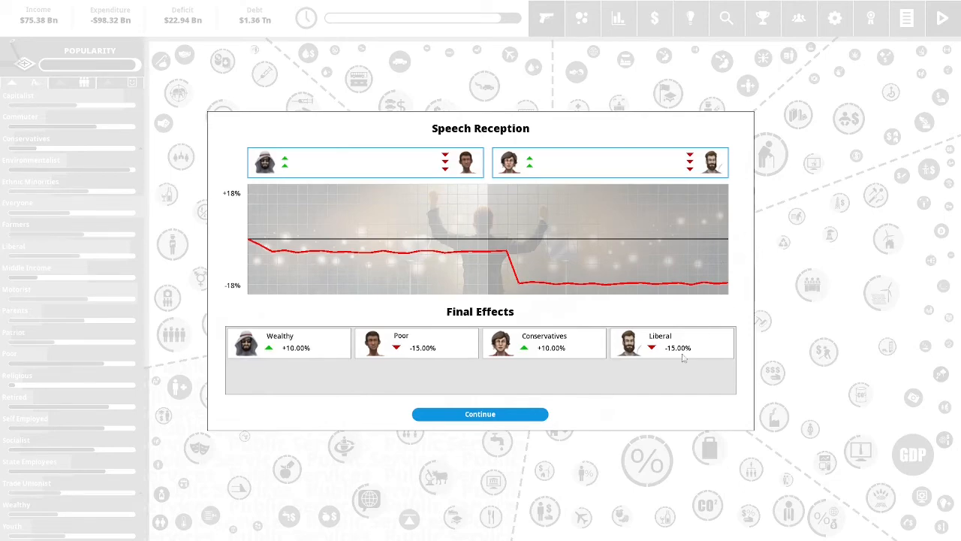
Raise Refugee Policy to Fleeing Persecution (about $92.68Mn) and confirm the political capital cost.
{"action": "left_click", "coordinate": [479, 414]}
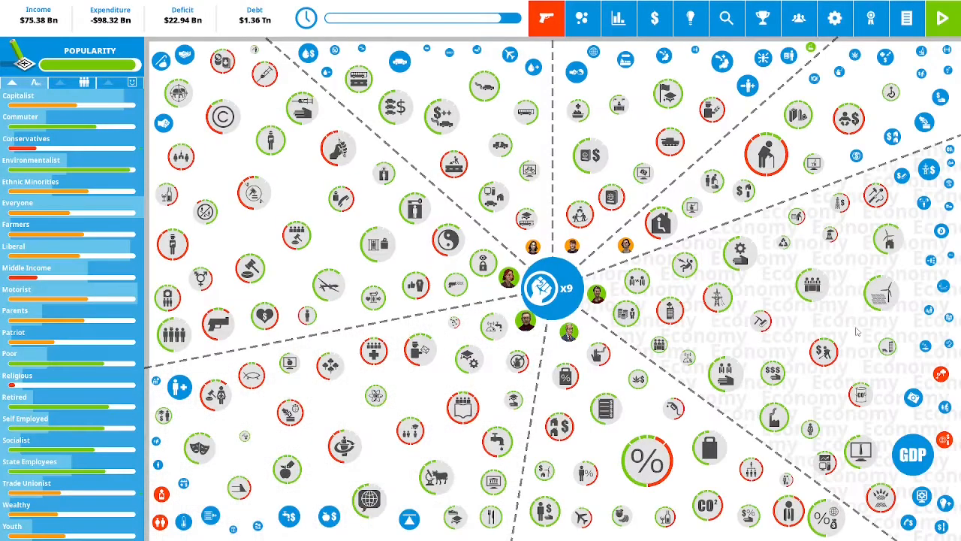
{"action": "mouse_move", "coordinate": [905, 286]}
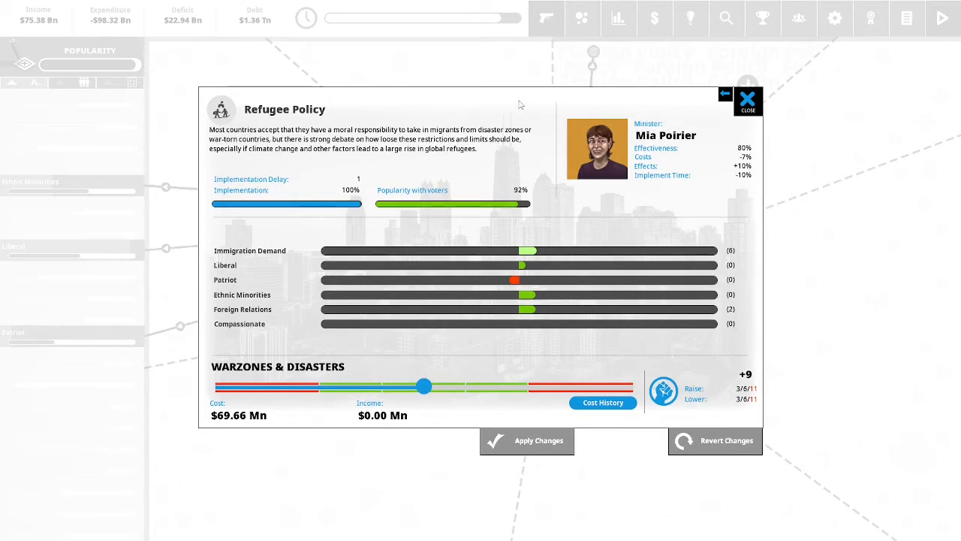
{"action": "mouse_move", "coordinate": [524, 103]}
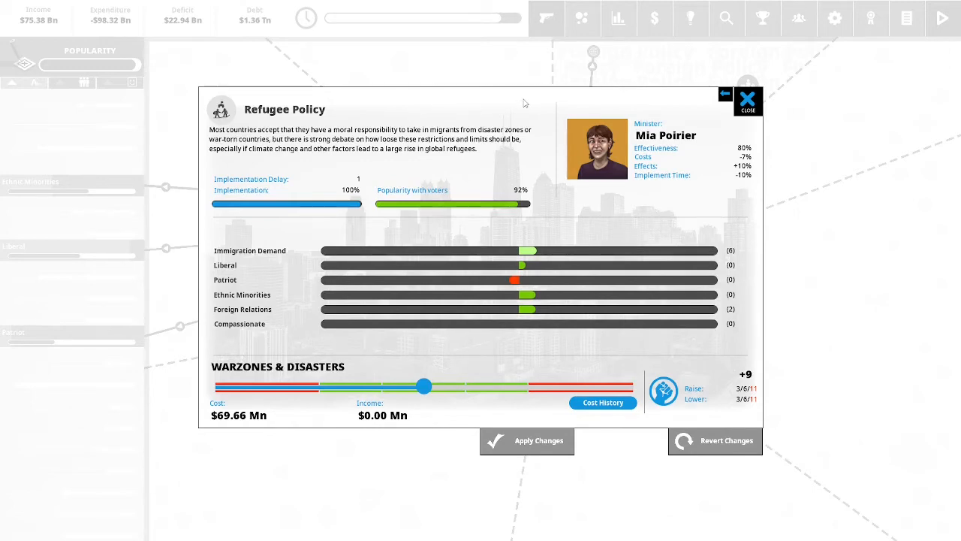
{"action": "mouse_move", "coordinate": [547, 99]}
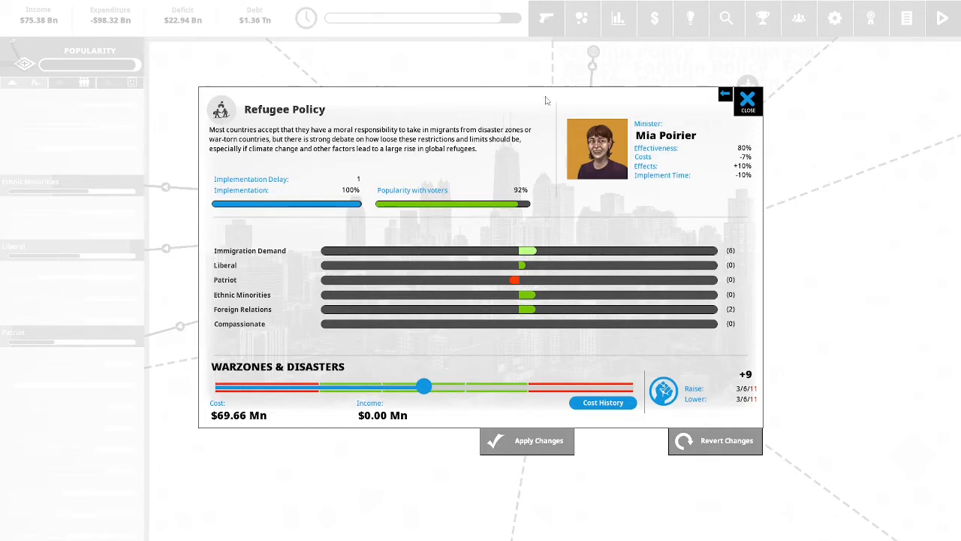
{"action": "mouse_move", "coordinate": [547, 108]}
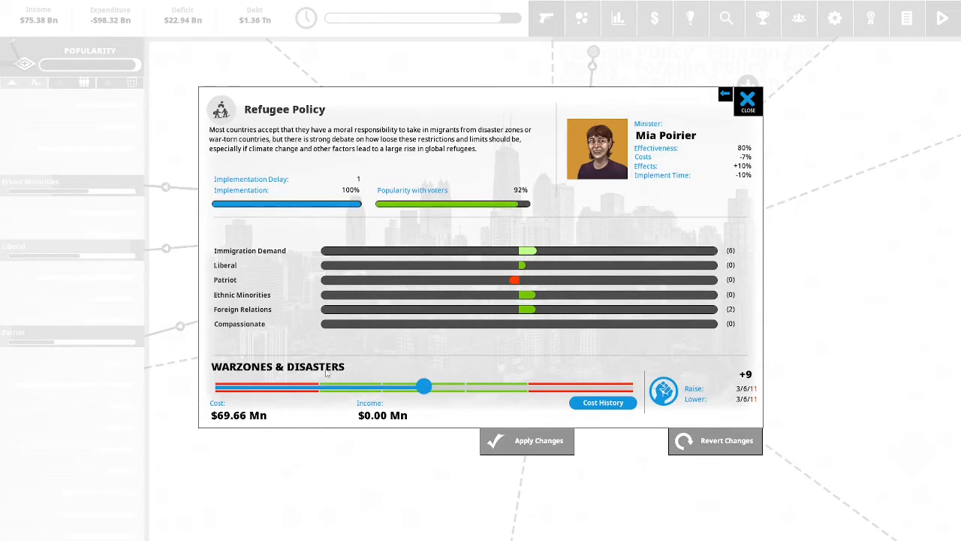
{"action": "mouse_move", "coordinate": [405, 388]}
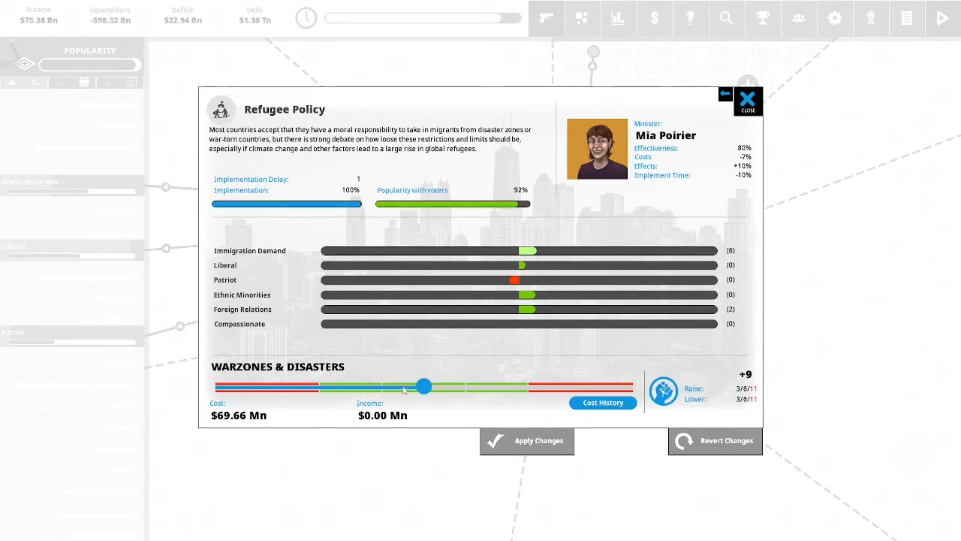
{"action": "left_click_drag", "start_coordinate": [423, 386], "coordinate": [503, 386]}
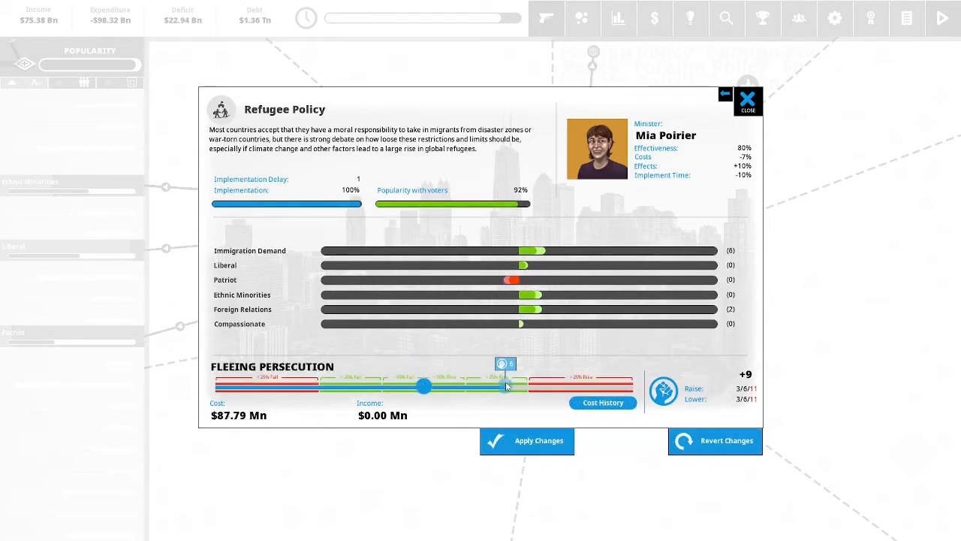
{"action": "left_click_drag", "start_coordinate": [503, 386], "coordinate": [529, 386]}
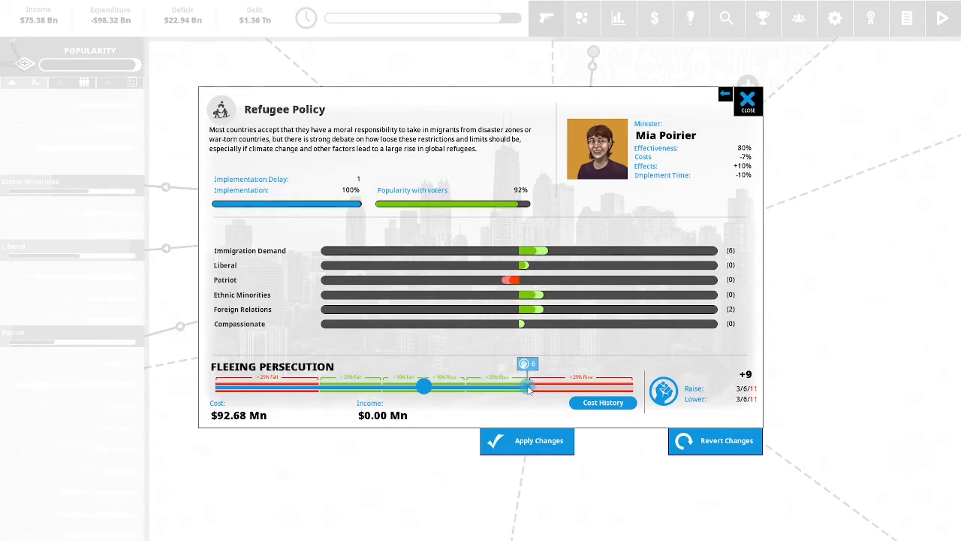
{"action": "mouse_move", "coordinate": [528, 389]}
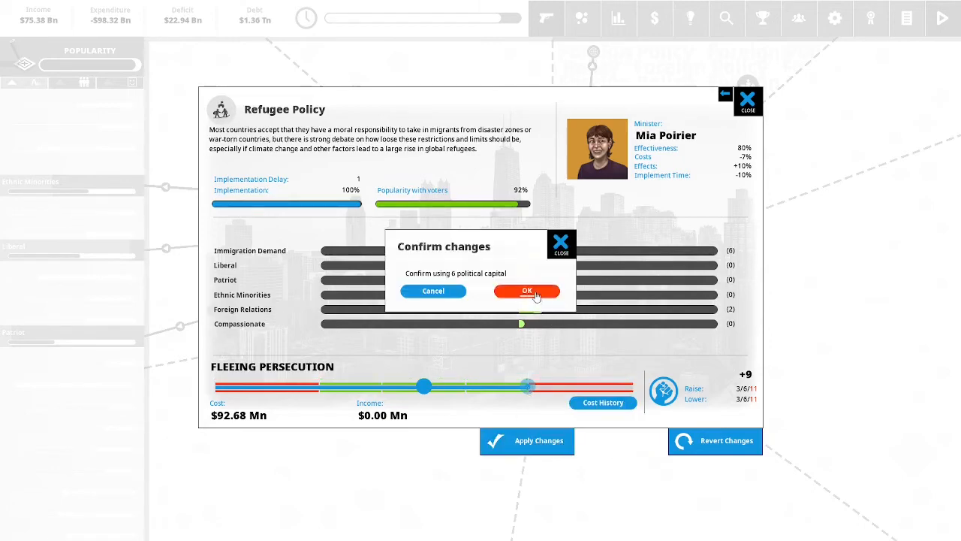
{"action": "left_click", "coordinate": [526, 291]}
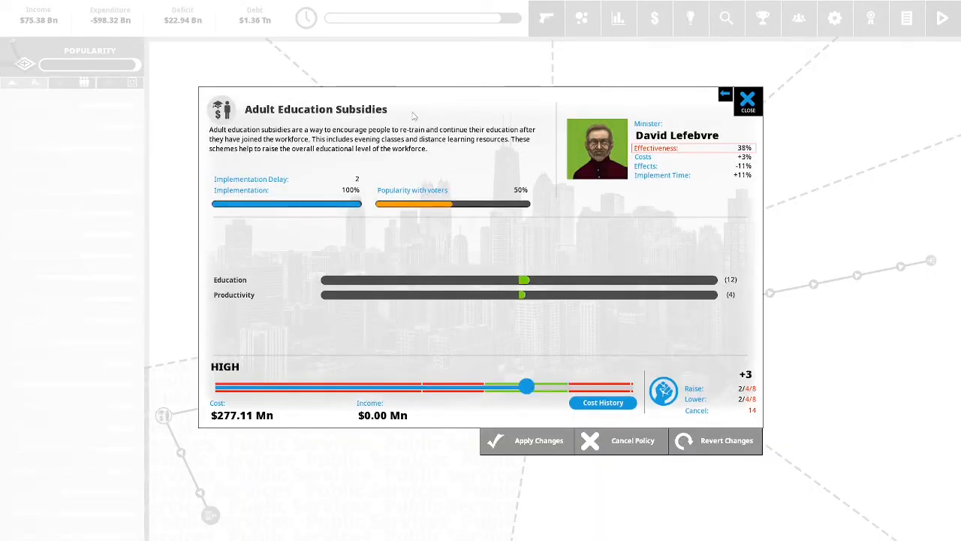
{"action": "mouse_move", "coordinate": [483, 118]}
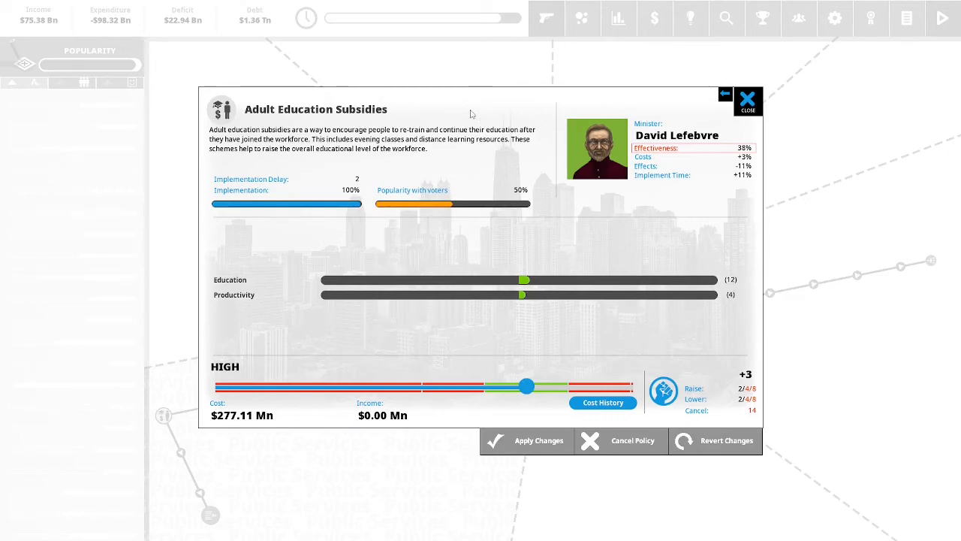
{"action": "mouse_move", "coordinate": [467, 153]}
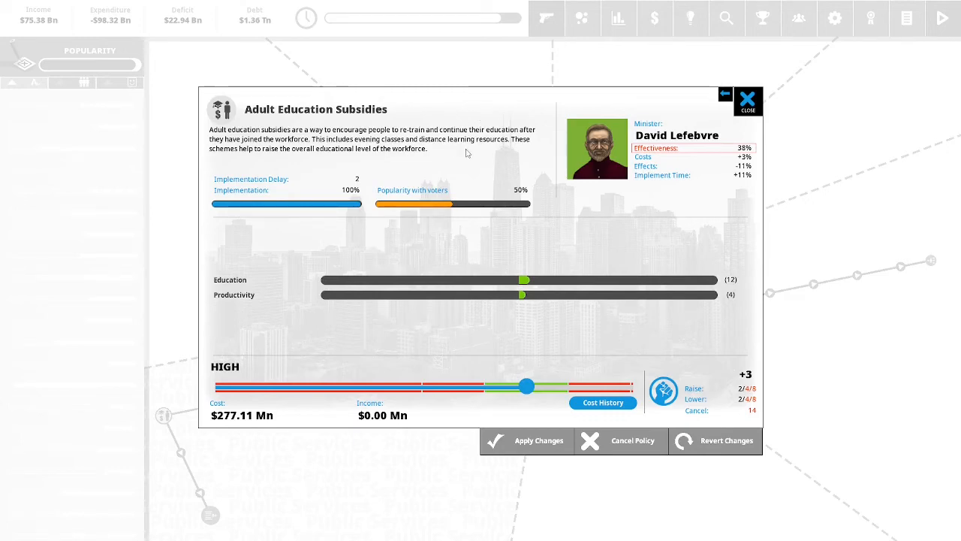
{"action": "mouse_move", "coordinate": [442, 159]}
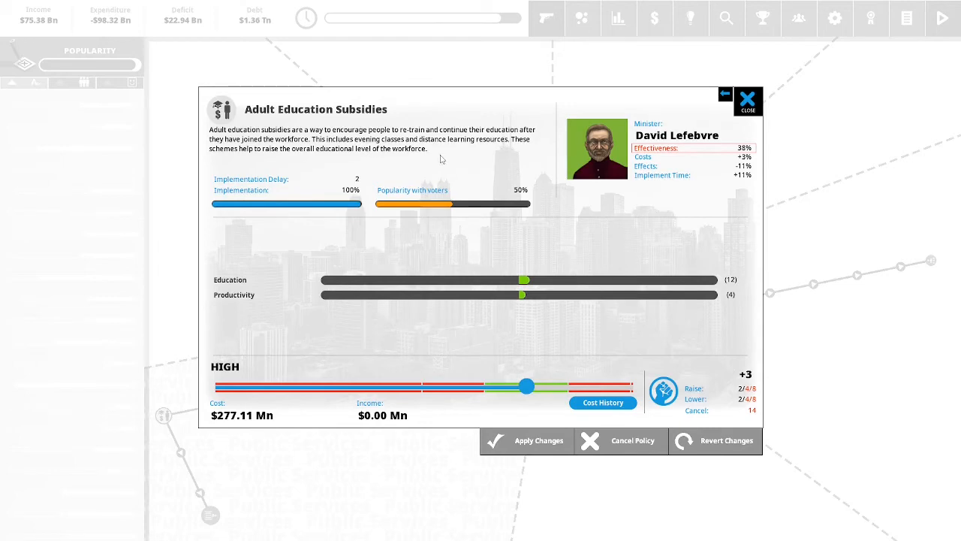
{"action": "mouse_move", "coordinate": [480, 154]}
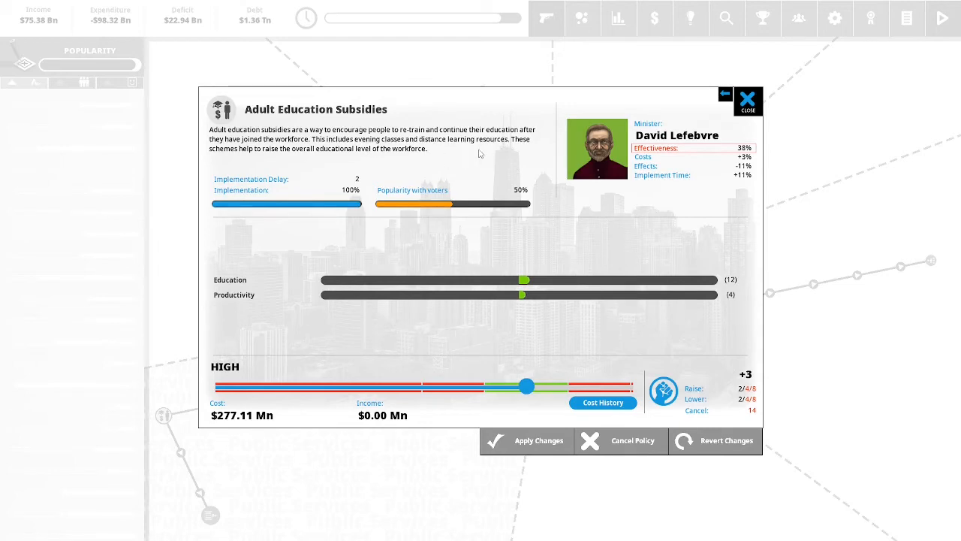
{"action": "mouse_move", "coordinate": [529, 158]}
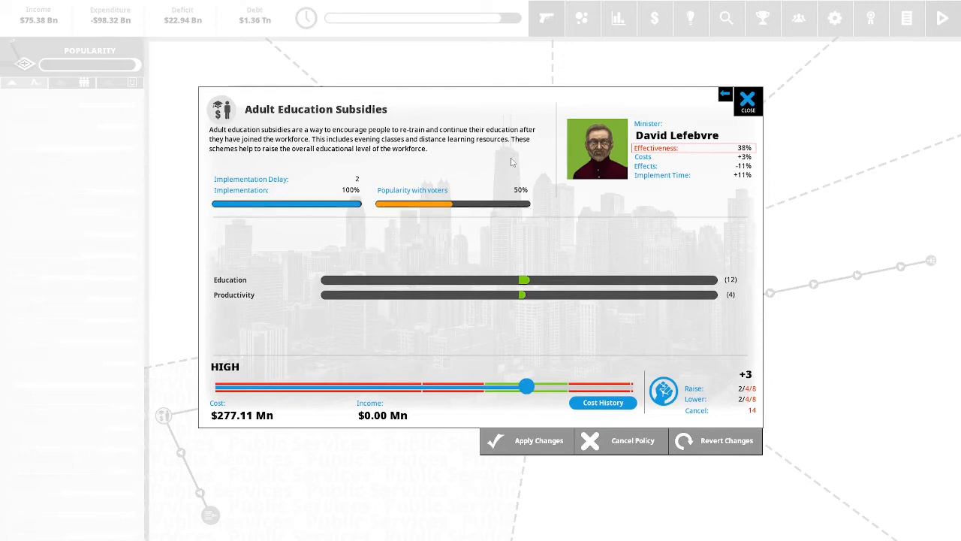
Nudge Adult Education Subsidies funding up slightly to about $287.70Mn.
{"action": "left_click_drag", "start_coordinate": [525, 385], "coordinate": [548, 386]}
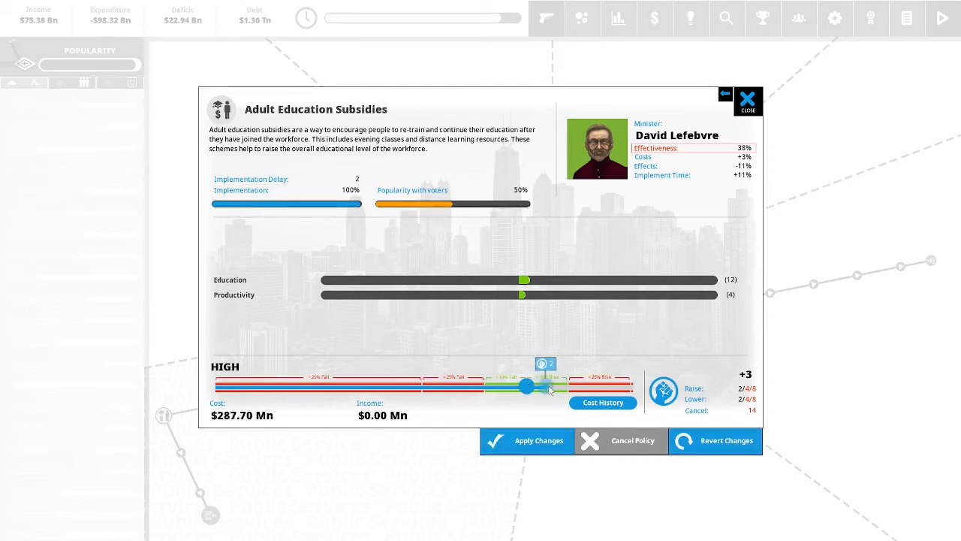
{"action": "left_click_drag", "start_coordinate": [525, 386], "coordinate": [567, 386]}
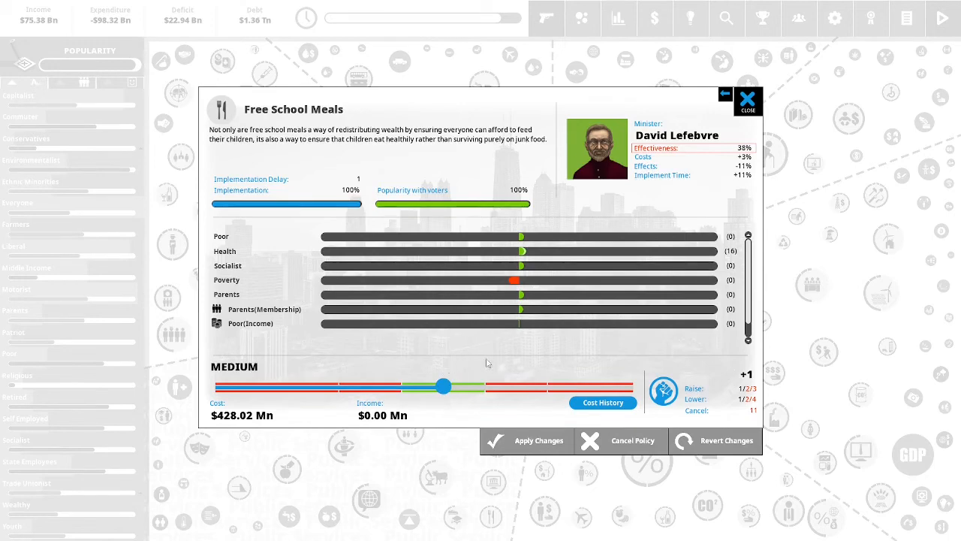
{"action": "mouse_move", "coordinate": [469, 147]}
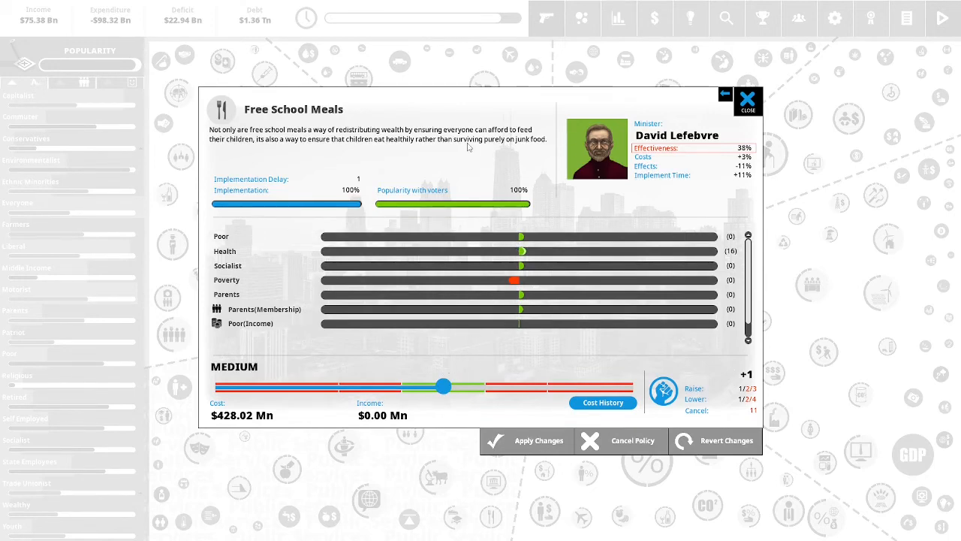
{"action": "mouse_move", "coordinate": [461, 114]}
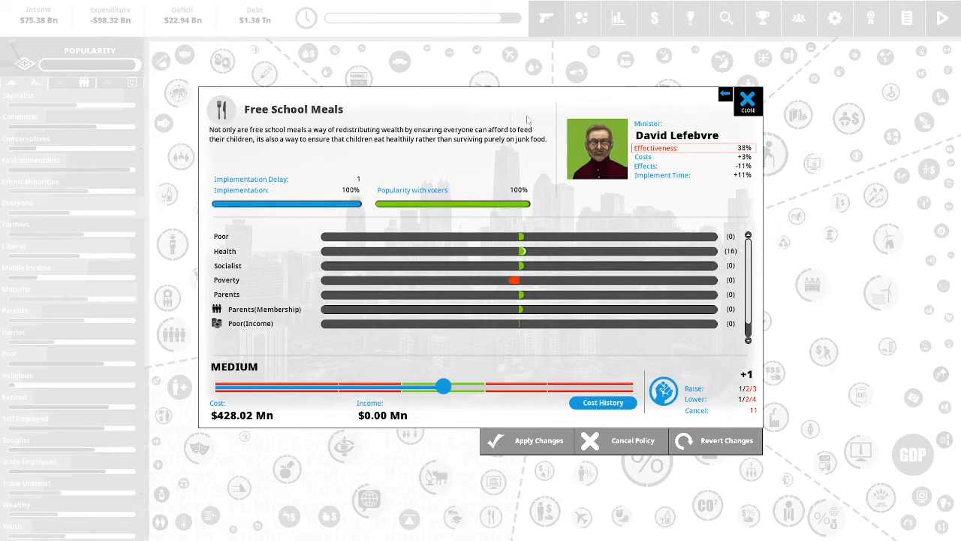
{"action": "mouse_move", "coordinate": [550, 177]}
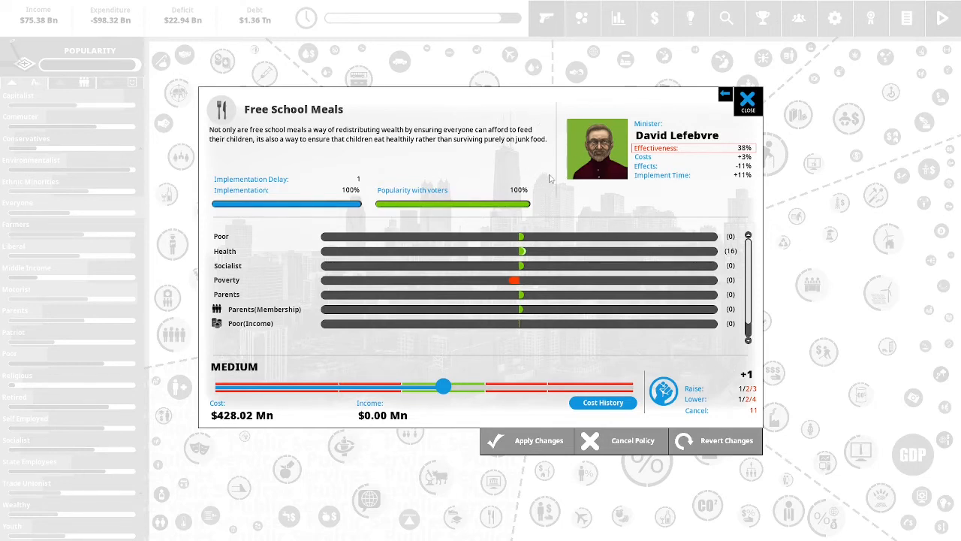
{"action": "mouse_move", "coordinate": [453, 414]}
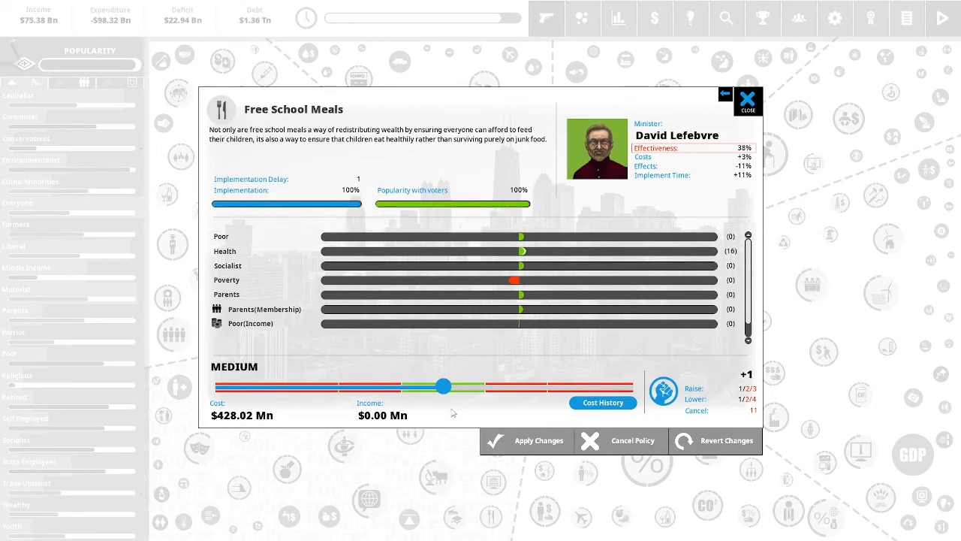
Raise Free School Meals to high (about $475.78Mn) and confirm spending the political capital.
{"action": "left_click_drag", "start_coordinate": [444, 384], "coordinate": [482, 384]}
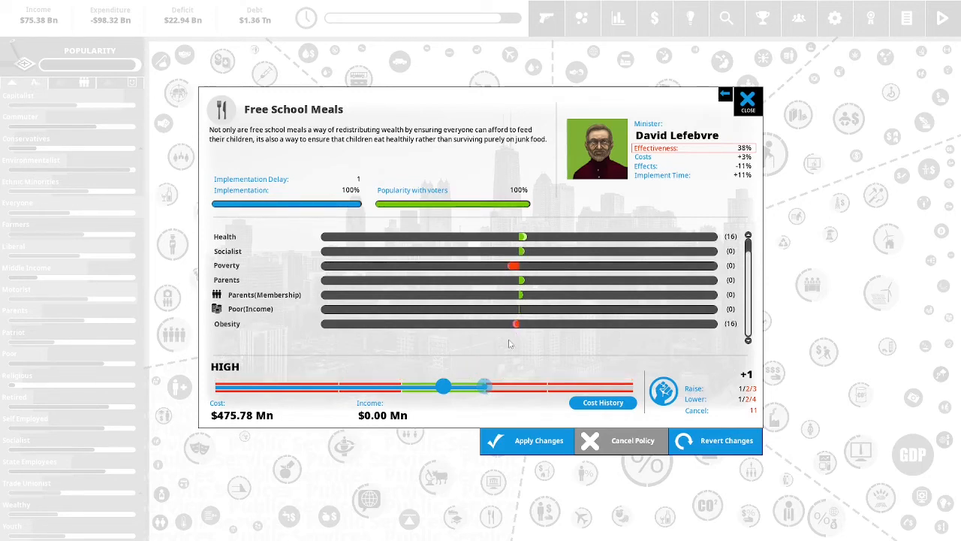
{"action": "left_click", "coordinate": [526, 441]}
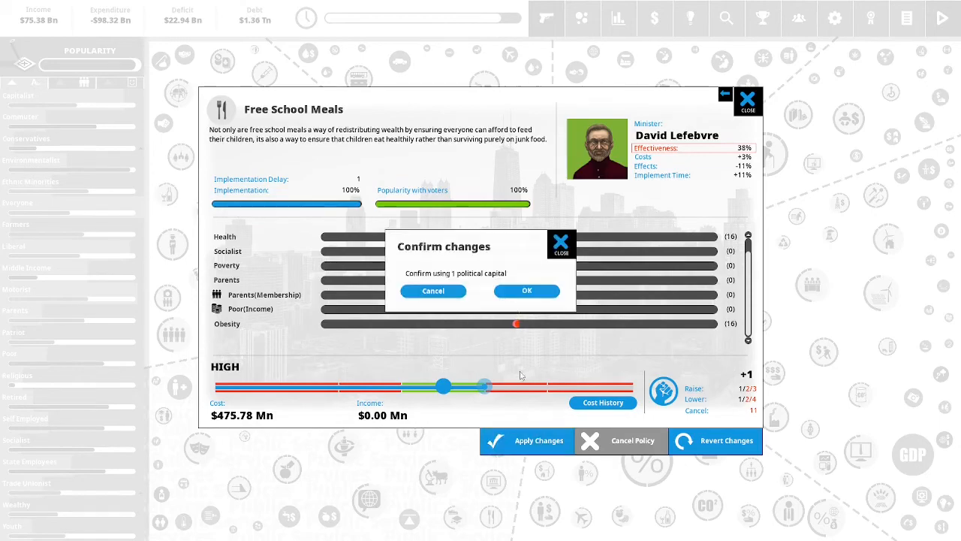
{"action": "left_click", "coordinate": [526, 291]}
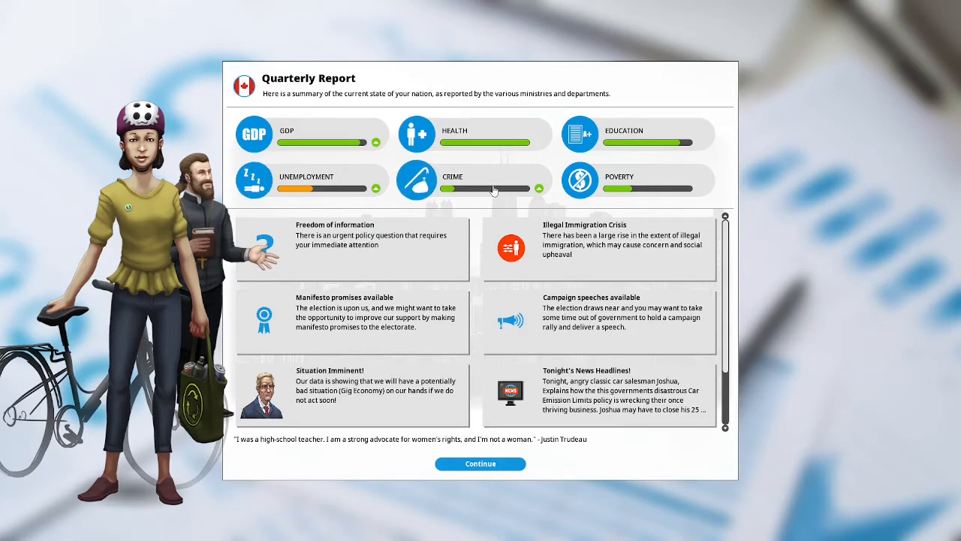
{"action": "mouse_move", "coordinate": [345, 167]}
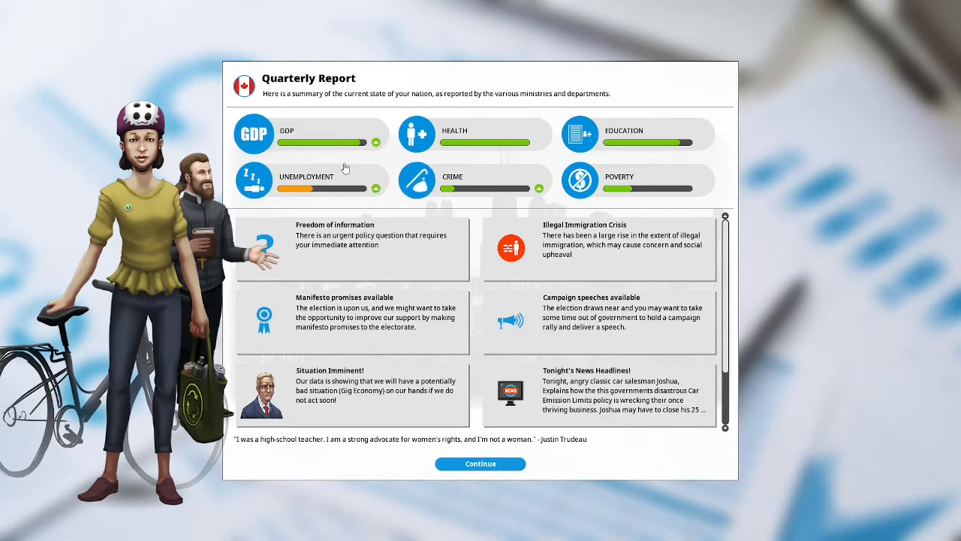
{"action": "mouse_move", "coordinate": [424, 264]}
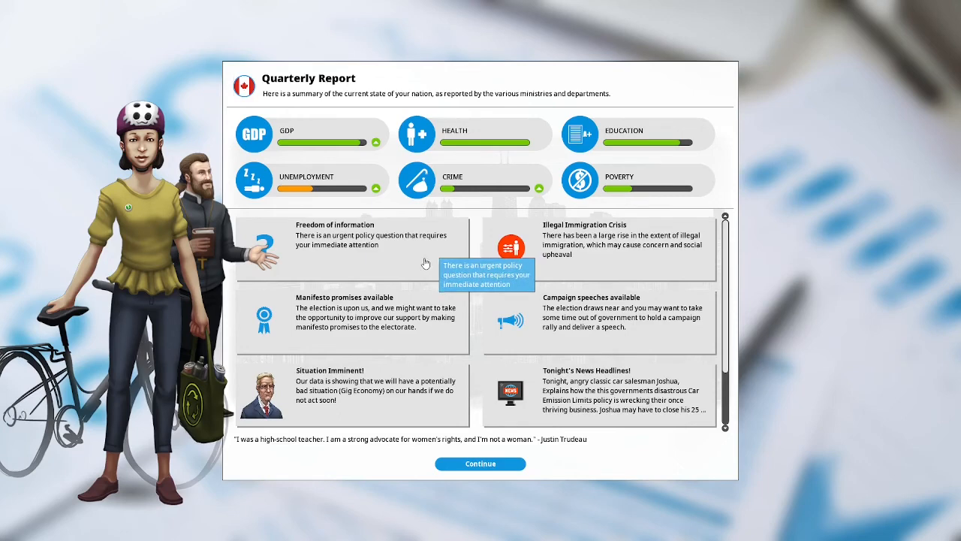
Bring up the Freedom of information dilemma from the quarterly report.
{"action": "left_click", "coordinate": [345, 247]}
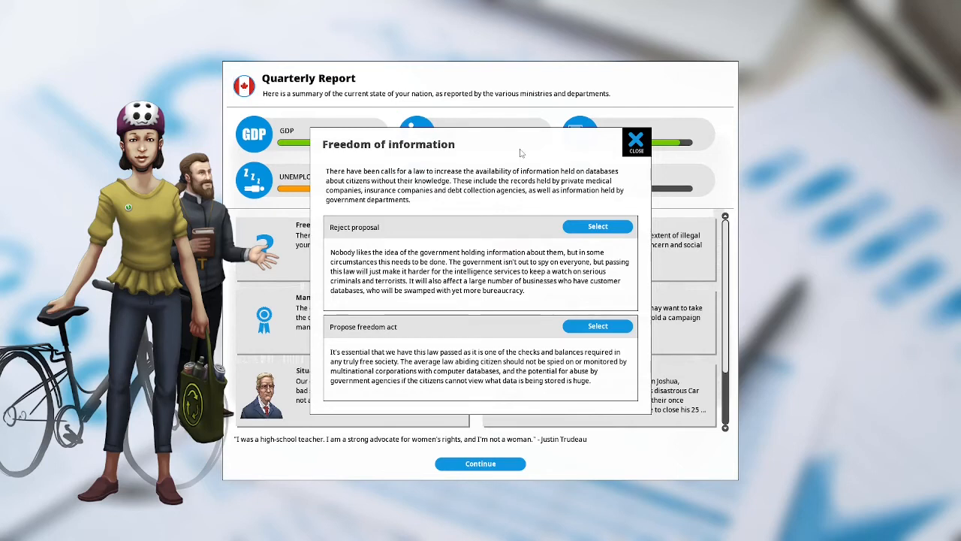
{"action": "mouse_move", "coordinate": [490, 151]}
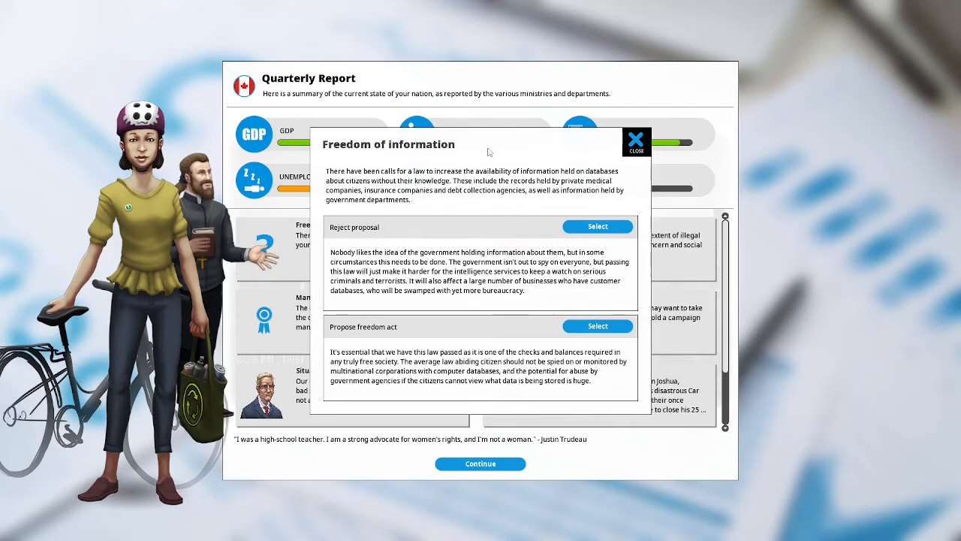
{"action": "mouse_move", "coordinate": [485, 162]}
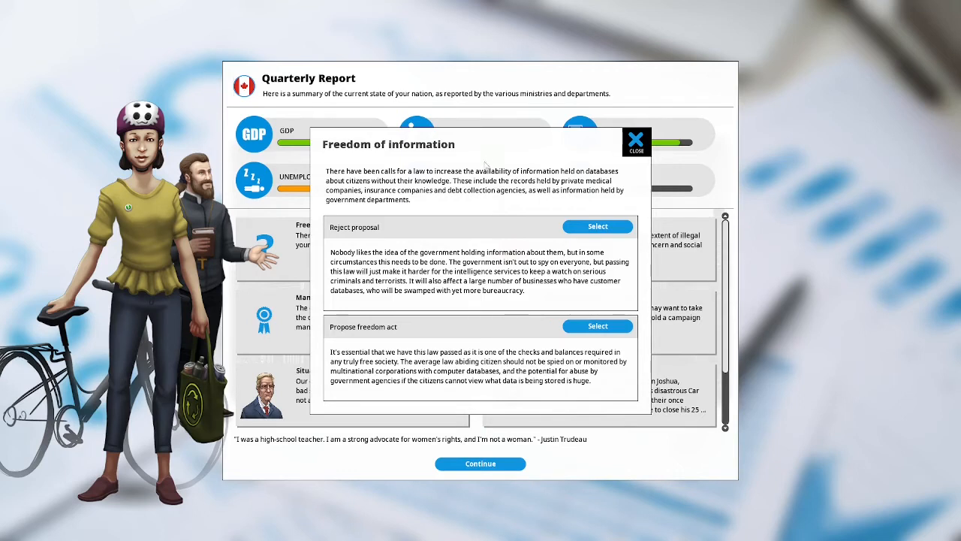
{"action": "mouse_move", "coordinate": [450, 207]}
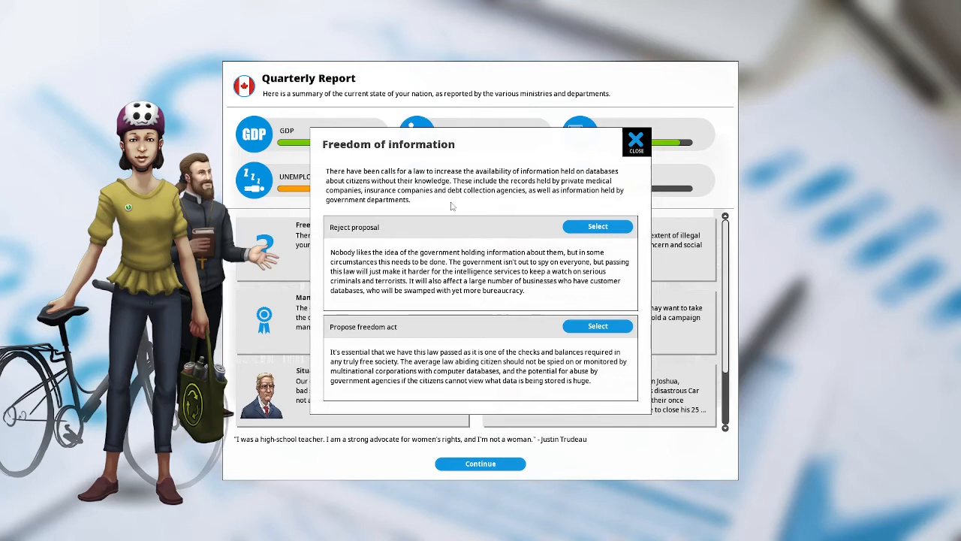
{"action": "mouse_move", "coordinate": [404, 334]}
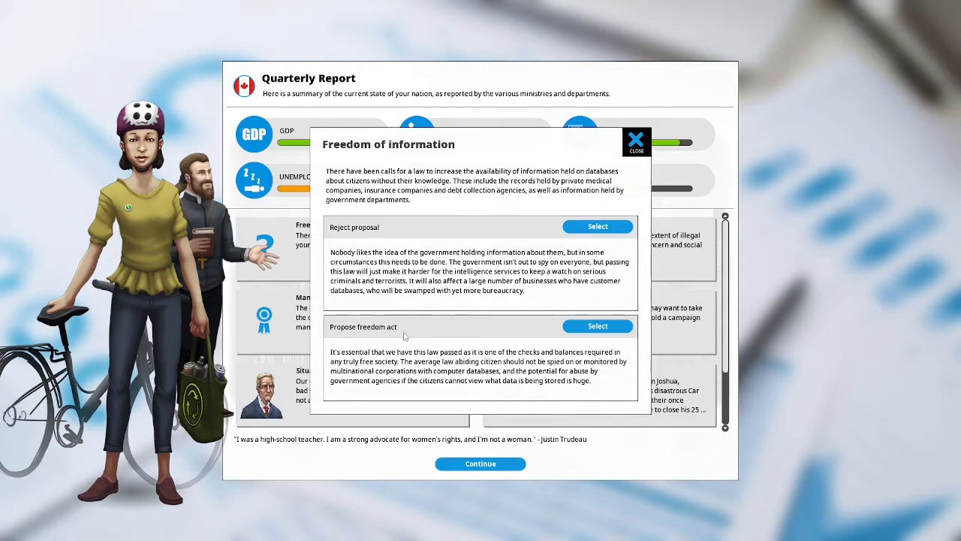
Select Propose freedom act: Liberals +10%, State Employees -7%, Corruption -4%.
{"action": "left_click", "coordinate": [598, 325]}
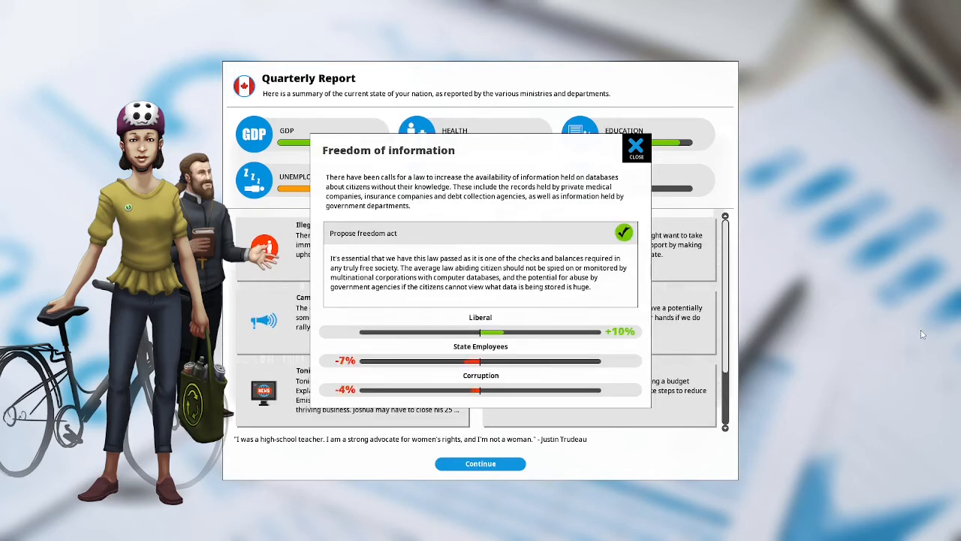
{"action": "mouse_move", "coordinate": [843, 335]}
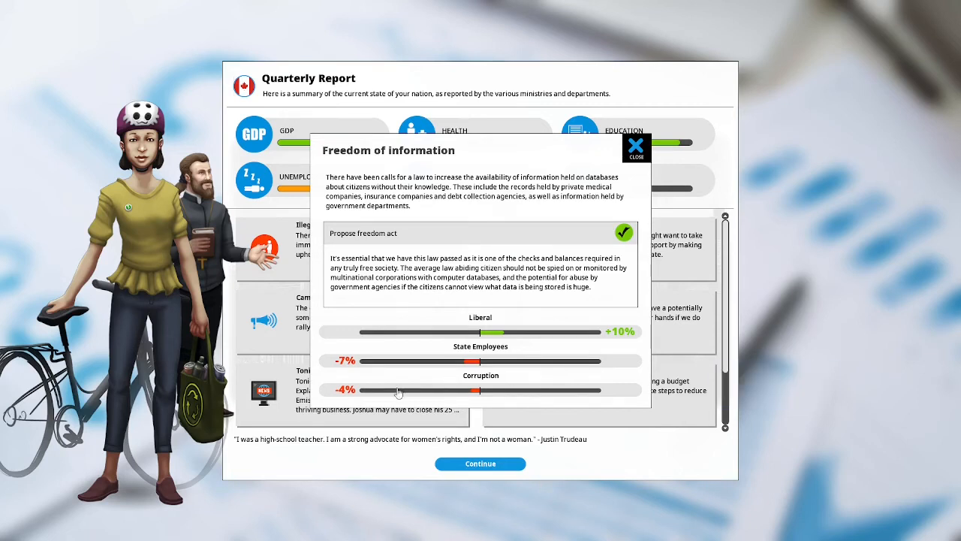
Close the freedom of information result and view the Illegal Immigration Crisis details.
{"action": "left_click", "coordinate": [637, 147]}
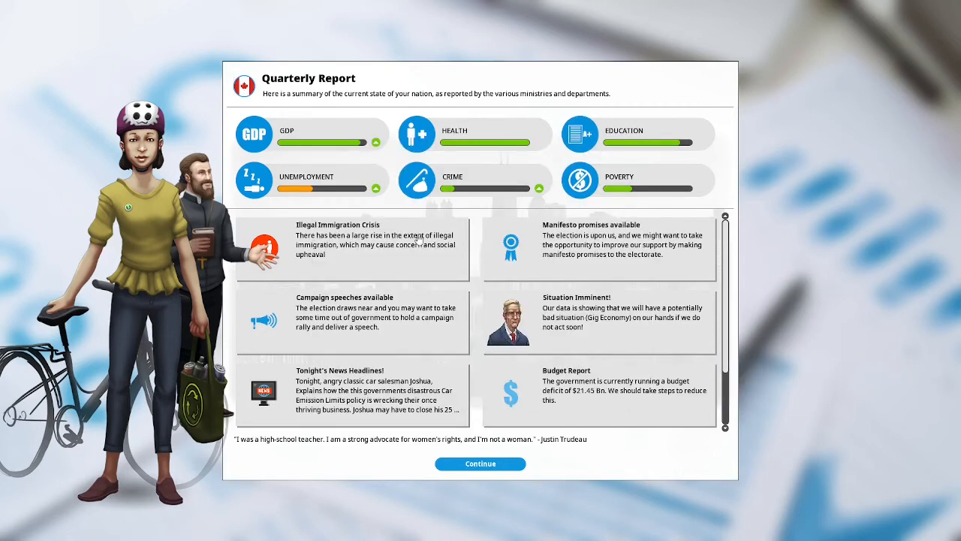
{"action": "mouse_move", "coordinate": [361, 261]}
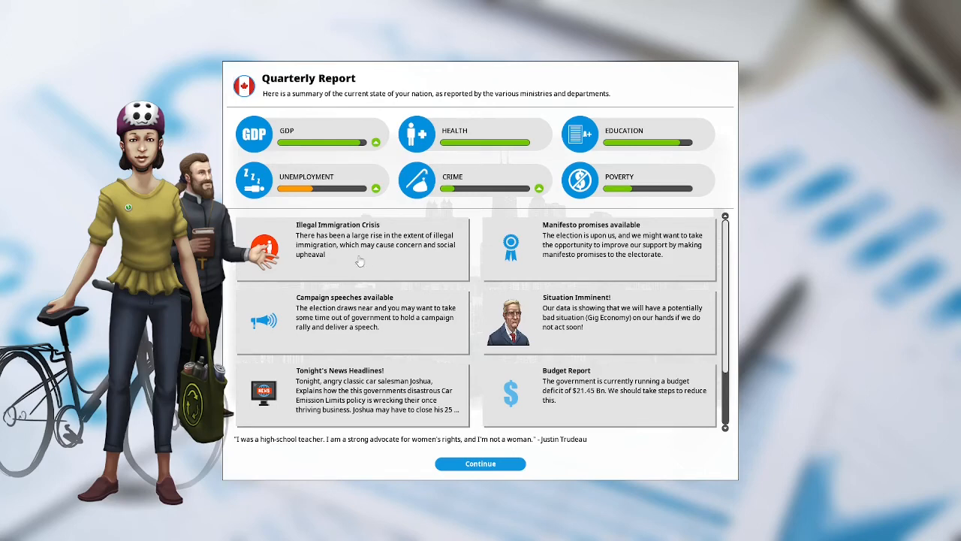
{"action": "mouse_move", "coordinate": [436, 258]}
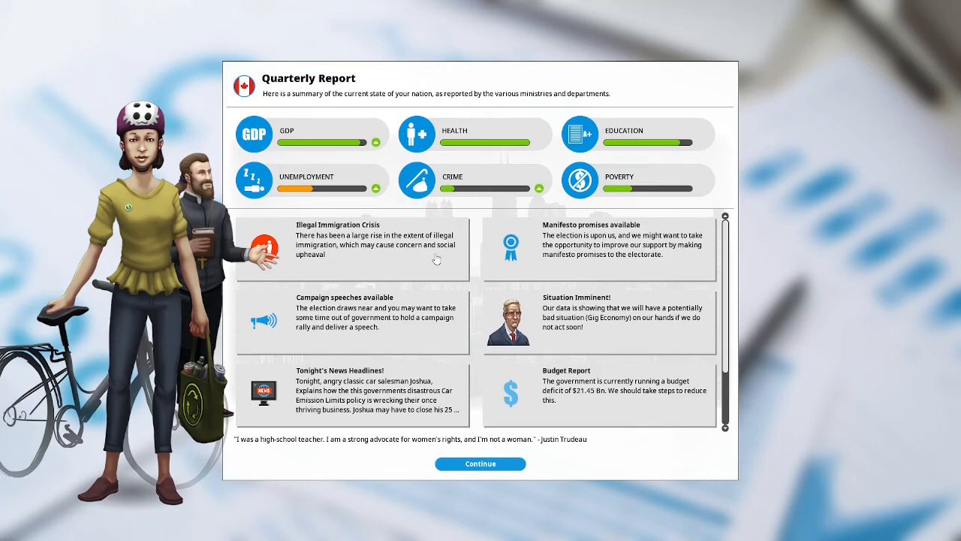
{"action": "mouse_move", "coordinate": [366, 250]}
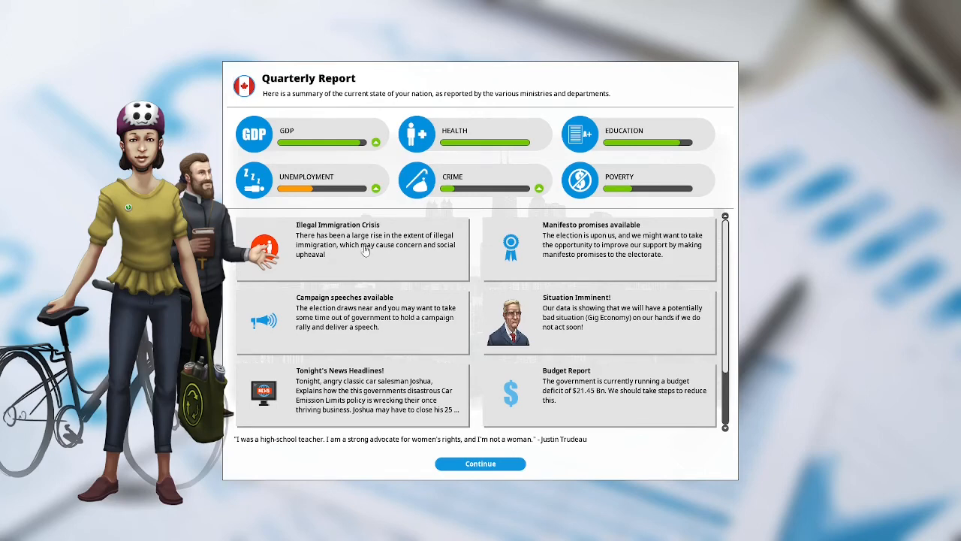
{"action": "left_click", "coordinate": [372, 243]}
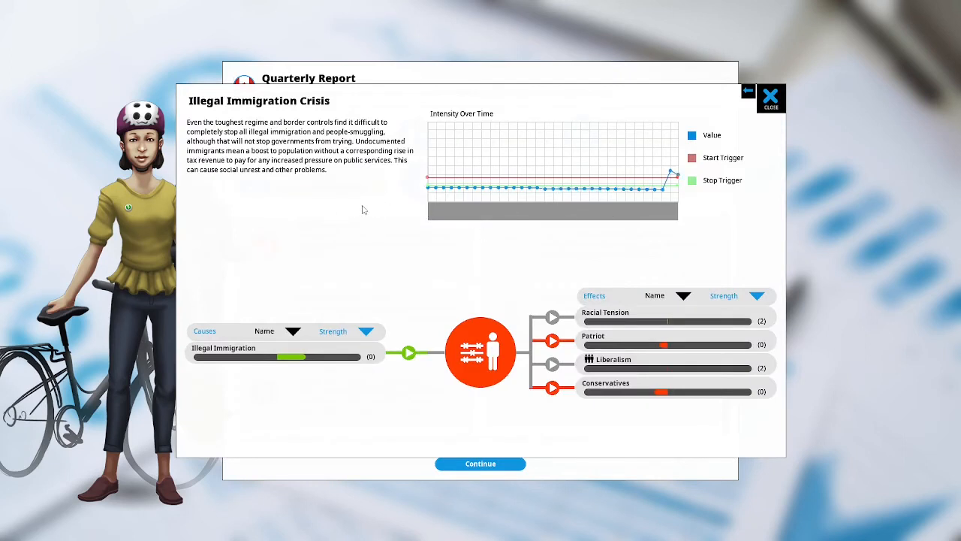
{"action": "mouse_move", "coordinate": [372, 187]}
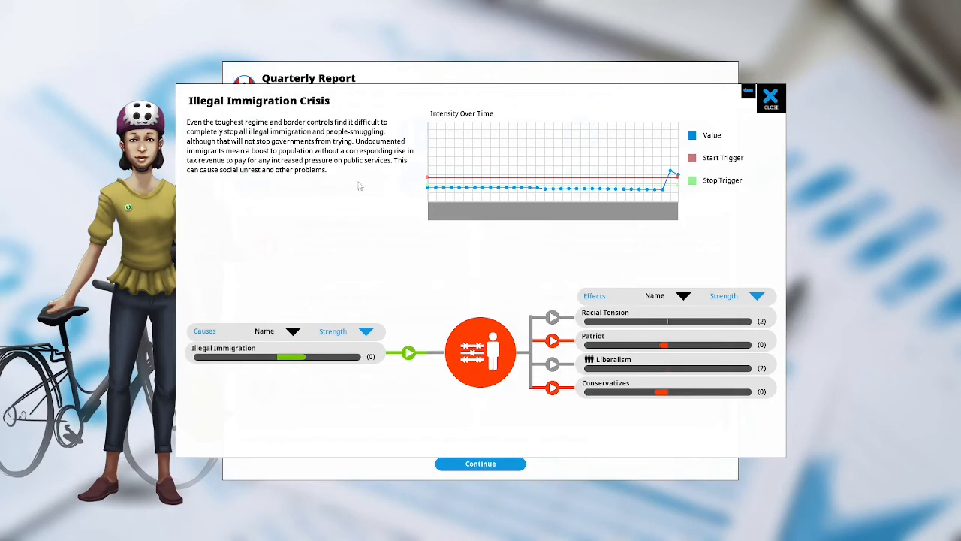
{"action": "mouse_move", "coordinate": [339, 181]}
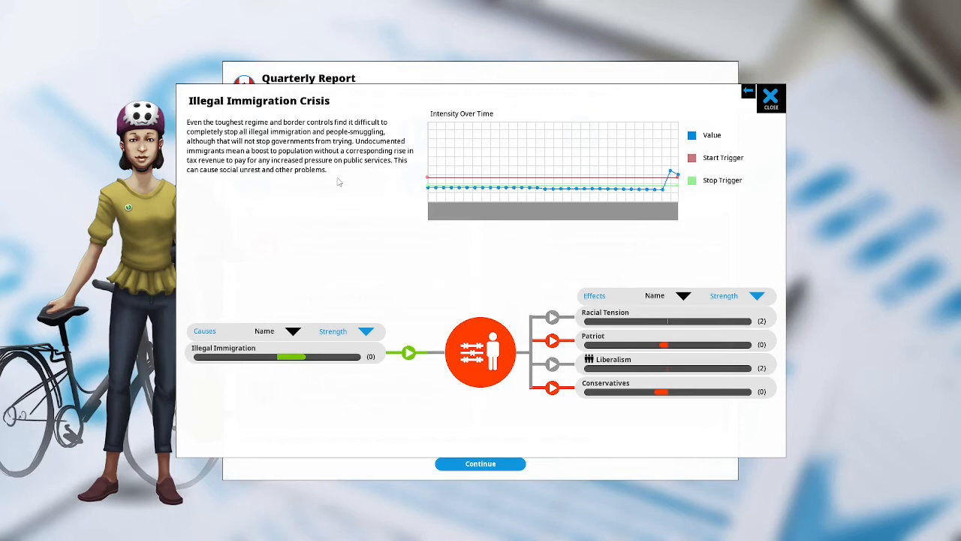
{"action": "mouse_move", "coordinate": [361, 183]}
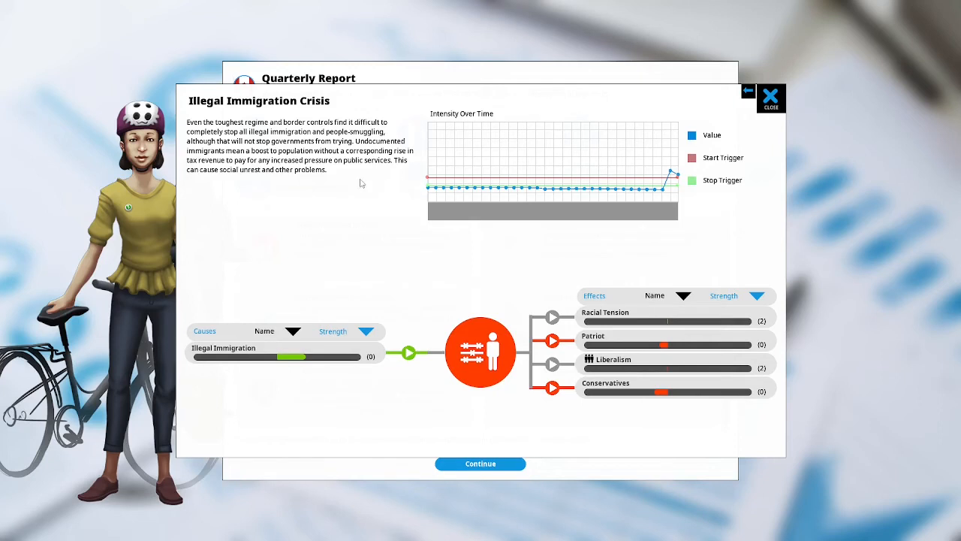
{"action": "mouse_move", "coordinate": [351, 183]}
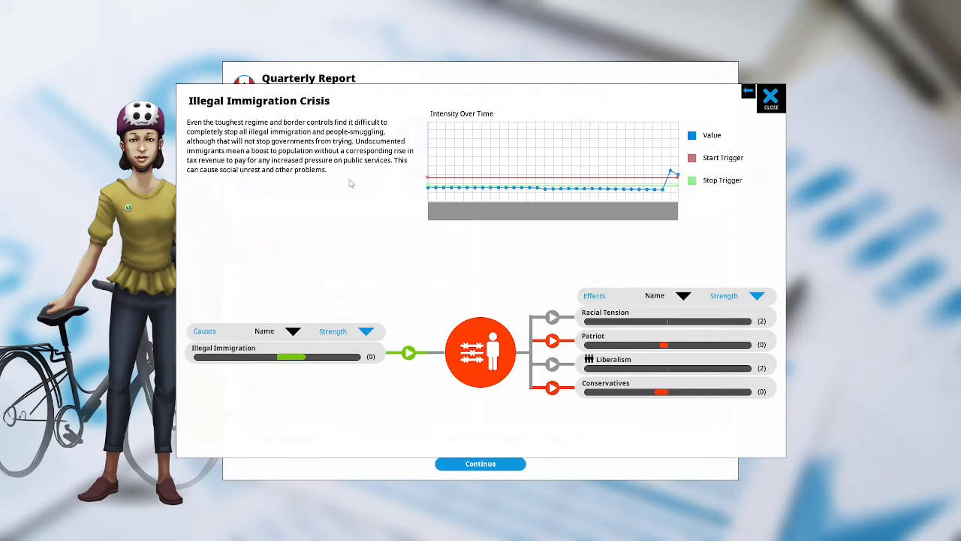
{"action": "mouse_move", "coordinate": [375, 180]}
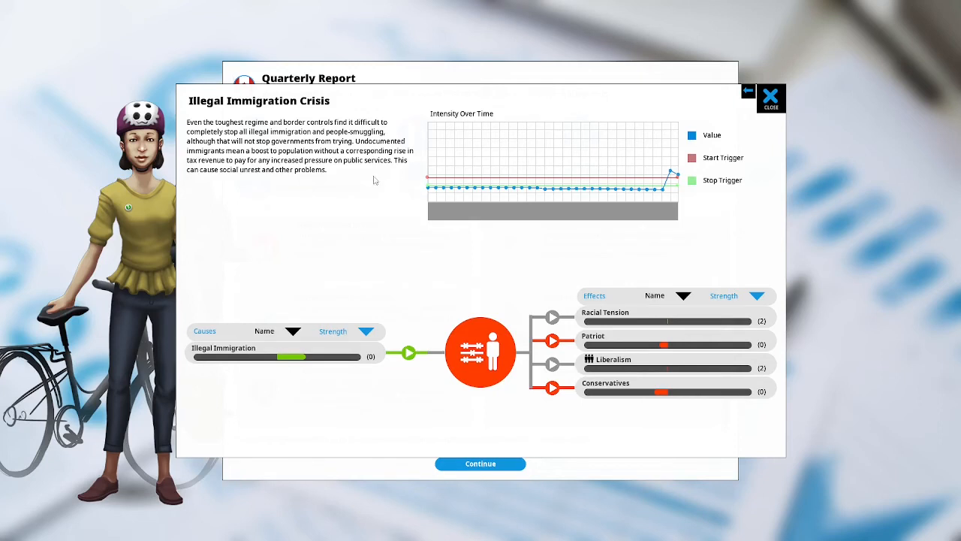
{"action": "mouse_move", "coordinate": [391, 177]}
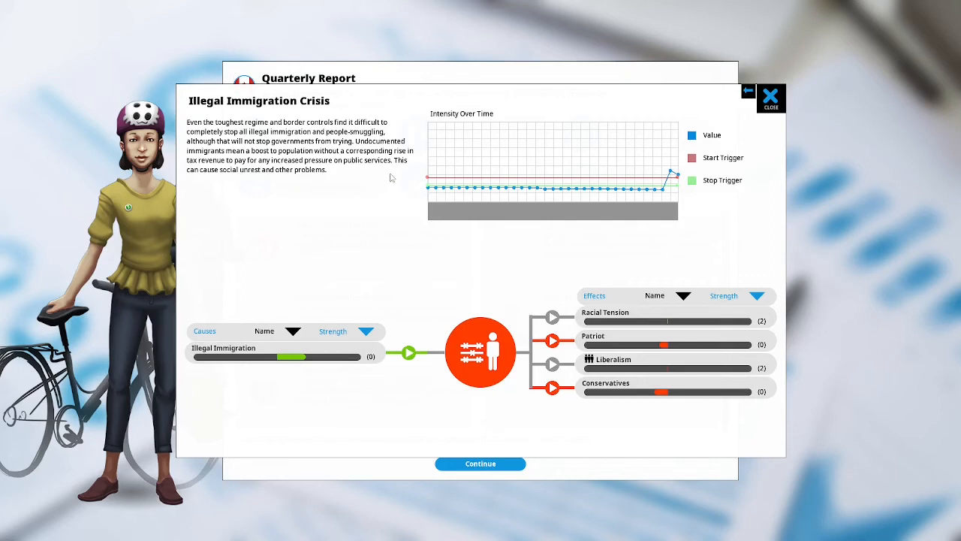
{"action": "mouse_move", "coordinate": [381, 178]}
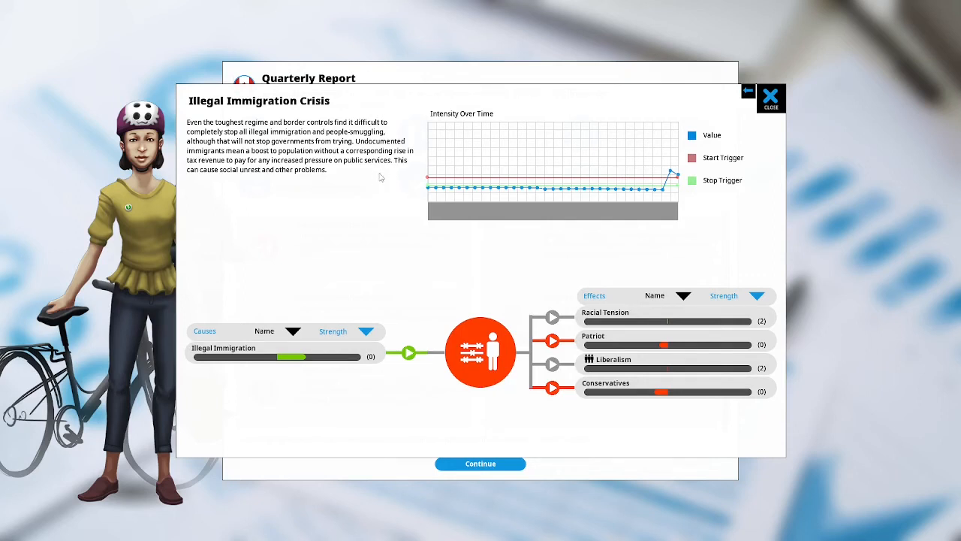
{"action": "mouse_move", "coordinate": [370, 180]}
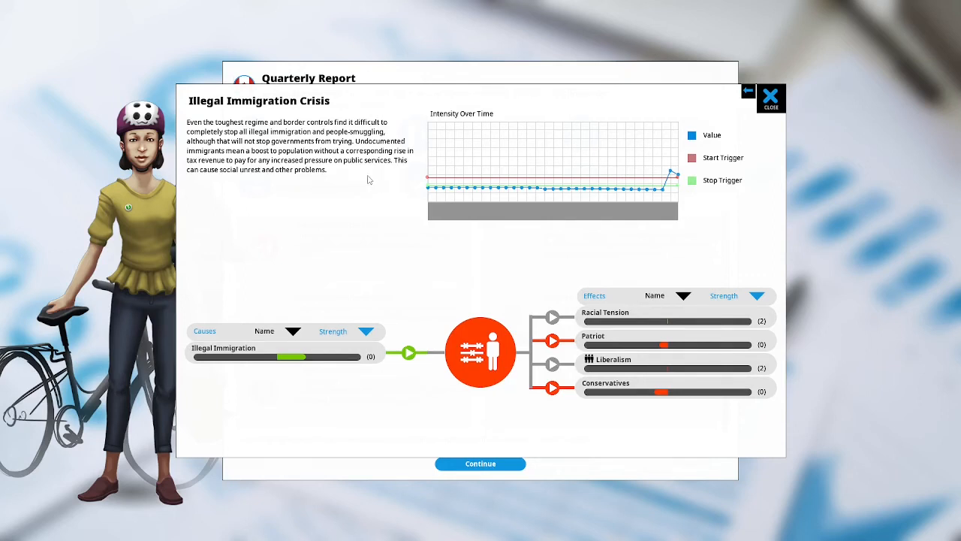
Close the Illegal Immigration Crisis details and scroll through the Quarterly Report cards.
{"action": "left_click", "coordinate": [770, 97]}
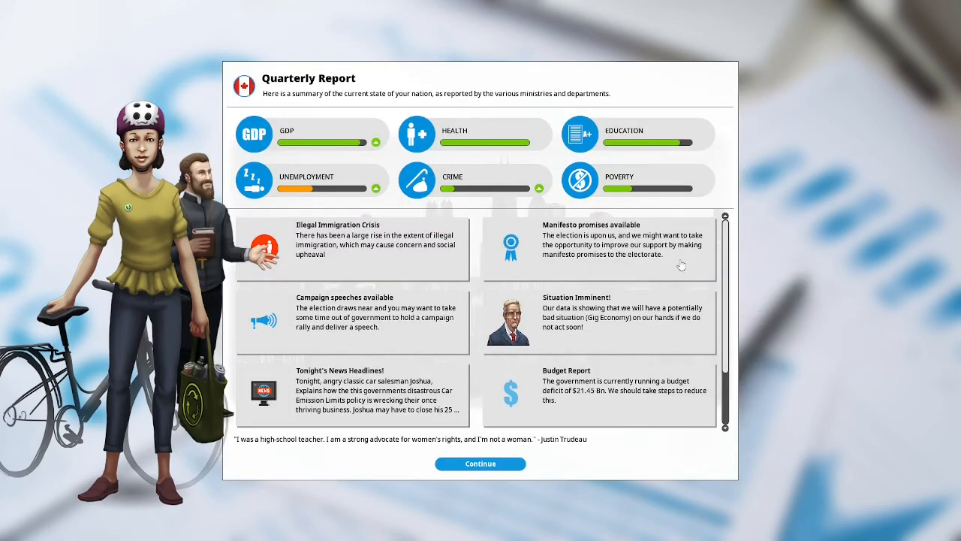
{"action": "mouse_move", "coordinate": [484, 270]}
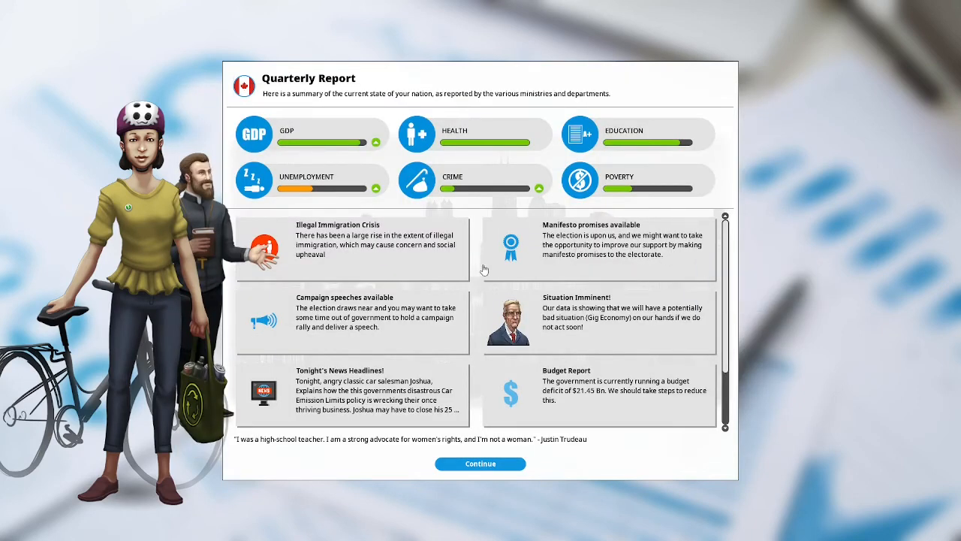
{"action": "mouse_move", "coordinate": [443, 344]}
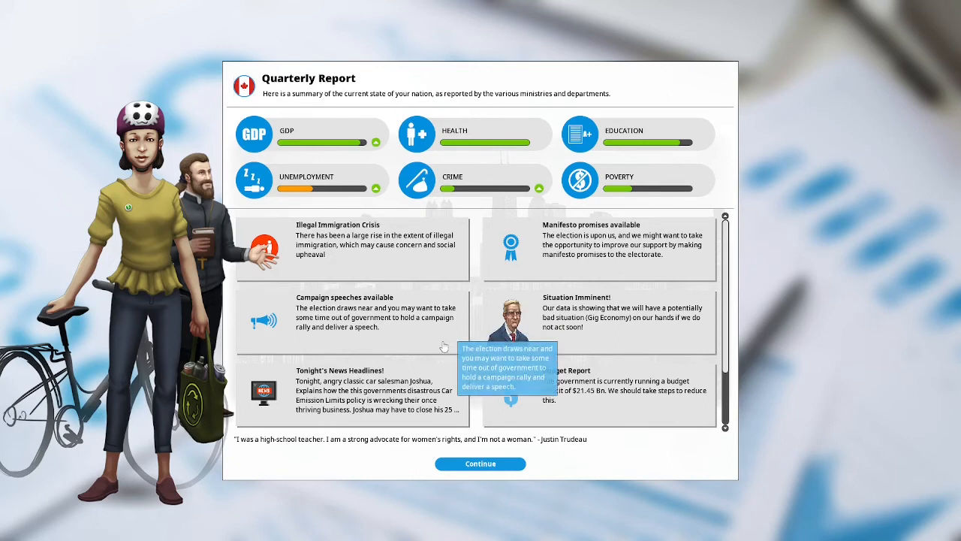
{"action": "mouse_move", "coordinate": [440, 341]}
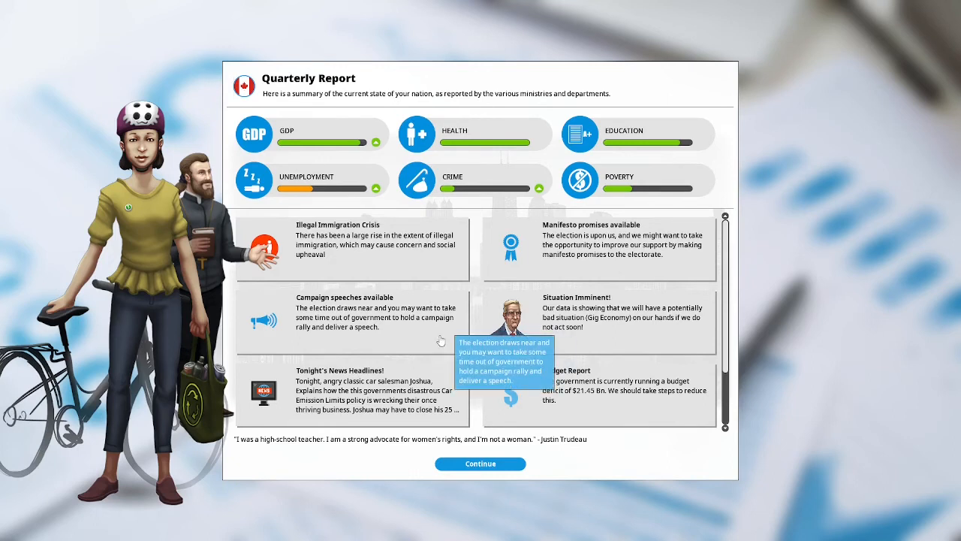
{"action": "mouse_move", "coordinate": [685, 338]}
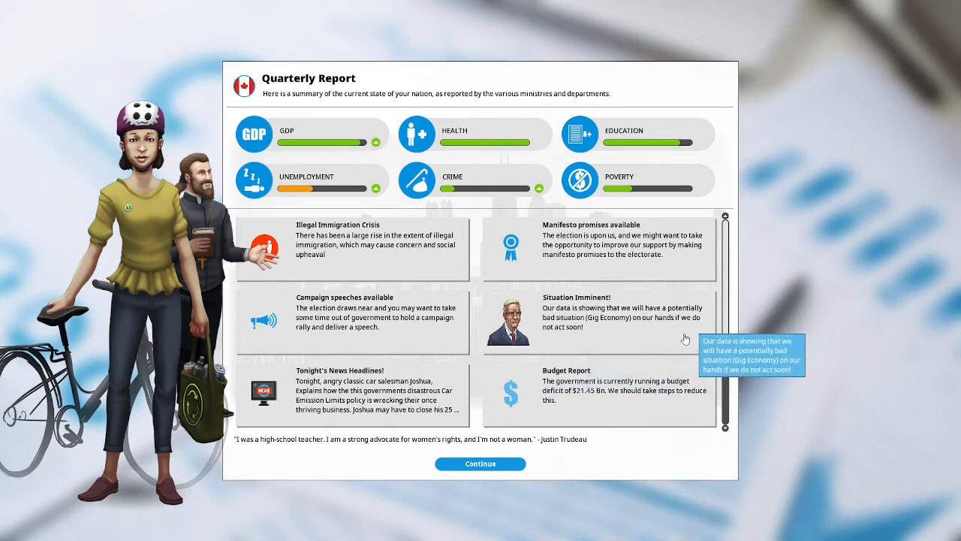
{"action": "mouse_move", "coordinate": [681, 338]}
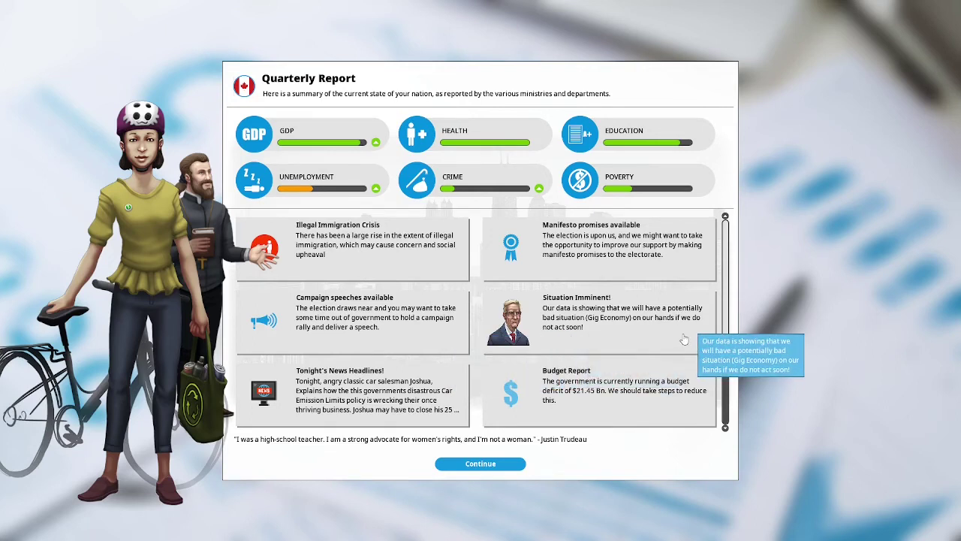
{"action": "mouse_move", "coordinate": [682, 340]}
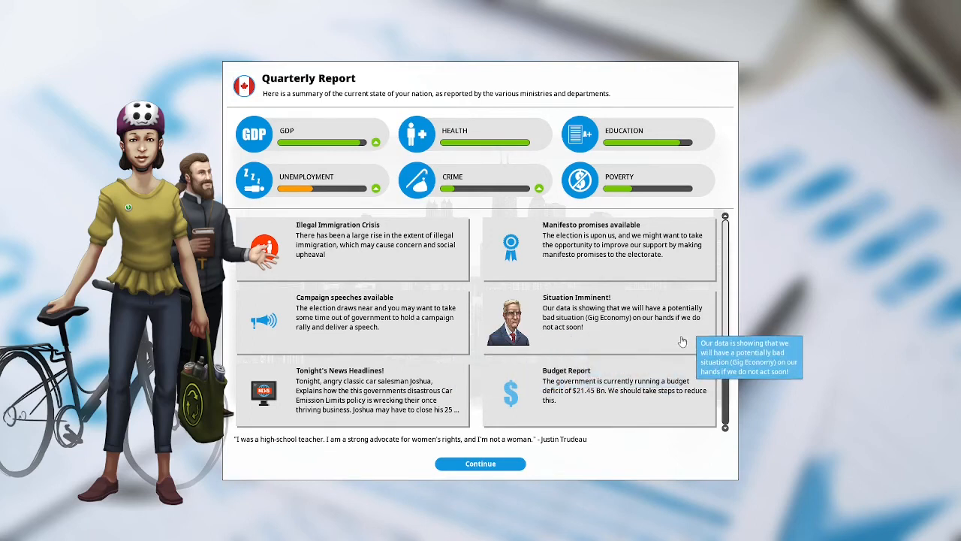
{"action": "mouse_move", "coordinate": [676, 398]}
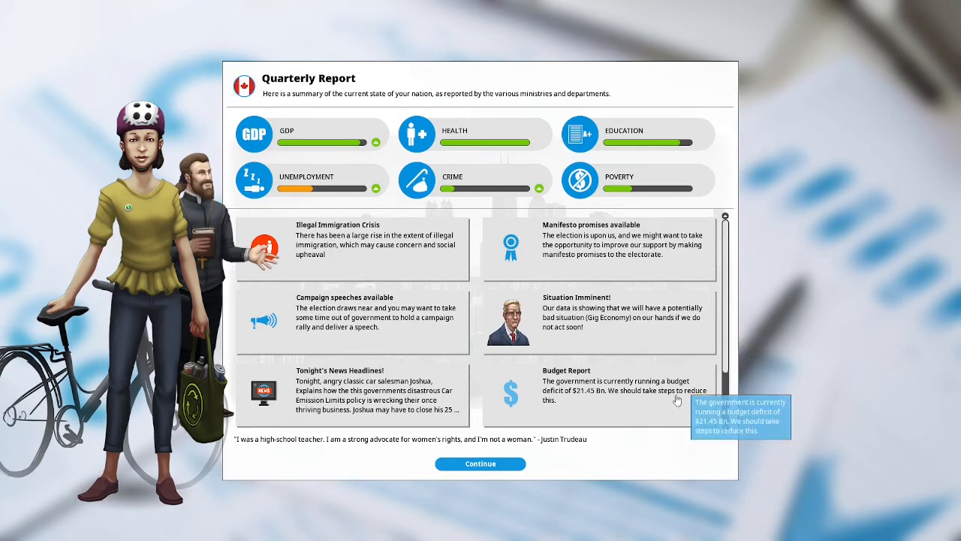
{"action": "mouse_move", "coordinate": [696, 412]}
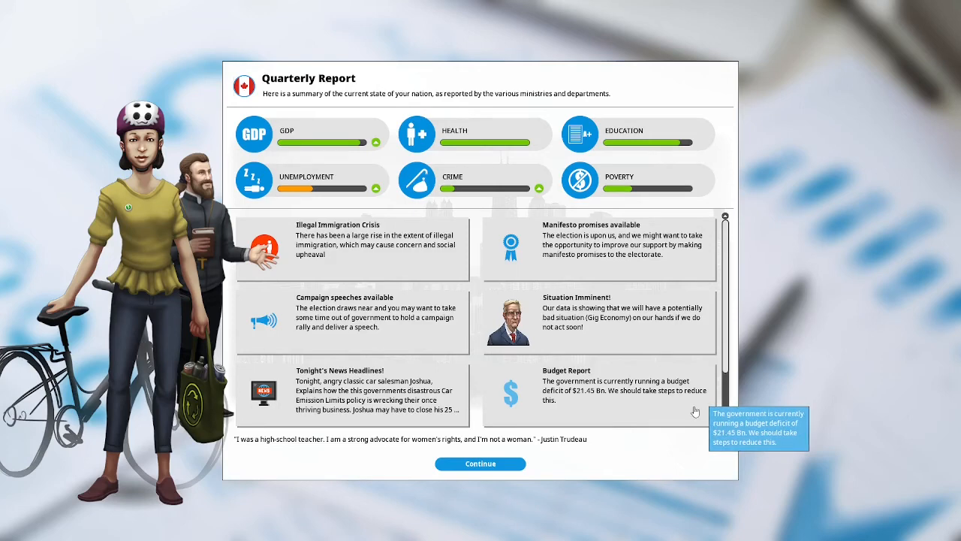
{"action": "scroll", "scroll_direction": "down", "scroll_amount": 3}
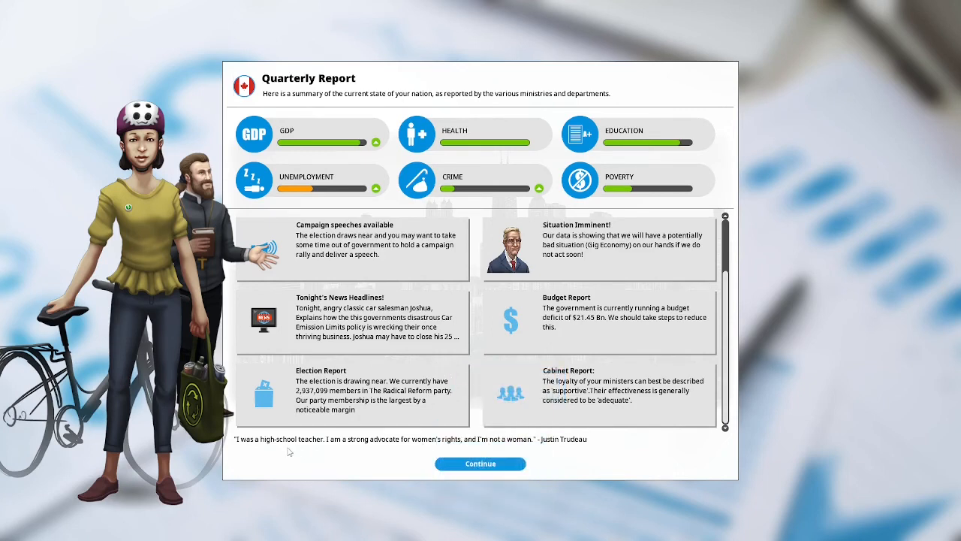
{"action": "mouse_move", "coordinate": [303, 447]}
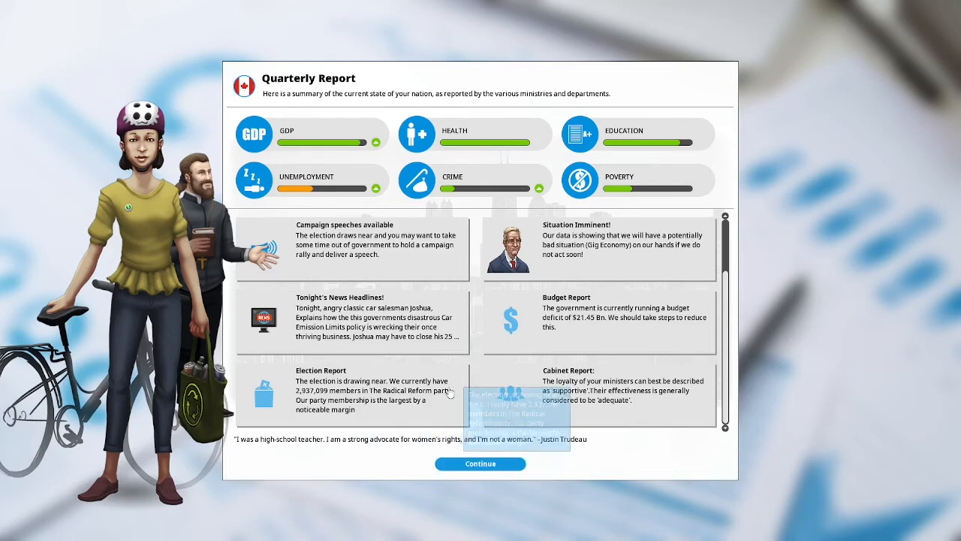
{"action": "mouse_move", "coordinate": [429, 391]}
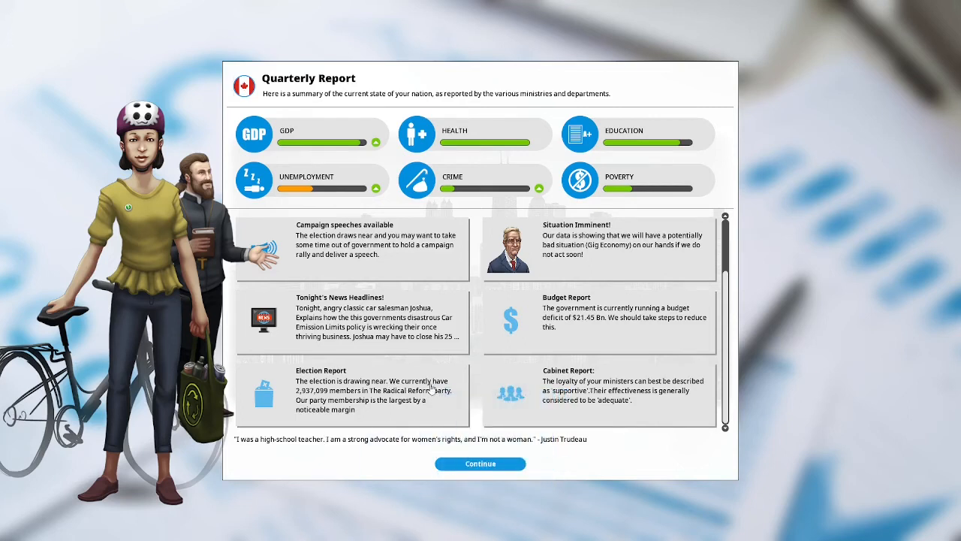
{"action": "mouse_move", "coordinate": [683, 419]}
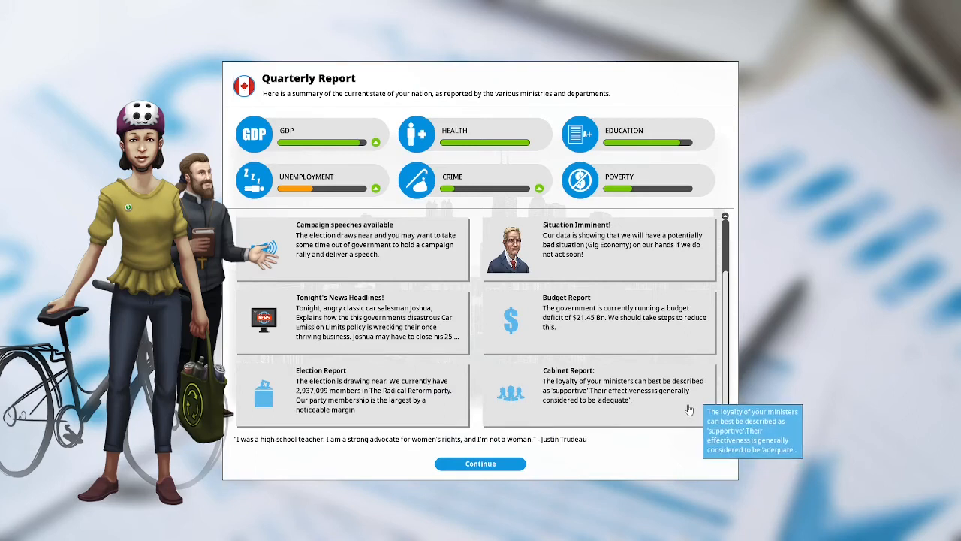
{"action": "mouse_move", "coordinate": [678, 408]}
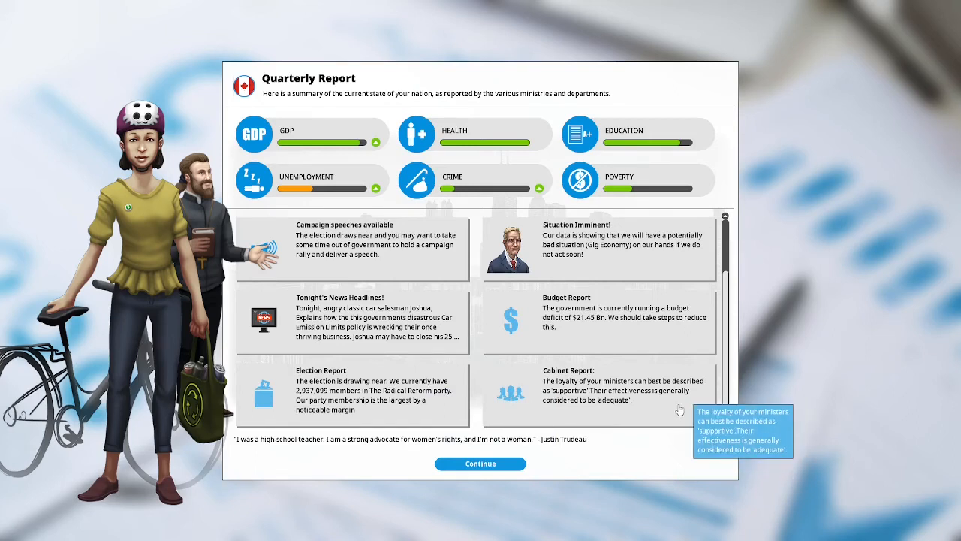
{"action": "mouse_move", "coordinate": [496, 463]}
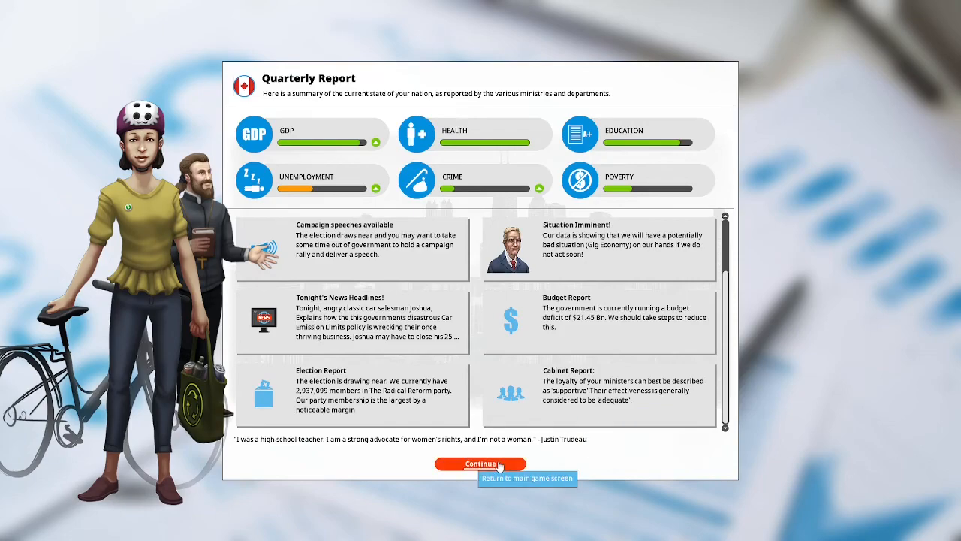
Dismiss the report, implement Border Navy with funding raised to about $887.80Mn and apply it.
{"action": "left_click", "coordinate": [481, 462]}
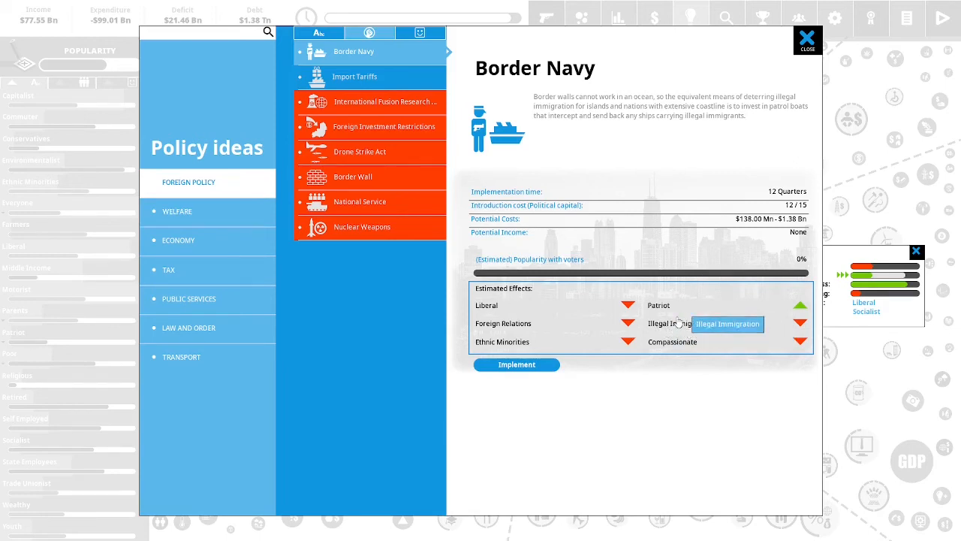
{"action": "mouse_move", "coordinate": [673, 153]}
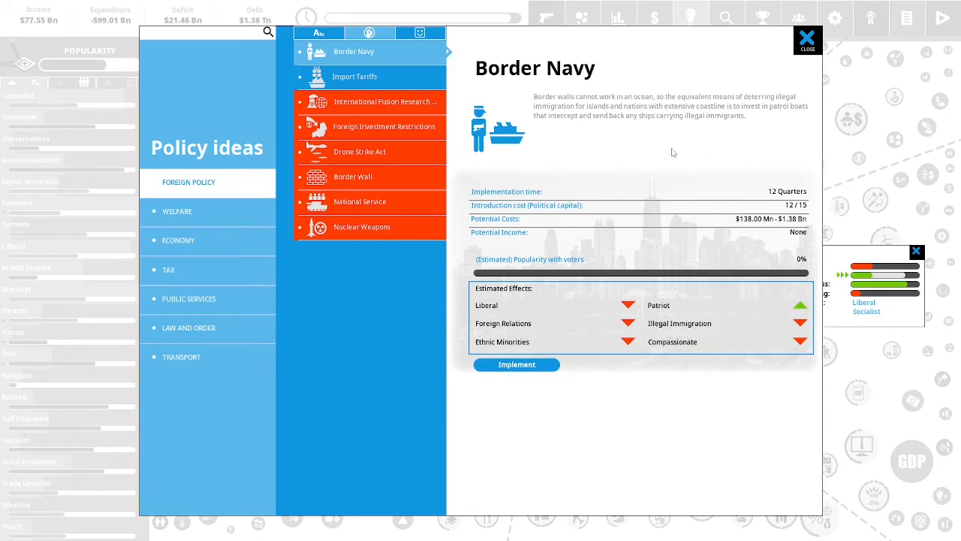
{"action": "mouse_move", "coordinate": [787, 127]}
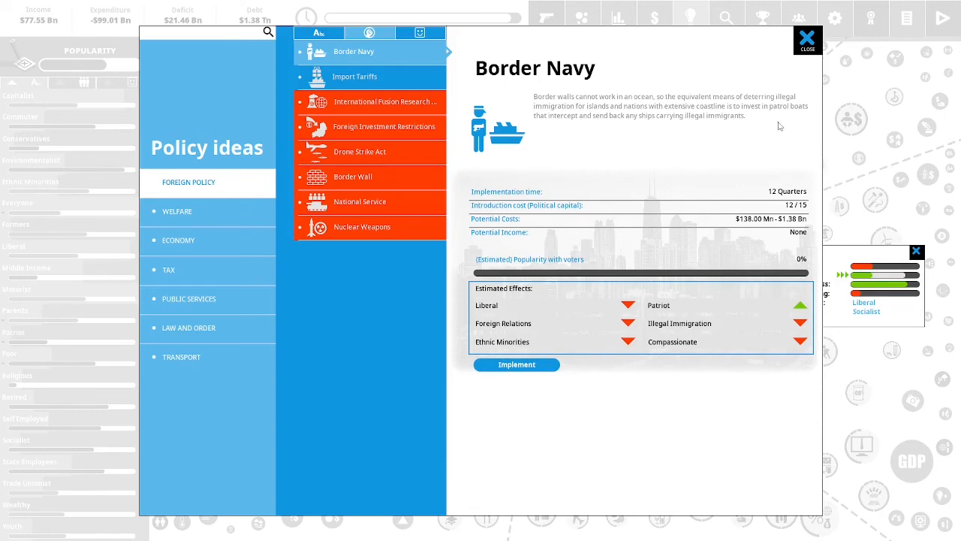
{"action": "mouse_move", "coordinate": [642, 135]}
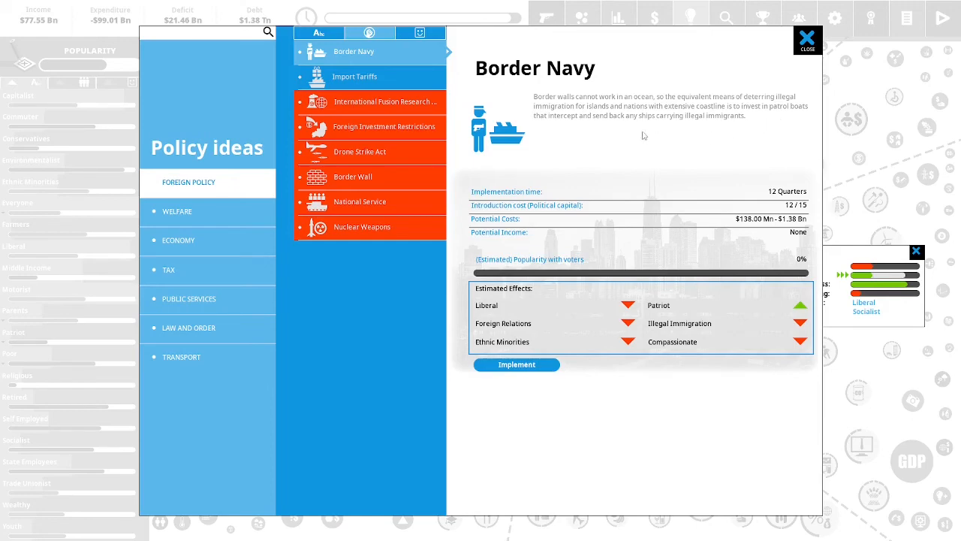
{"action": "mouse_move", "coordinate": [742, 133]}
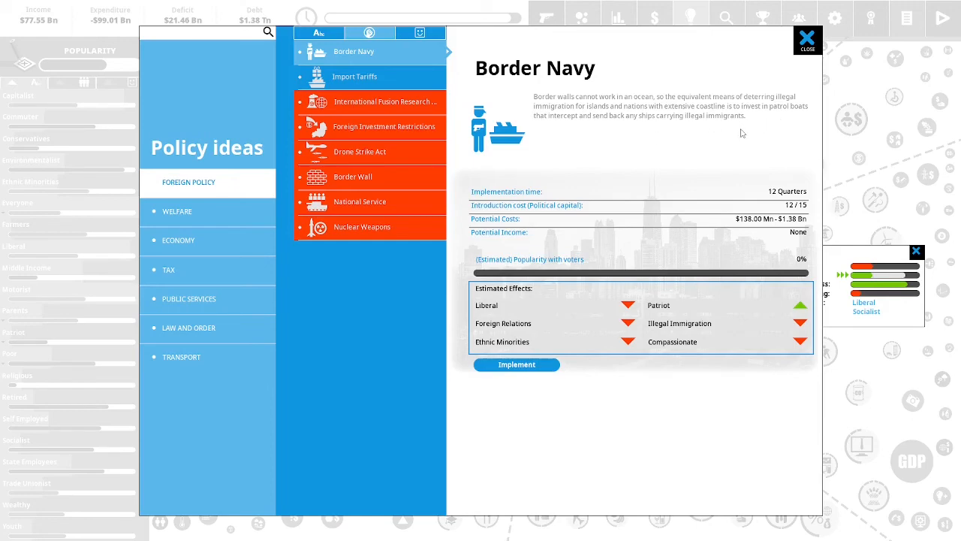
{"action": "left_click", "coordinate": [516, 365]}
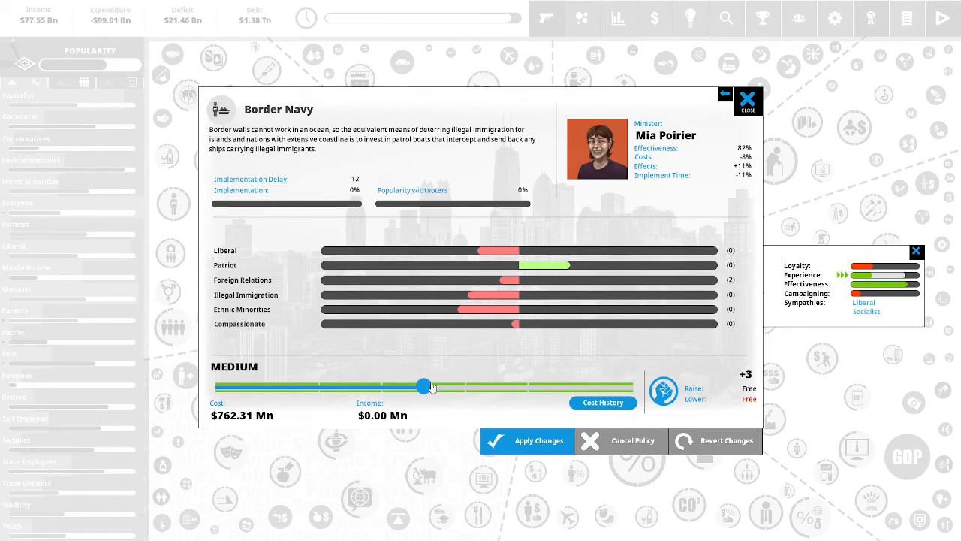
{"action": "left_click_drag", "start_coordinate": [424, 384], "coordinate": [450, 384]}
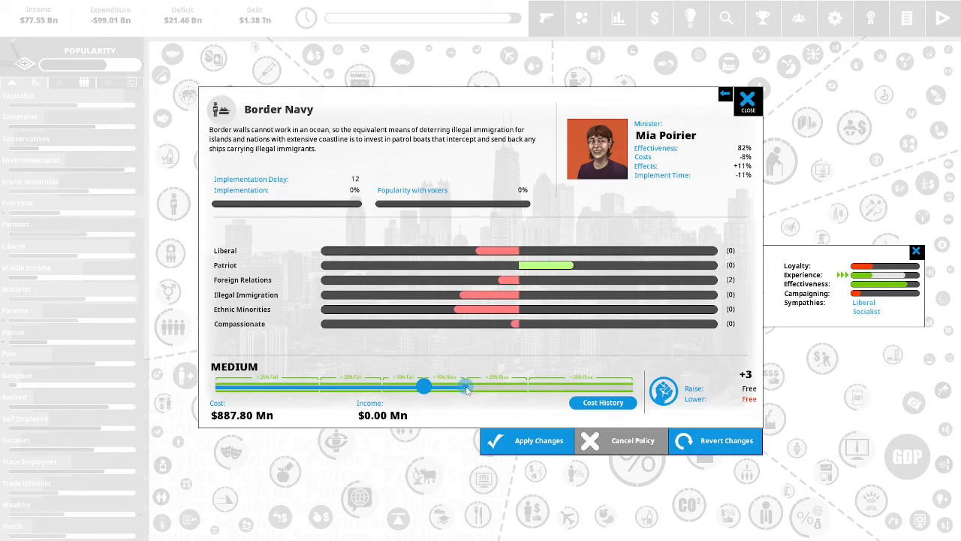
{"action": "left_click", "coordinate": [748, 99]}
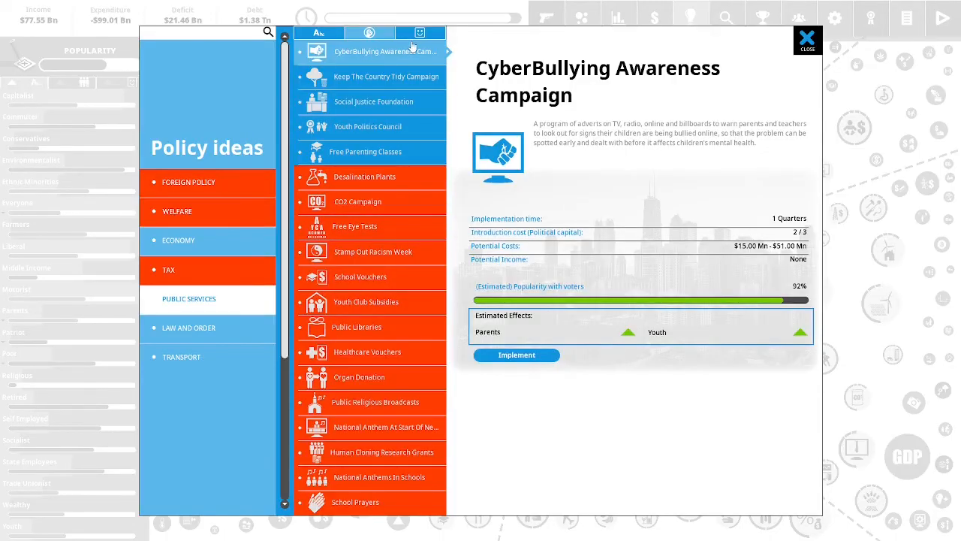
{"action": "mouse_move", "coordinate": [751, 87]}
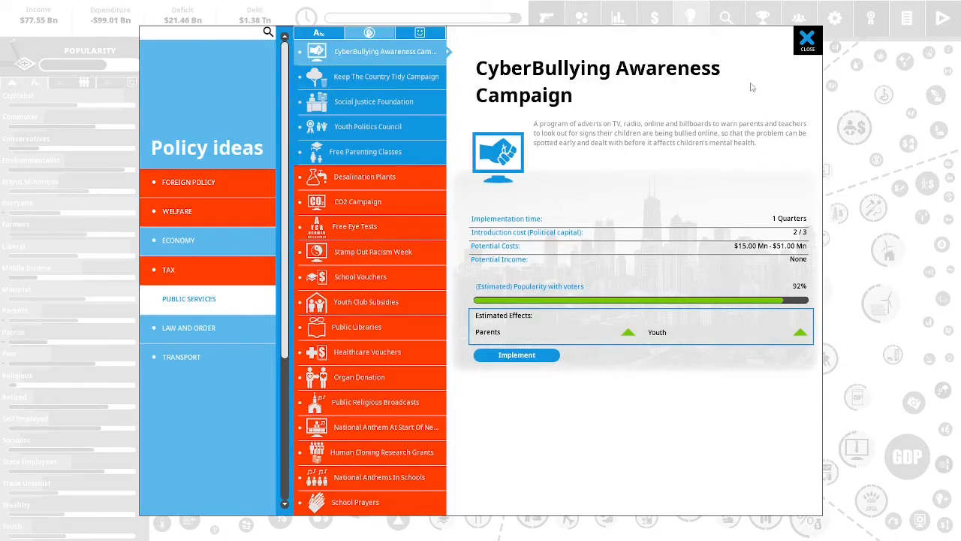
{"action": "mouse_move", "coordinate": [625, 178]}
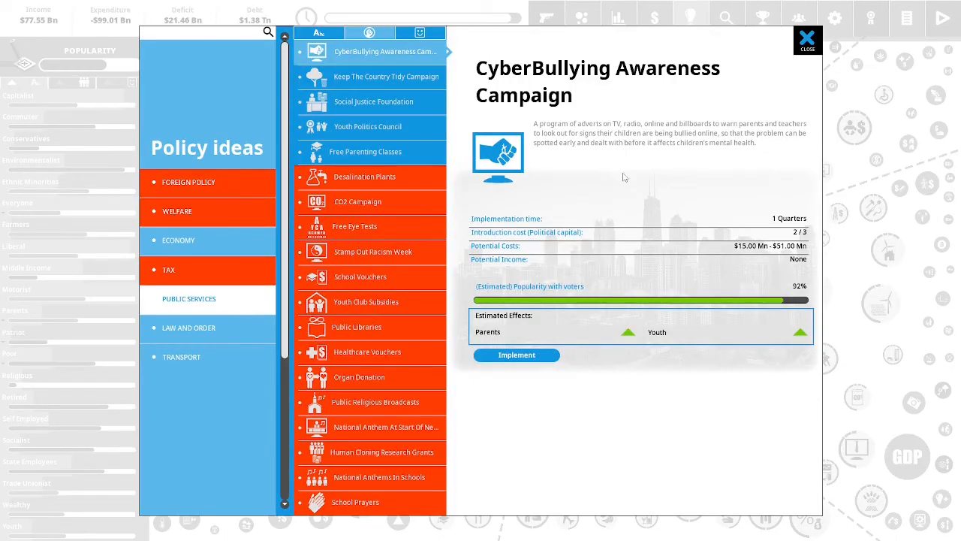
{"action": "mouse_move", "coordinate": [778, 165]}
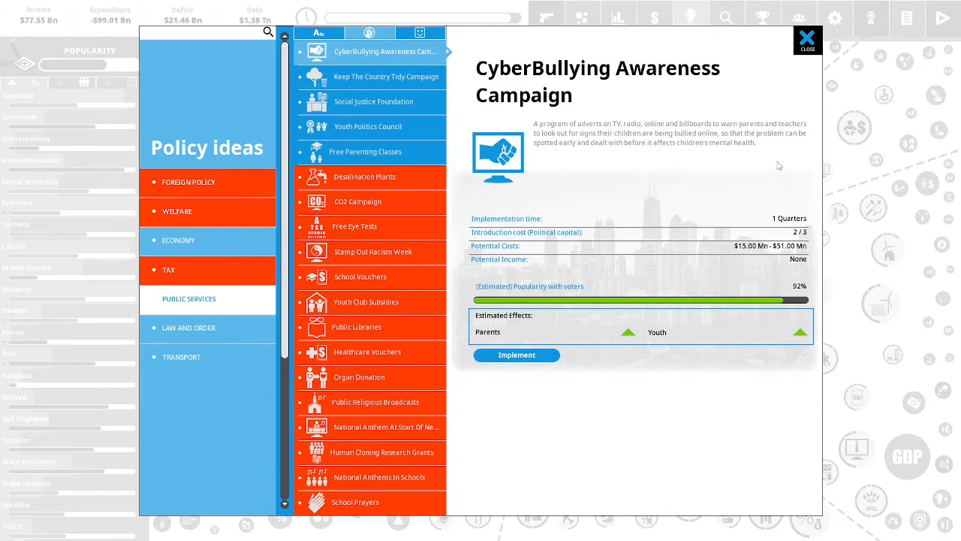
{"action": "mouse_move", "coordinate": [808, 168]}
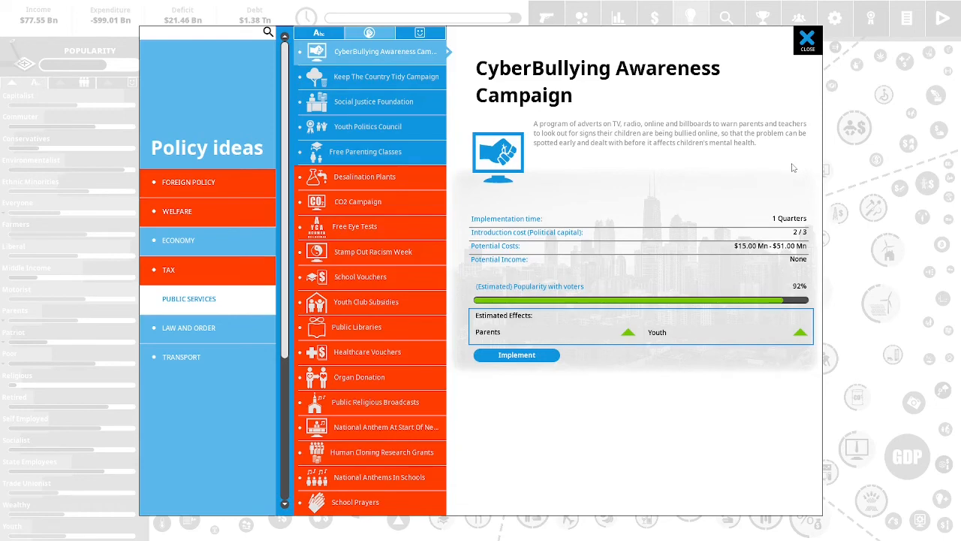
{"action": "mouse_move", "coordinate": [603, 175]}
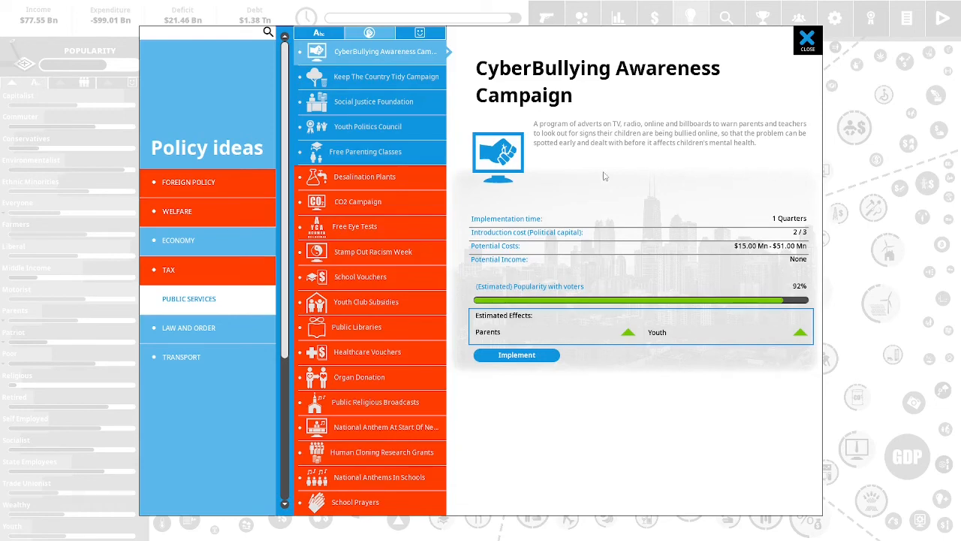
{"action": "mouse_move", "coordinate": [763, 160]}
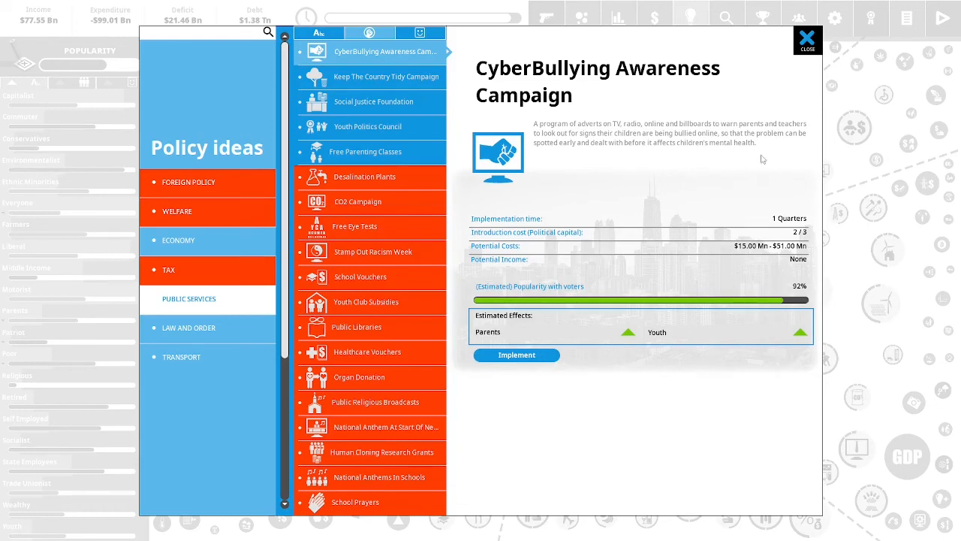
{"action": "mouse_move", "coordinate": [775, 325]}
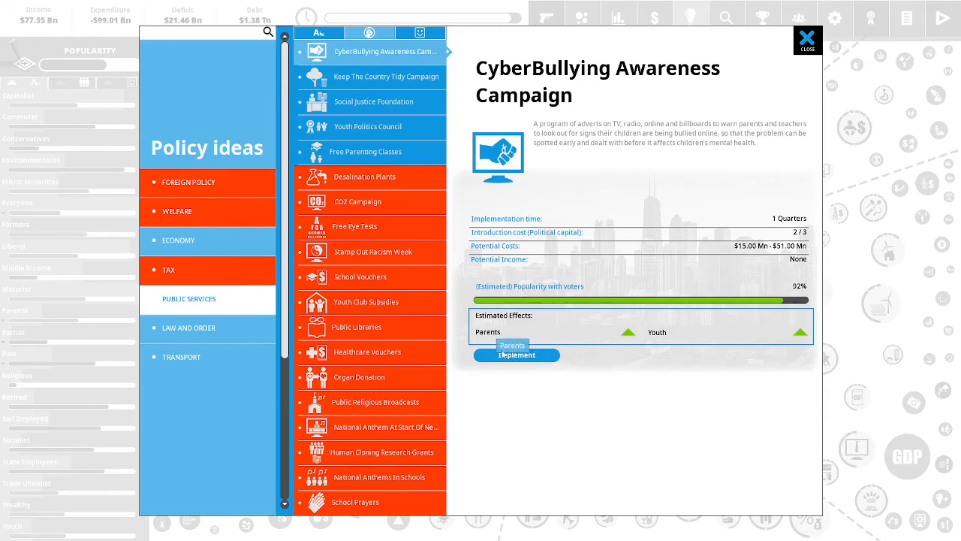
Implement the CyberBullying Awareness Campaign and slide its funding up to HIGH.
{"action": "left_click", "coordinate": [517, 354]}
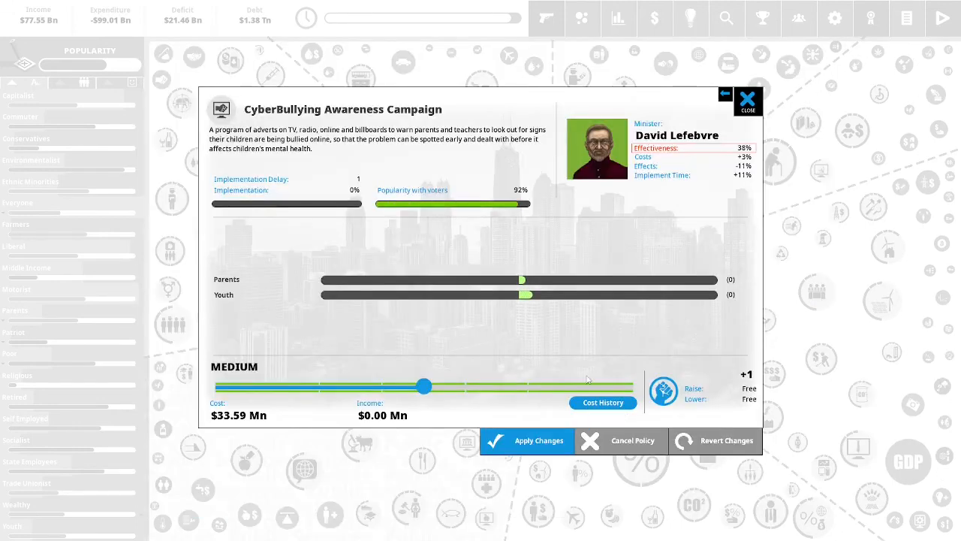
{"action": "left_click_drag", "start_coordinate": [424, 385], "coordinate": [495, 384]}
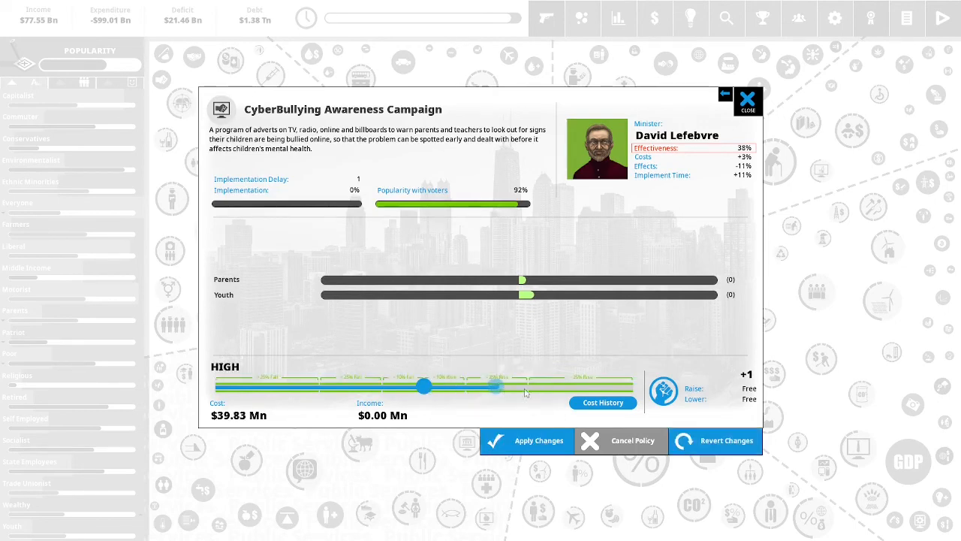
{"action": "left_click_drag", "start_coordinate": [494, 386], "coordinate": [629, 386]}
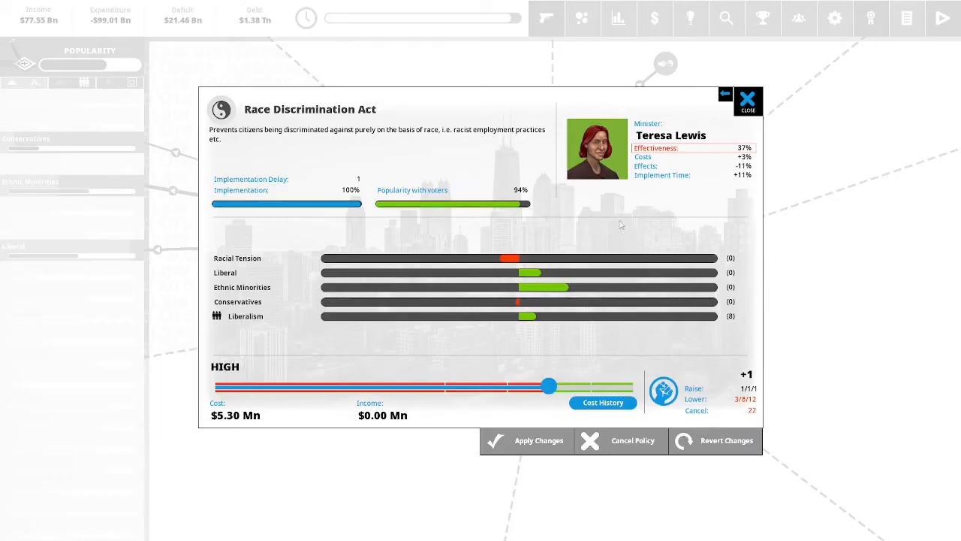
{"action": "mouse_move", "coordinate": [484, 173]}
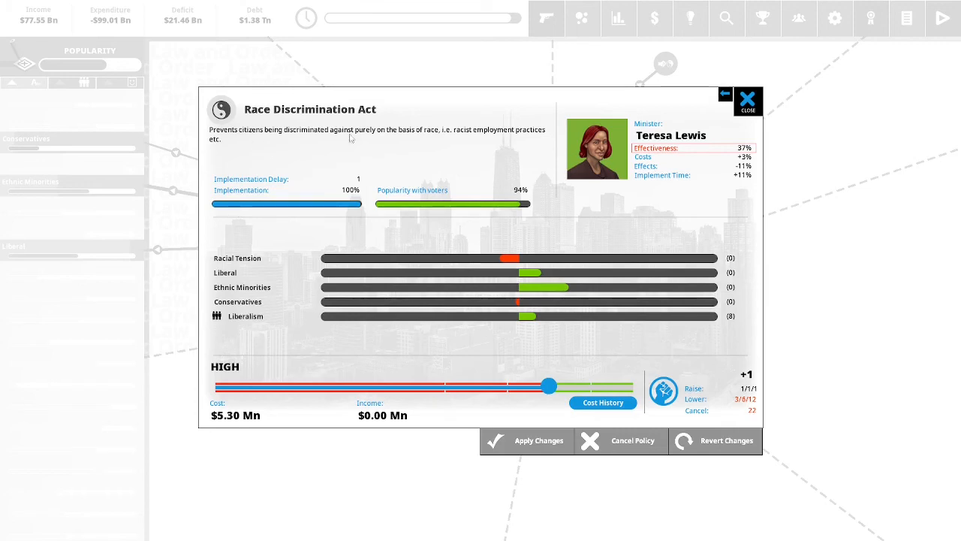
{"action": "mouse_move", "coordinate": [481, 160]}
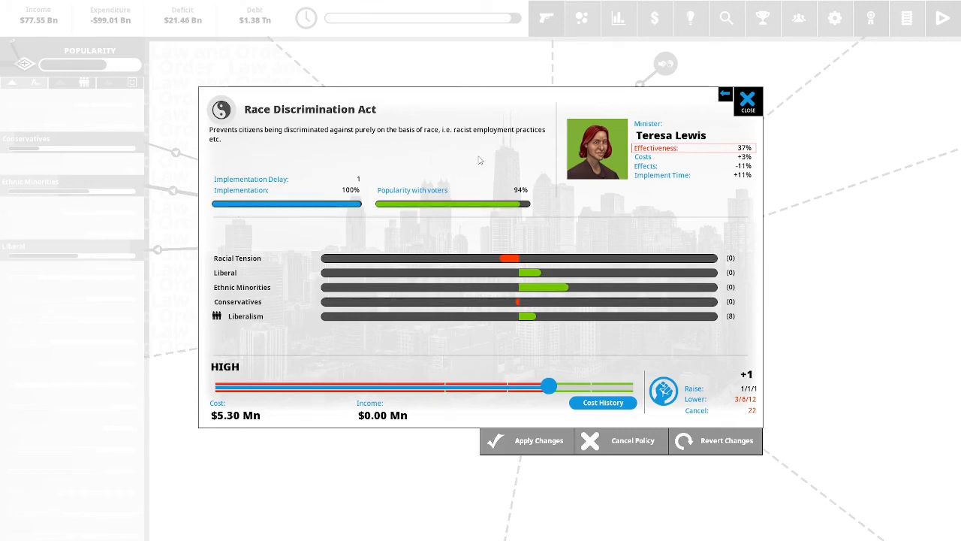
{"action": "mouse_move", "coordinate": [523, 154]}
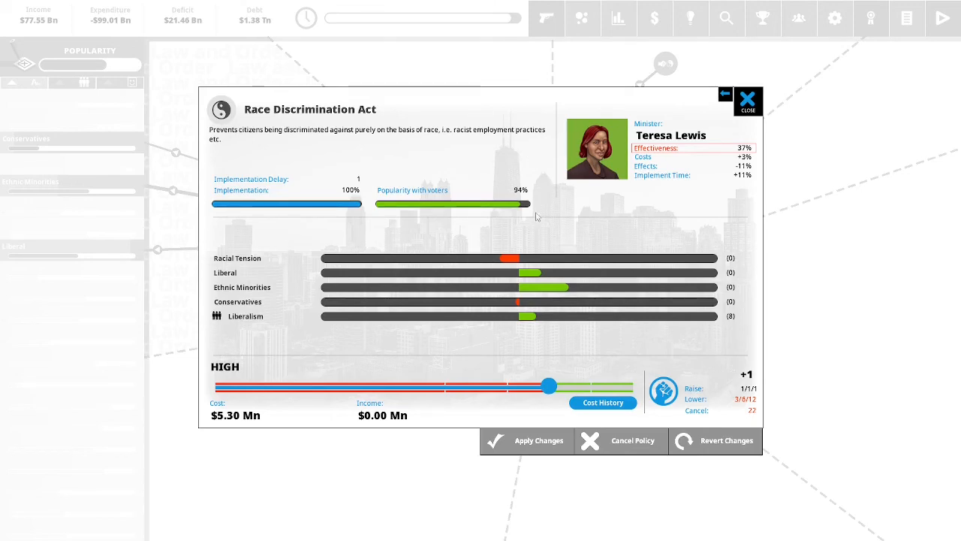
Drag the Race Discrimination Act funding slider from high to MAXIMUM, about $5.66Mn.
{"action": "left_click_drag", "start_coordinate": [550, 384], "coordinate": [607, 384]}
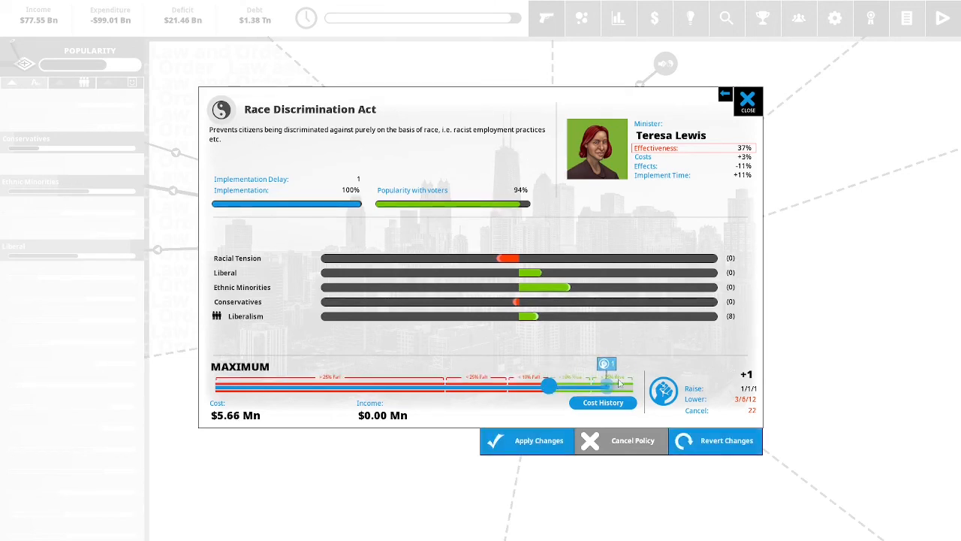
{"action": "left_click_drag", "start_coordinate": [607, 384], "coordinate": [630, 385]}
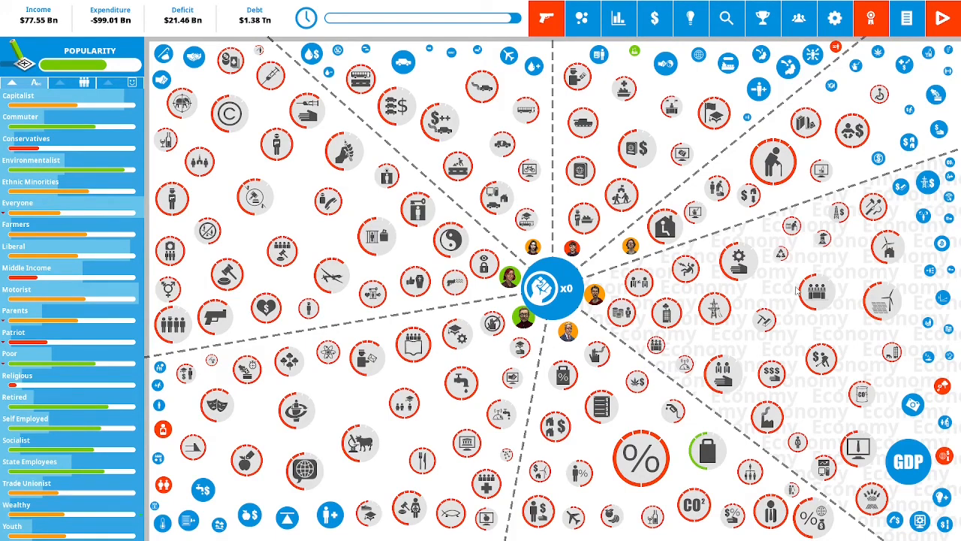
{"action": "mouse_move", "coordinate": [788, 285]}
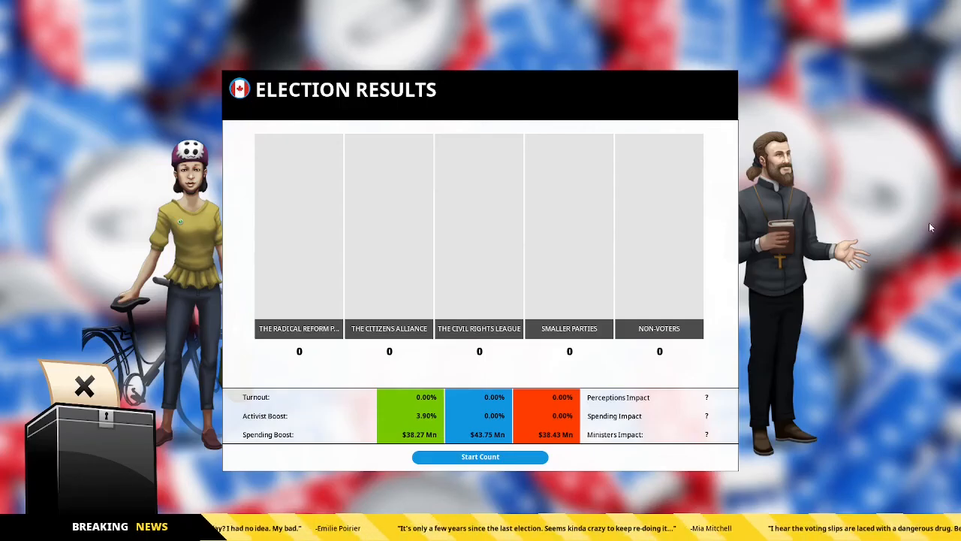
Start the vote count, giving Radical Reform a 57.3% majority over Citizens Alliance's 18.4%.
{"action": "left_click", "coordinate": [480, 456]}
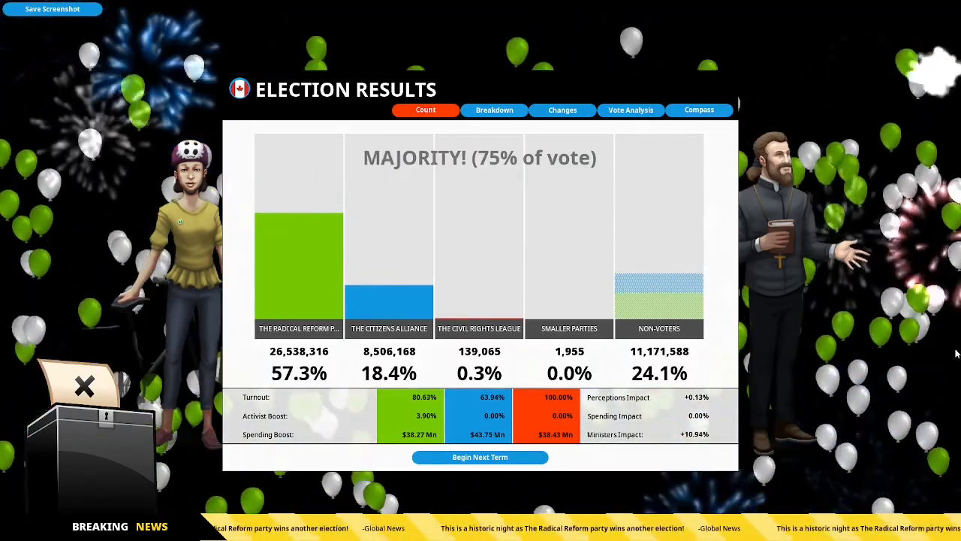
{"action": "mouse_move", "coordinate": [766, 268]}
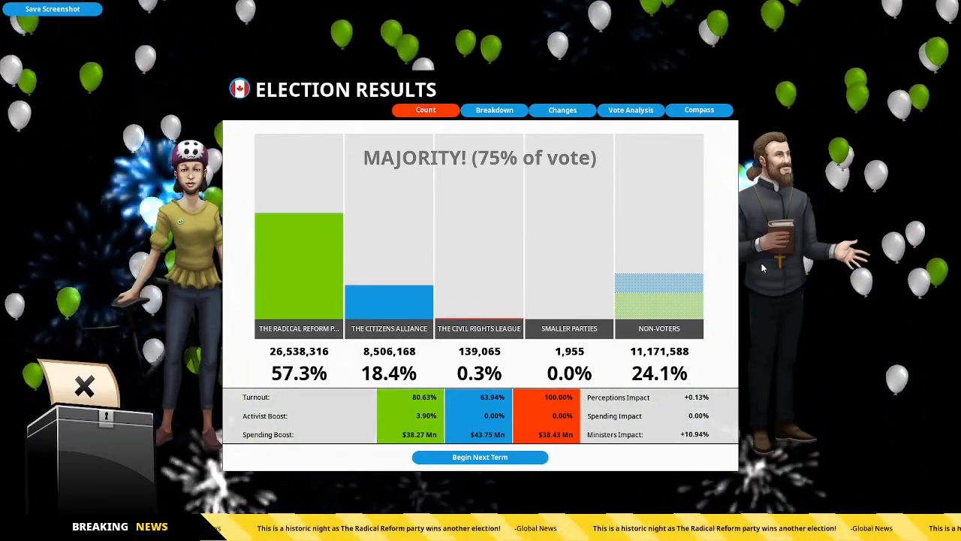
{"action": "mouse_move", "coordinate": [340, 384]}
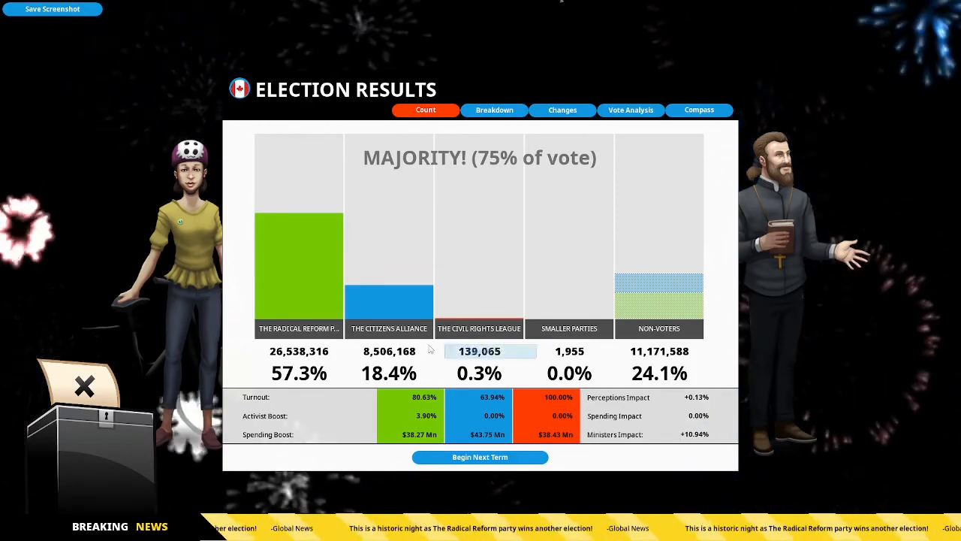
{"action": "mouse_move", "coordinate": [835, 344]}
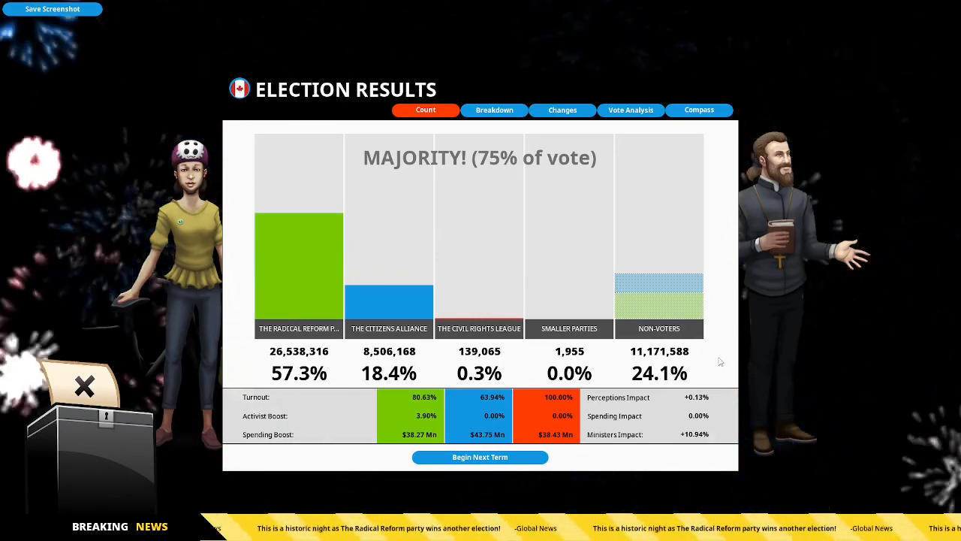
{"action": "mouse_move", "coordinate": [727, 349]}
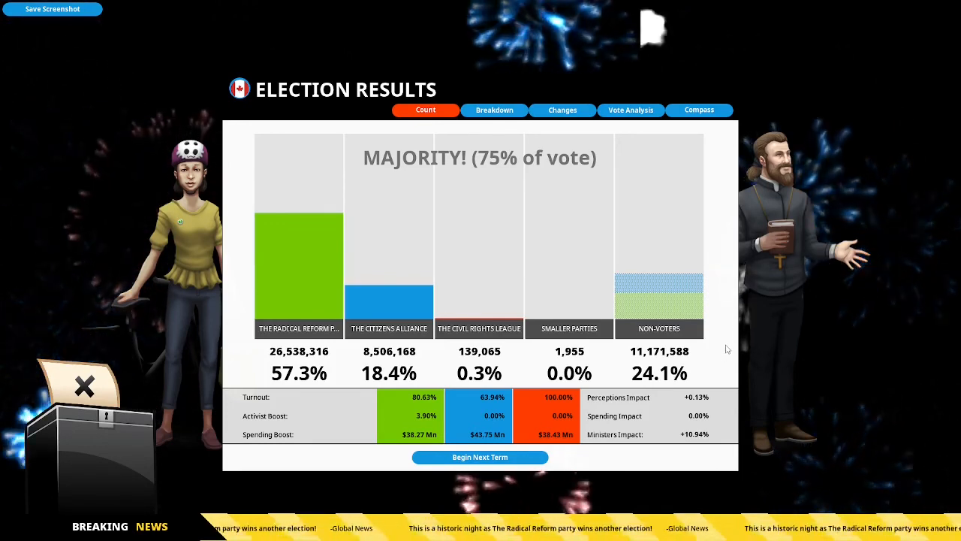